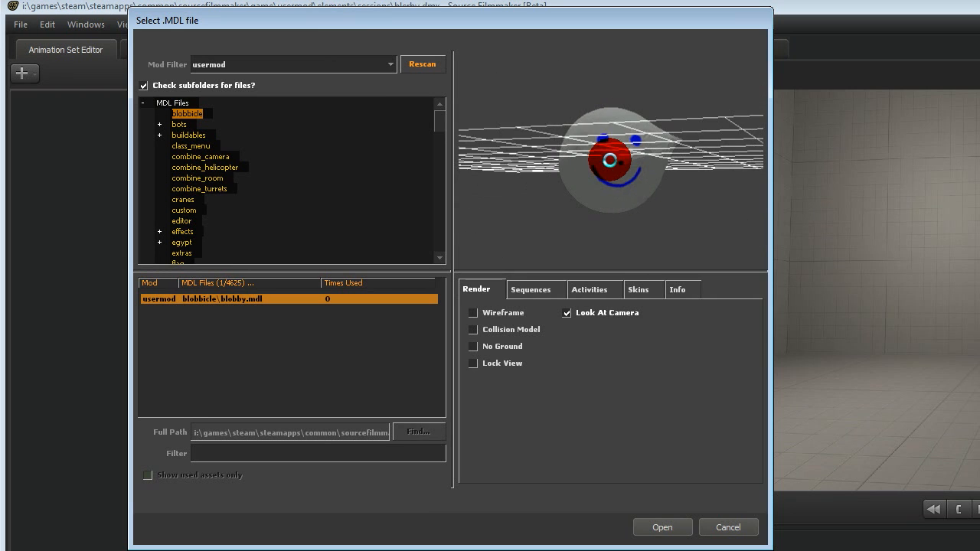
Load blobbie/blobby.mdl into the SFM session, then select the 3D-Coat shortcut in Makin' Blobs
{"action": "left_click", "coordinate": [662, 527]}
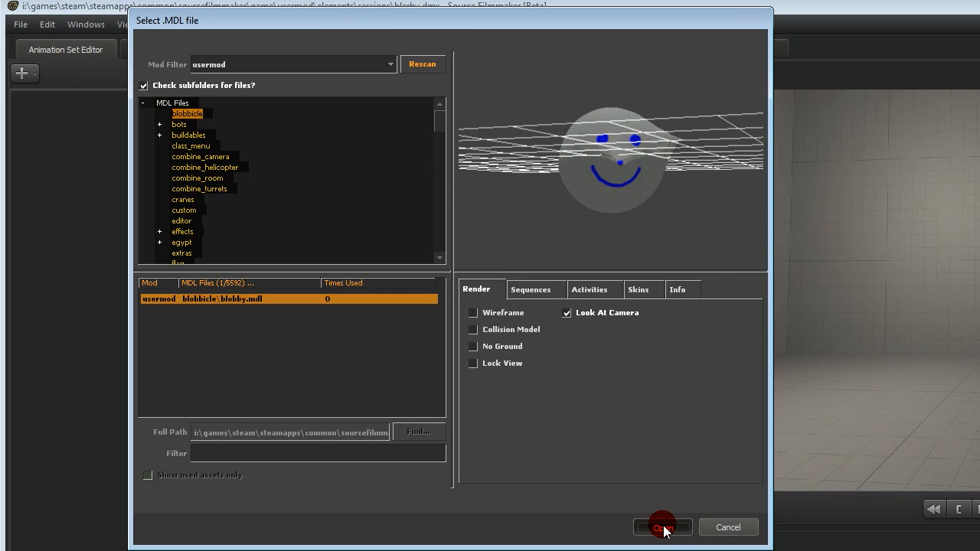
{"action": "left_click", "coordinate": [663, 527]}
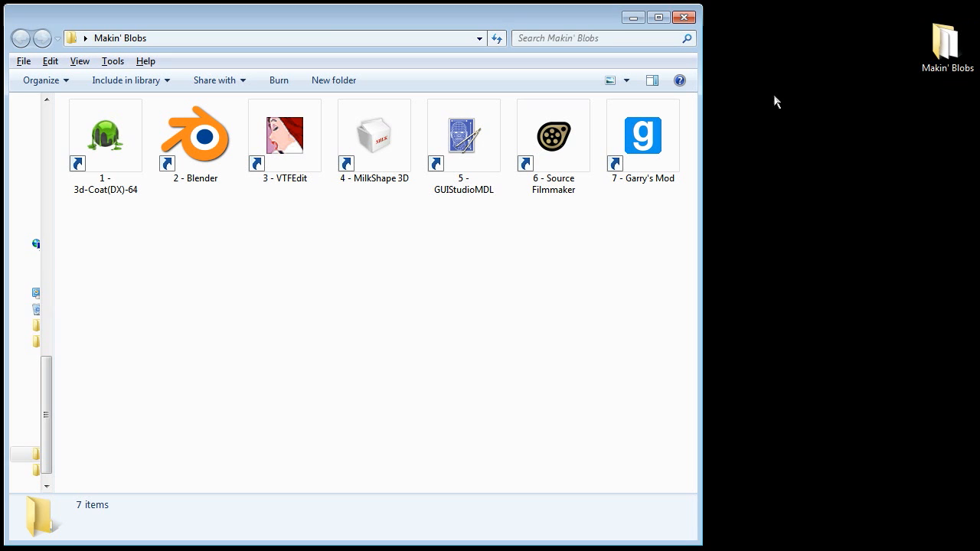
{"action": "left_click", "coordinate": [105, 134]}
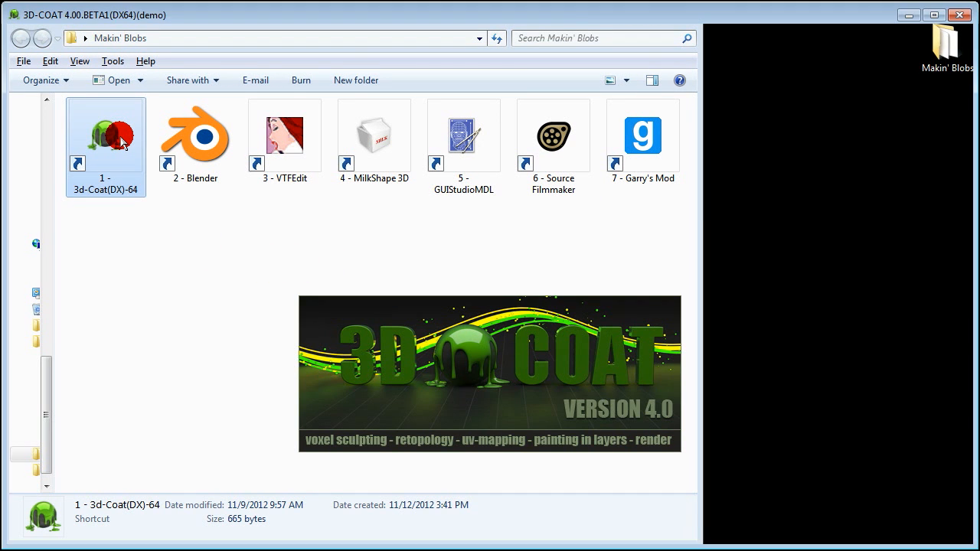
Launch 3D-Coat on the free trial and start a voxel sculpting session
{"action": "double_click", "coordinate": [104, 134]}
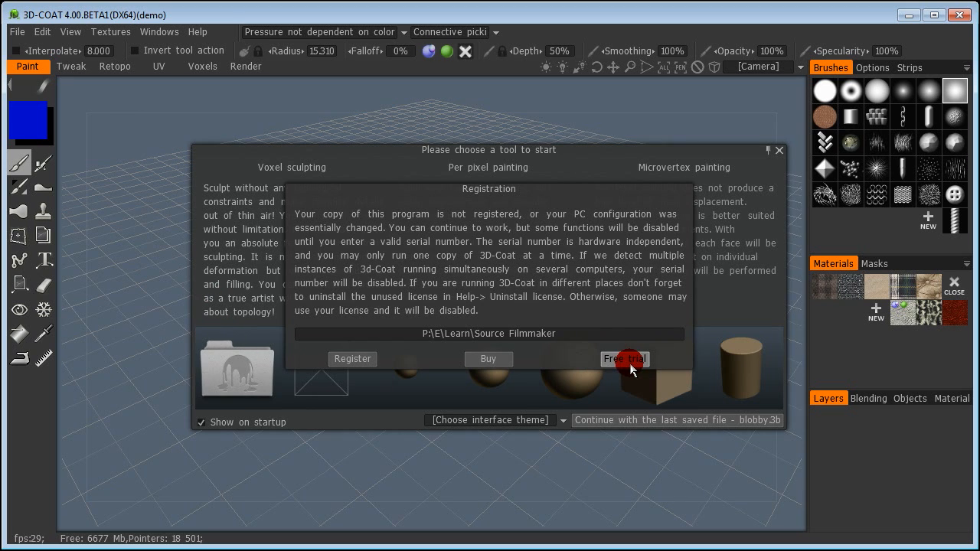
{"action": "left_click", "coordinate": [625, 359]}
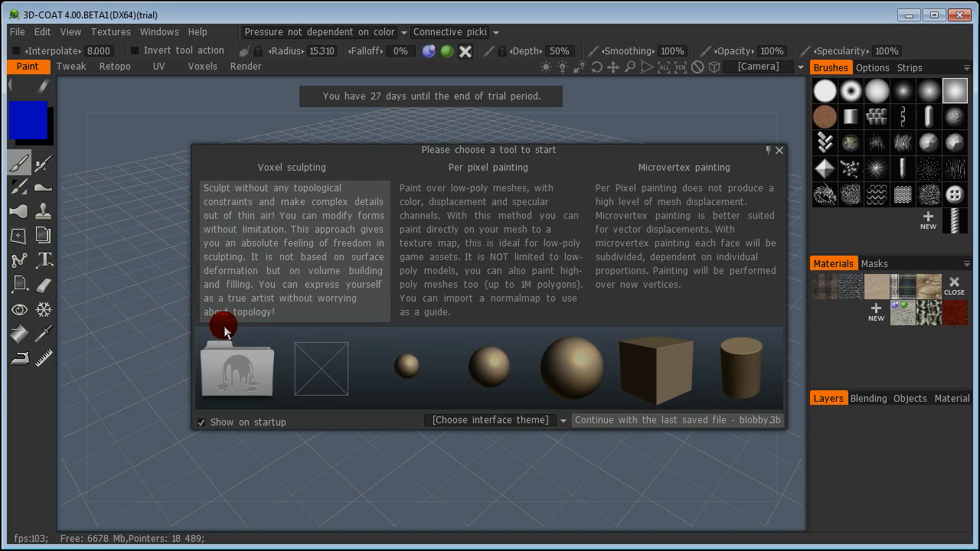
{"action": "left_click", "coordinate": [407, 368]}
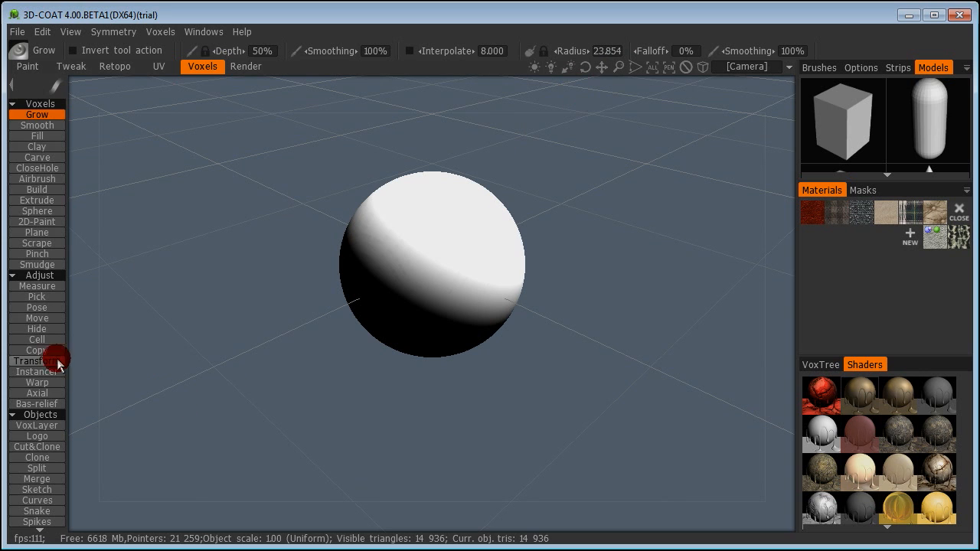
Pinch the default sphere into a lumpy blob with three pointed tips
{"action": "left_click", "coordinate": [37, 423]}
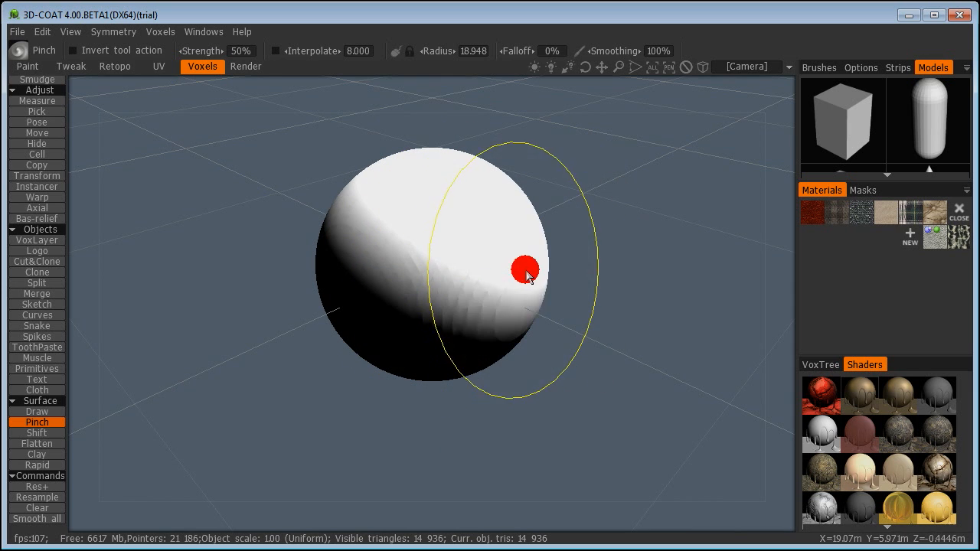
{"action": "left_click_drag", "start_coordinate": [529, 276], "coordinate": [656, 331]}
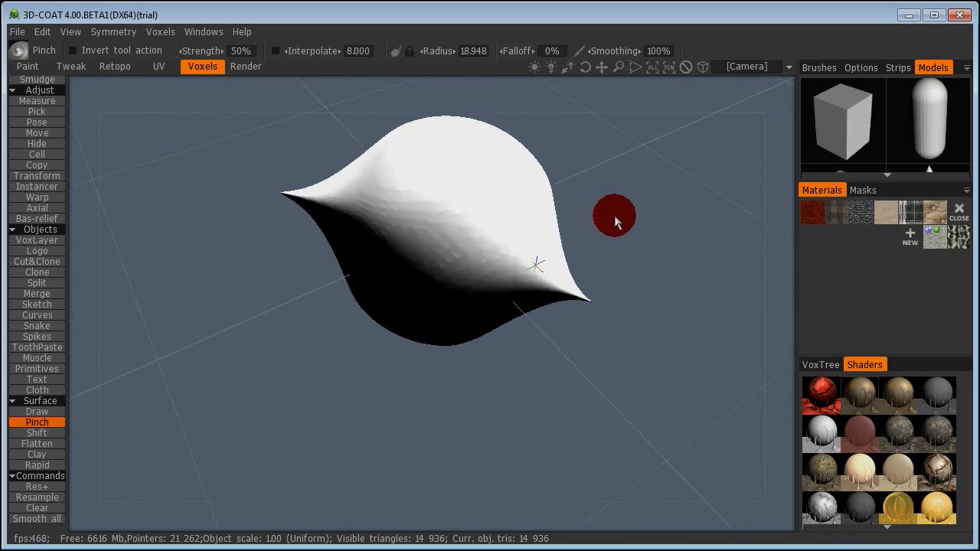
{"action": "left_click_drag", "start_coordinate": [613, 216], "coordinate": [490, 264]}
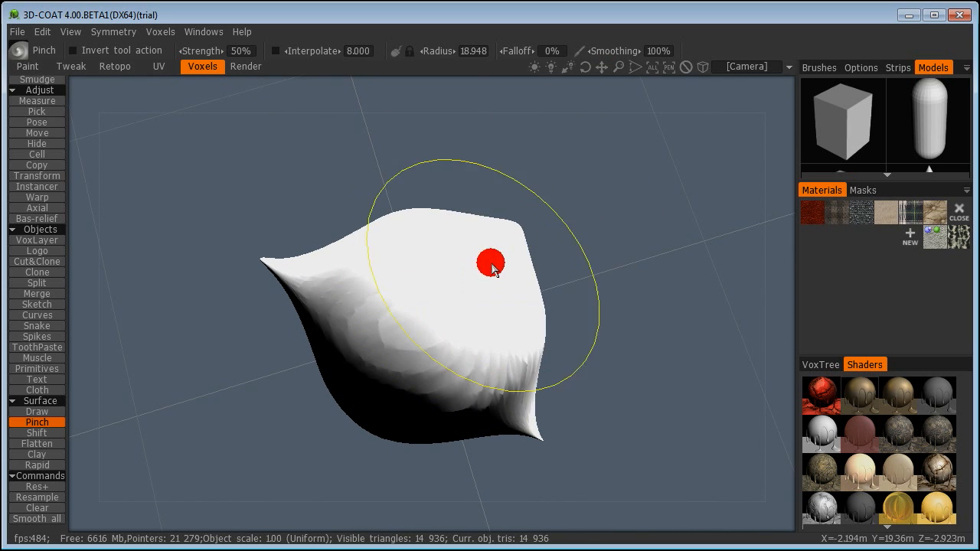
{"action": "left_click_drag", "start_coordinate": [490, 268], "coordinate": [375, 90]}
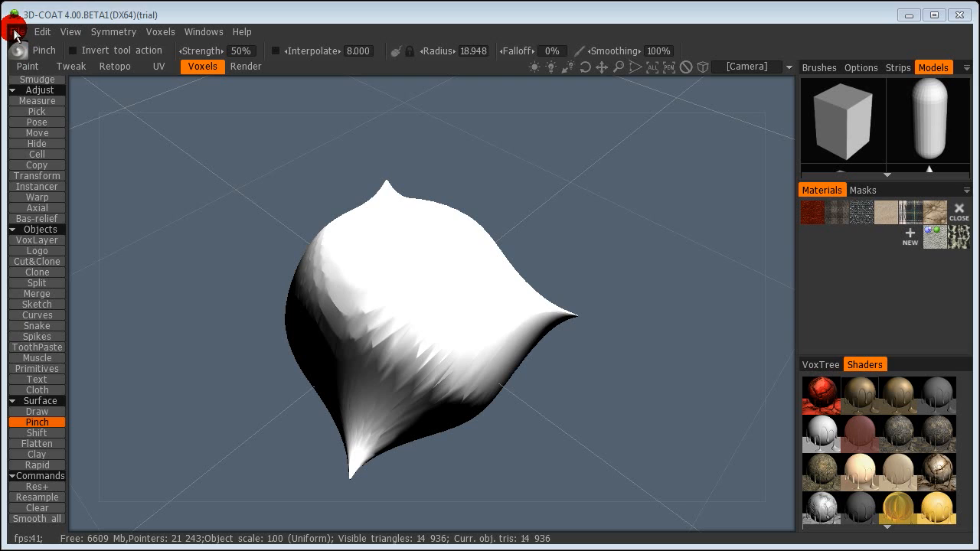
Export the object as blobby.obj into a newly created blob folder
{"action": "left_click", "coordinate": [15, 31]}
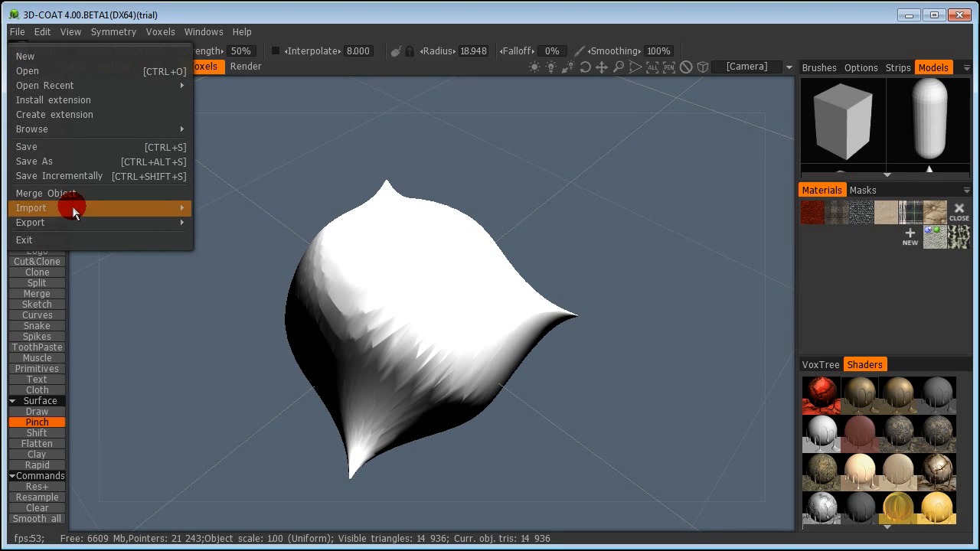
{"action": "left_click", "coordinate": [227, 239]}
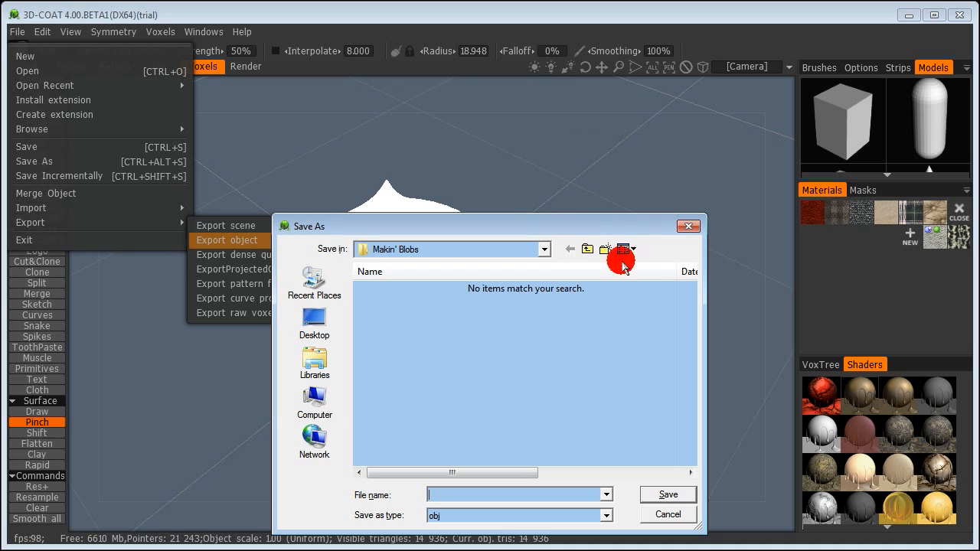
{"action": "left_click", "coordinate": [605, 248]}
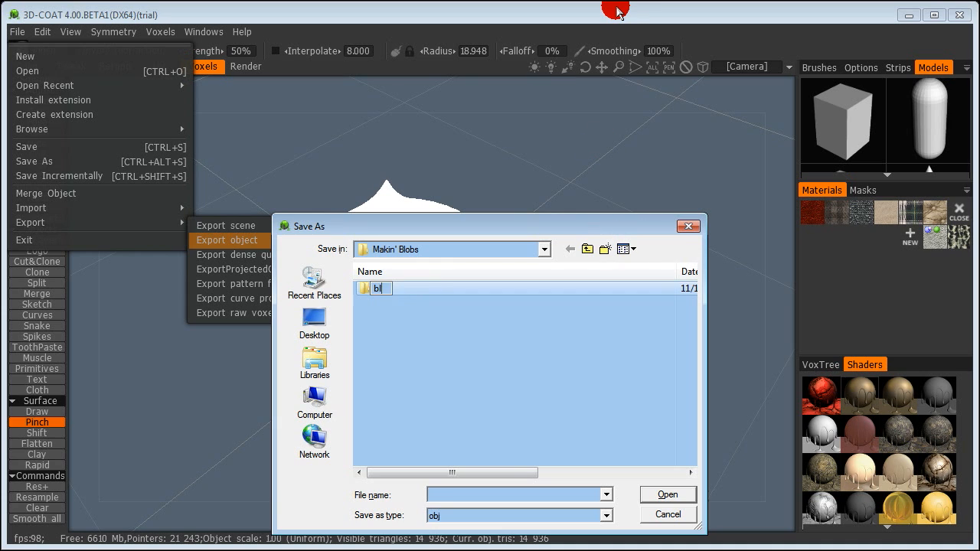
{"action": "double_click", "coordinate": [378, 288]}
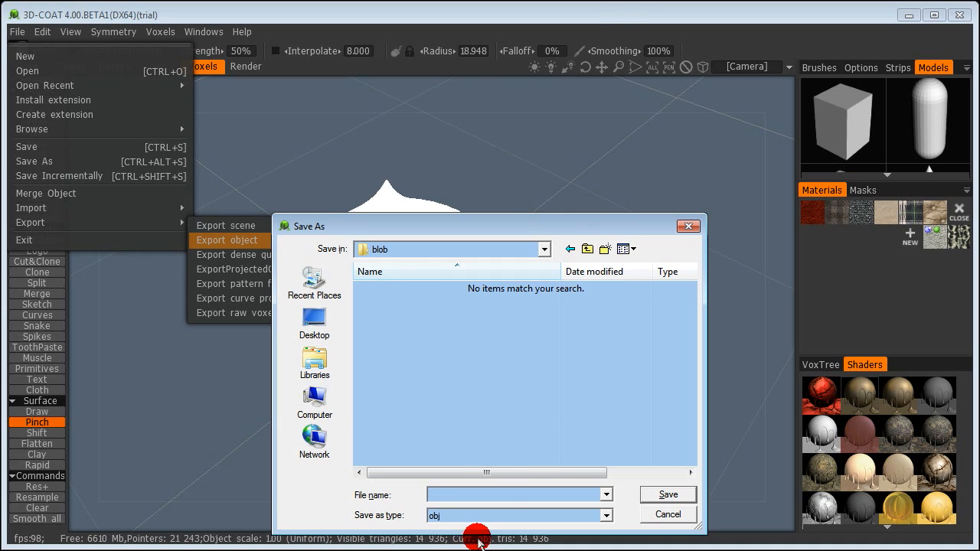
{"action": "type", "text": "blobby"}
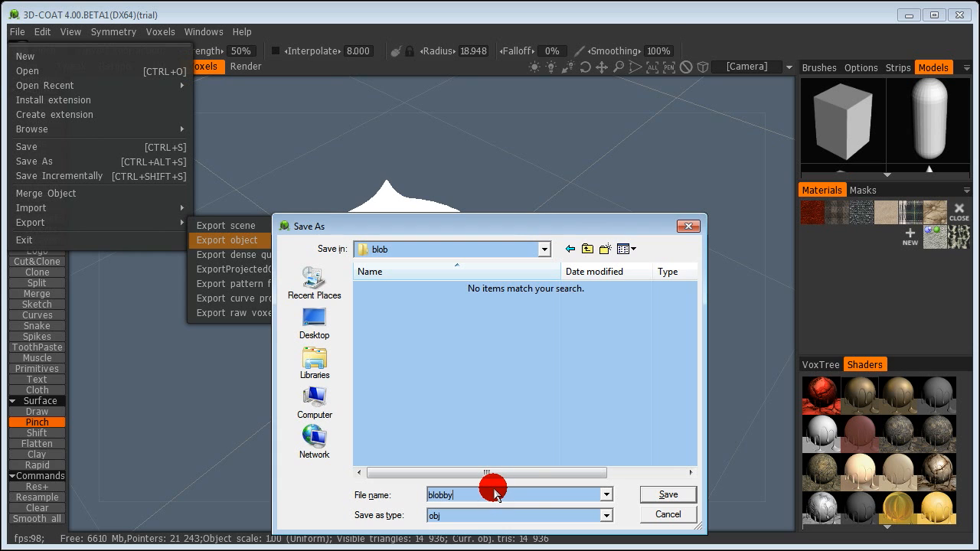
{"action": "left_click", "coordinate": [667, 493]}
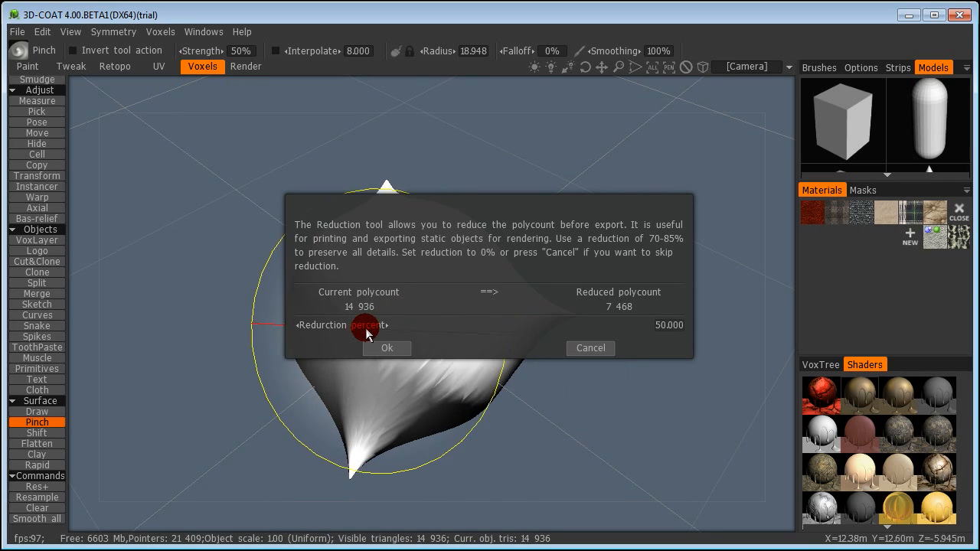
Reduce the polygon count by about 93 percent and check the export in the blob folder
{"action": "left_click_drag", "start_coordinate": [364, 325], "coordinate": [423, 325]}
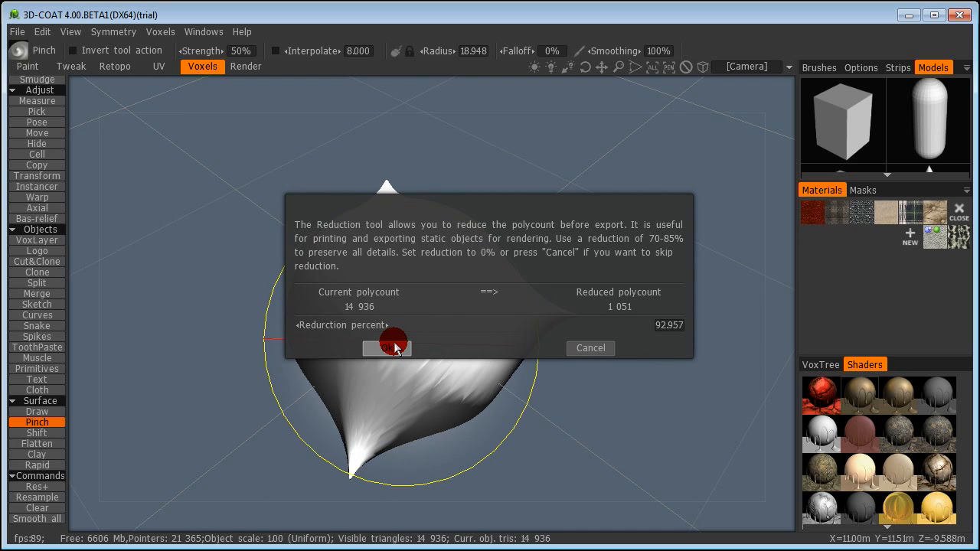
{"action": "left_click", "coordinate": [592, 348]}
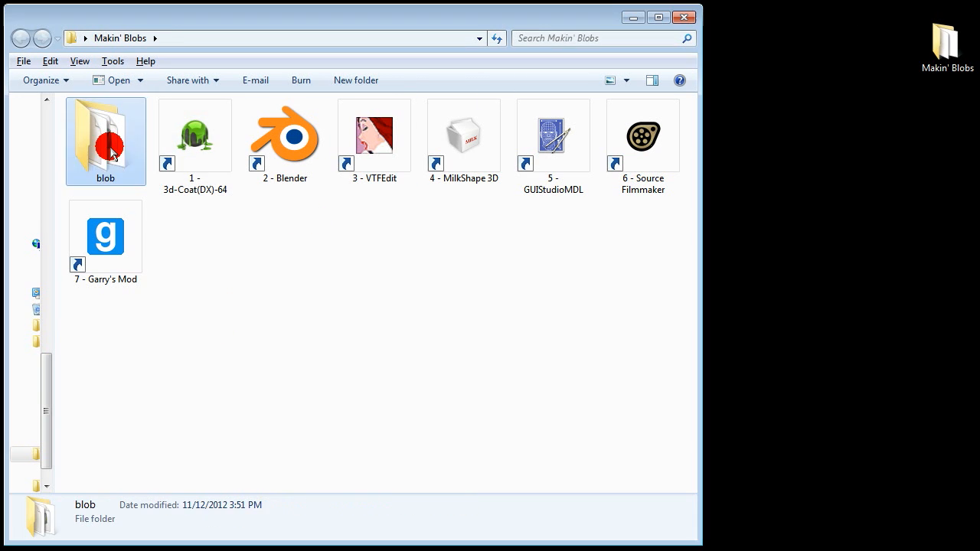
{"action": "double_click", "coordinate": [104, 138]}
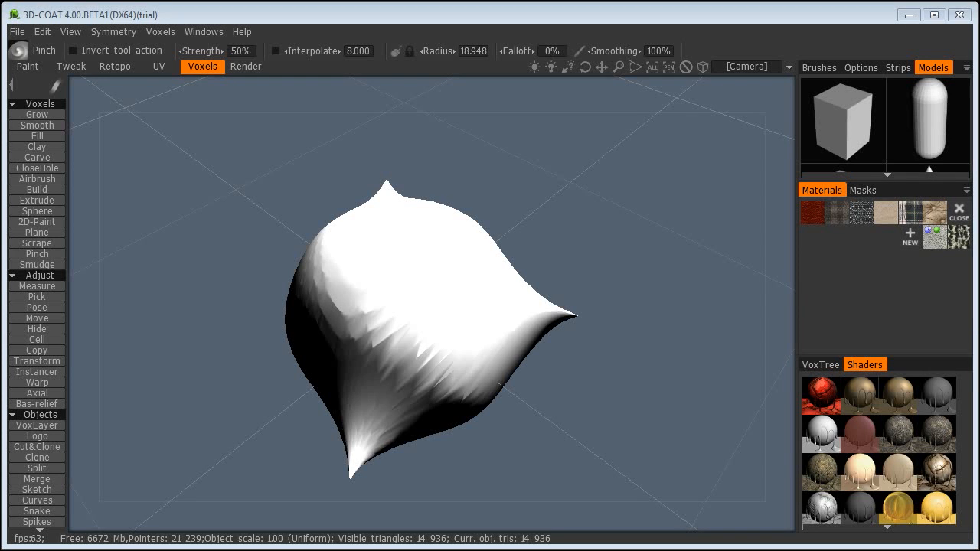
Start a new scene discarding the sculpt, choosing per-pixel painting with the blob OBJ imported
{"action": "left_click", "coordinate": [16, 31]}
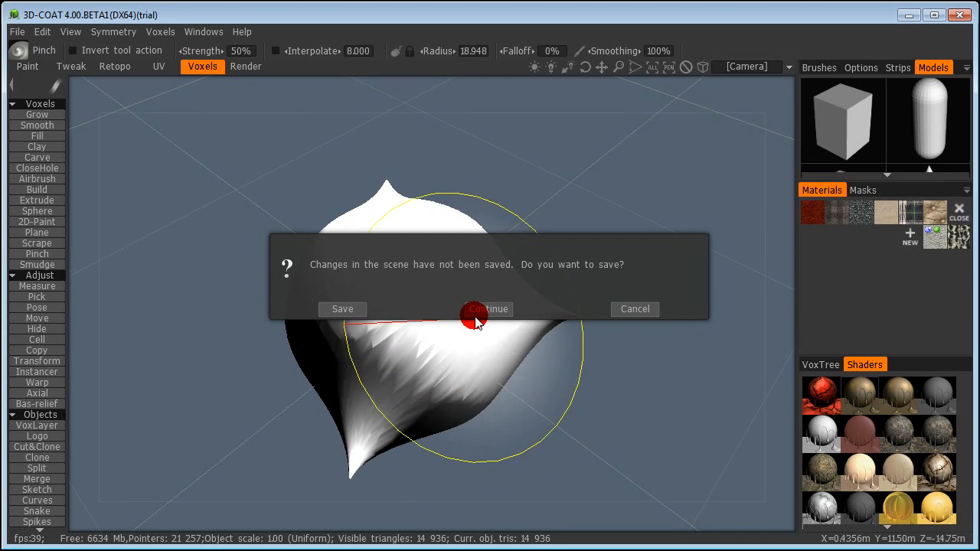
{"action": "left_click", "coordinate": [485, 309]}
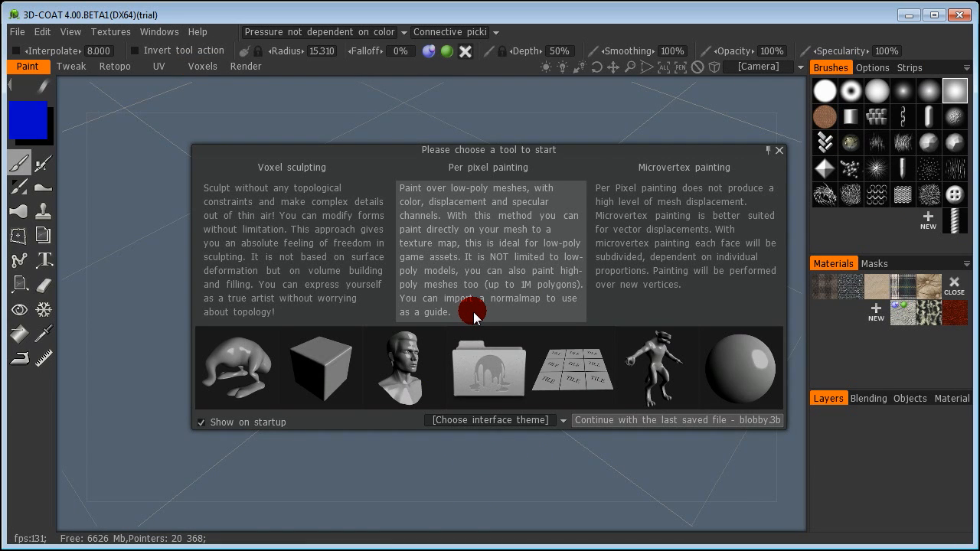
{"action": "left_click", "coordinate": [488, 368]}
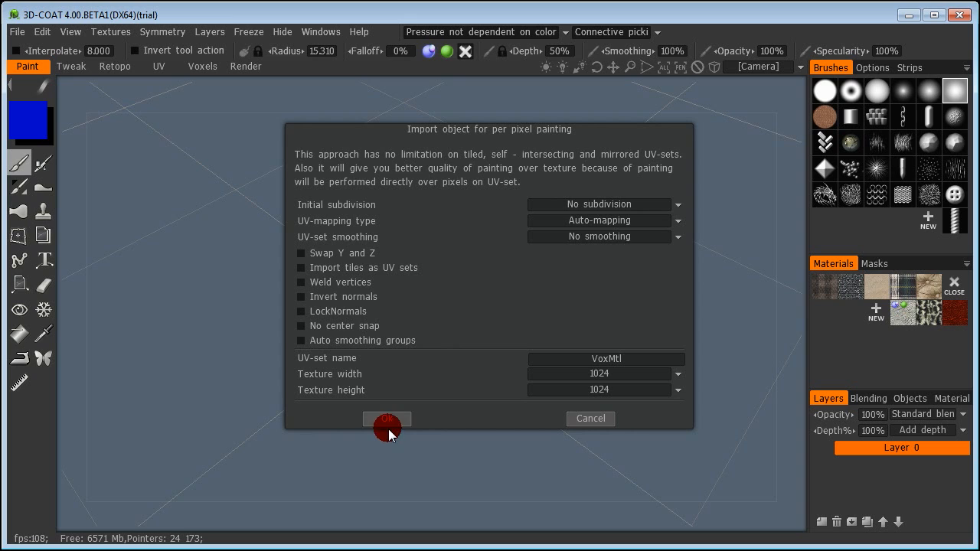
{"action": "left_click", "coordinate": [386, 419]}
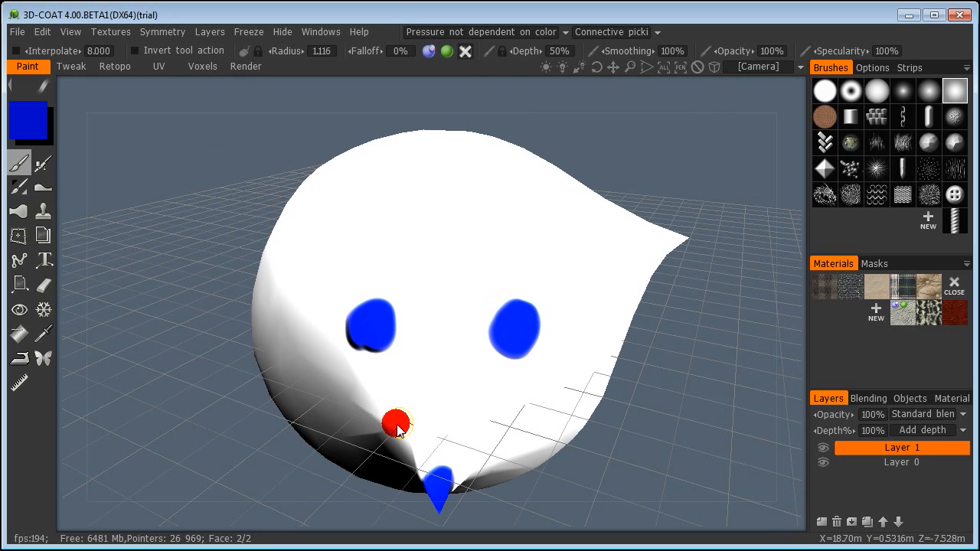
Paint a blue nose and smile onto the blob
{"action": "left_click_drag", "start_coordinate": [398, 426], "coordinate": [605, 416]}
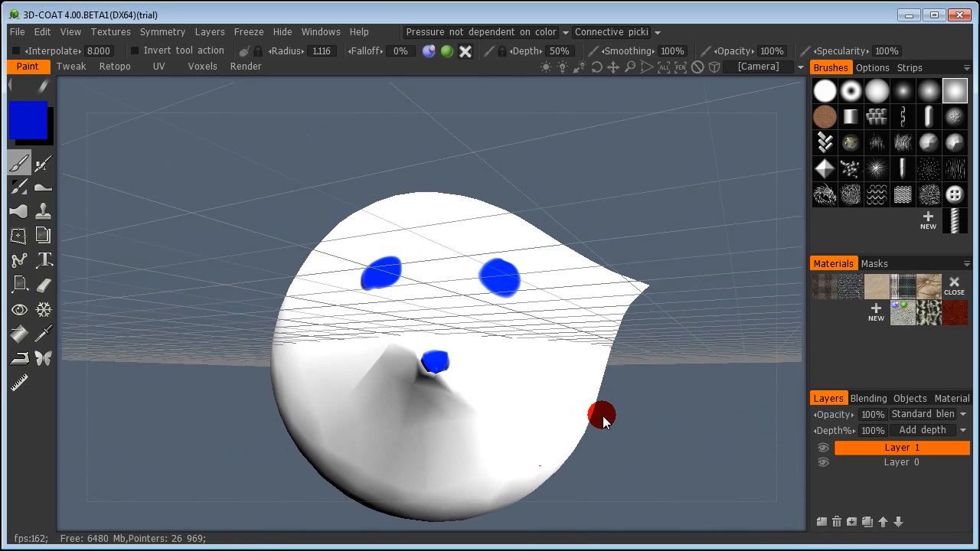
{"action": "left_click_drag", "start_coordinate": [604, 417], "coordinate": [447, 443]}
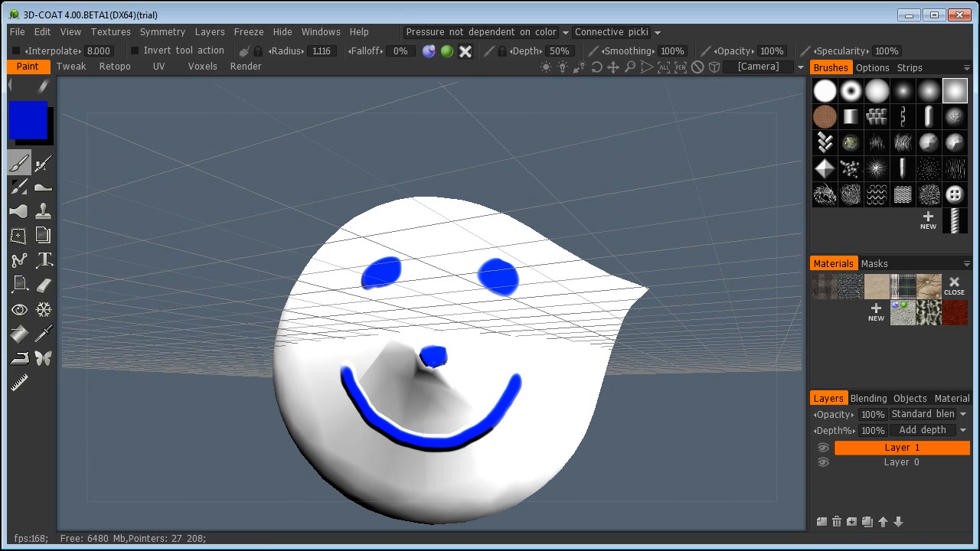
Export the painted blob as a mid-poly mesh with colour, specularity and tangent normal map TGAs
{"action": "left_click", "coordinate": [16, 30]}
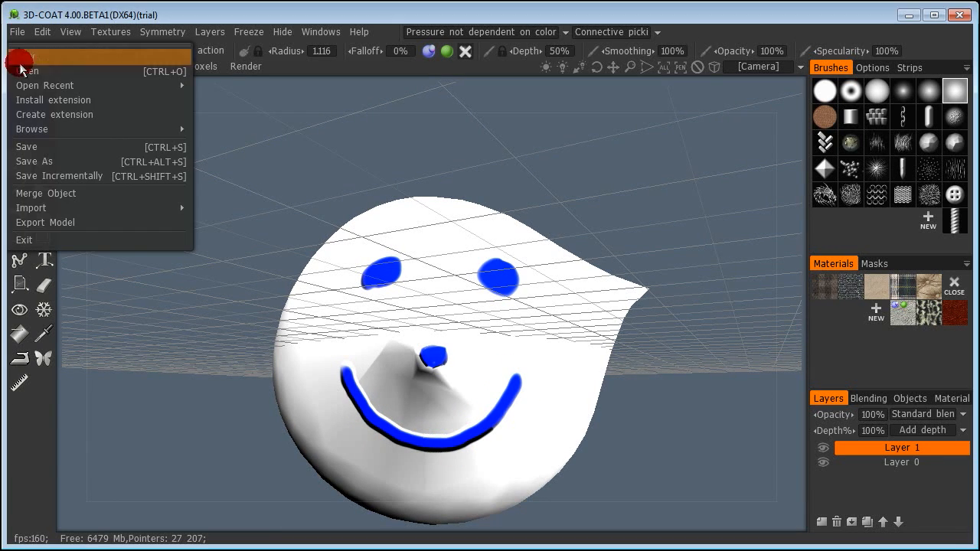
{"action": "left_click", "coordinate": [44, 222]}
{"action": "type", "text": "blobby-pa"}
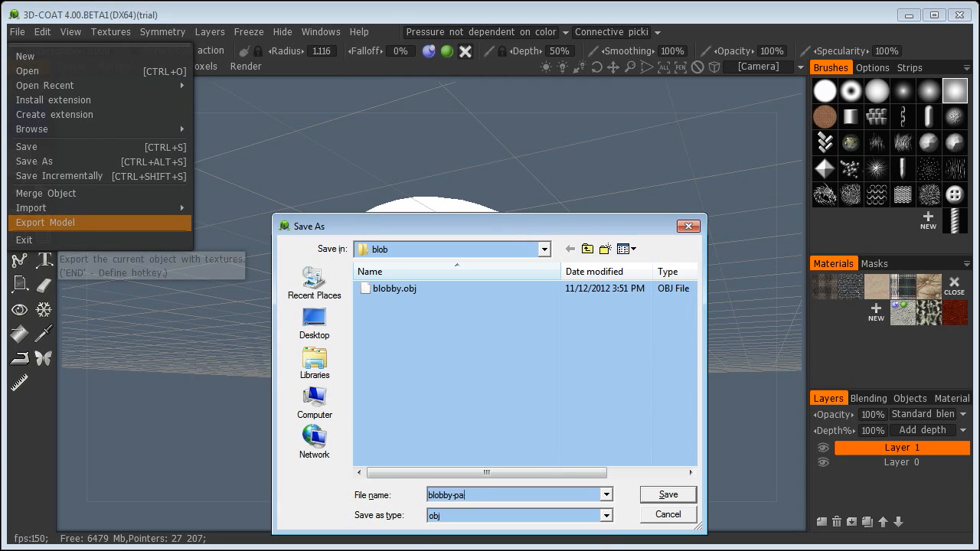
{"action": "left_click", "coordinate": [668, 495]}
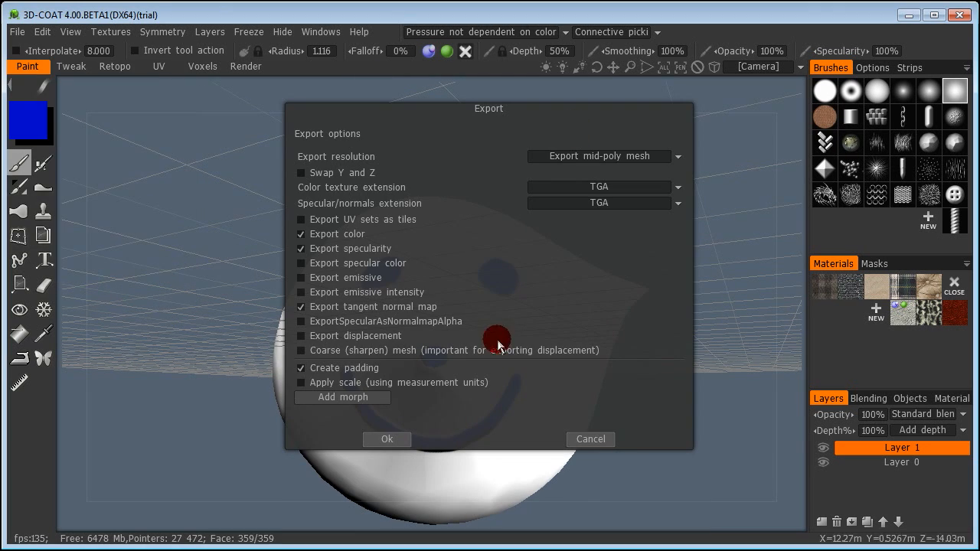
{"action": "left_click", "coordinate": [386, 438]}
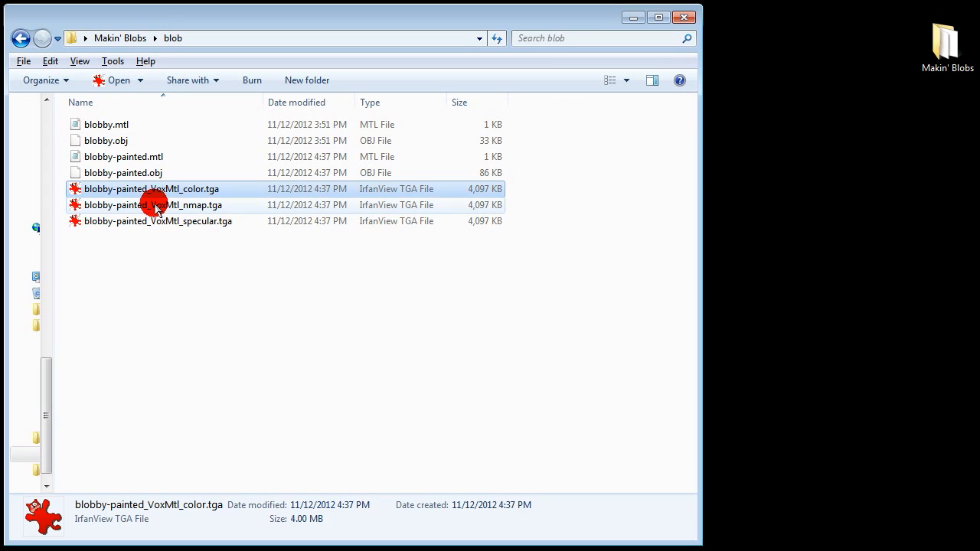
Inspect the exported colour texture file in the blob folder
{"action": "left_click", "coordinate": [159, 220]}
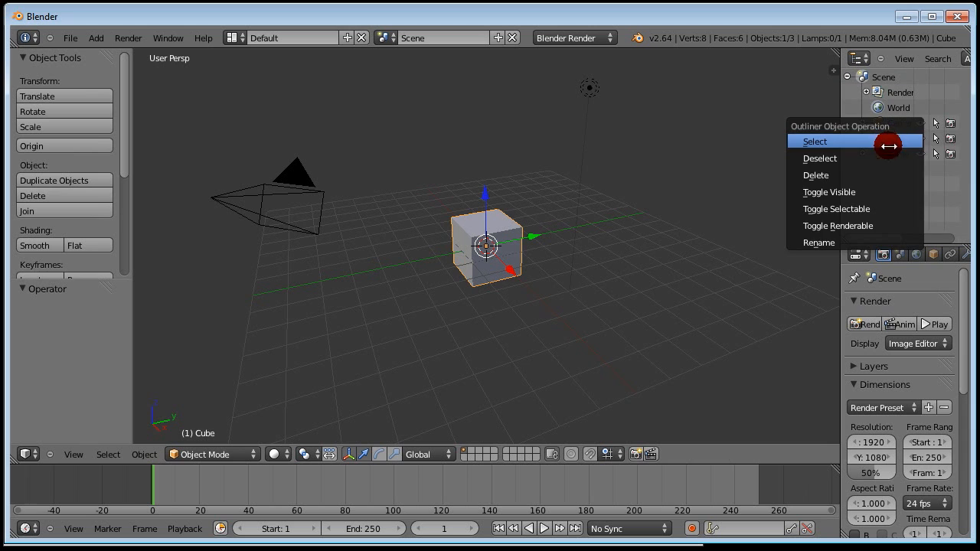
Delete the default cube and import blobby-painted.obj as a Wavefront OBJ
{"action": "left_click", "coordinate": [815, 175]}
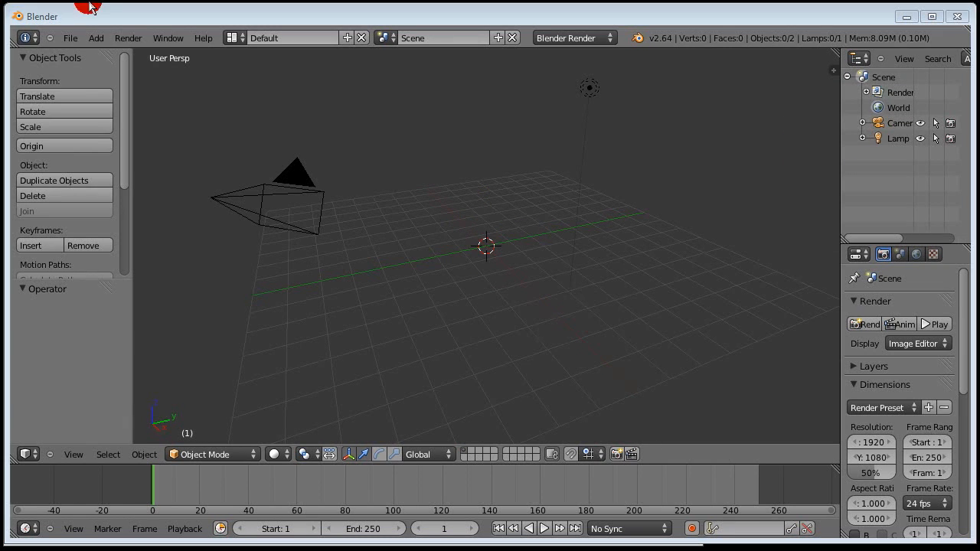
{"action": "left_click", "coordinate": [70, 37]}
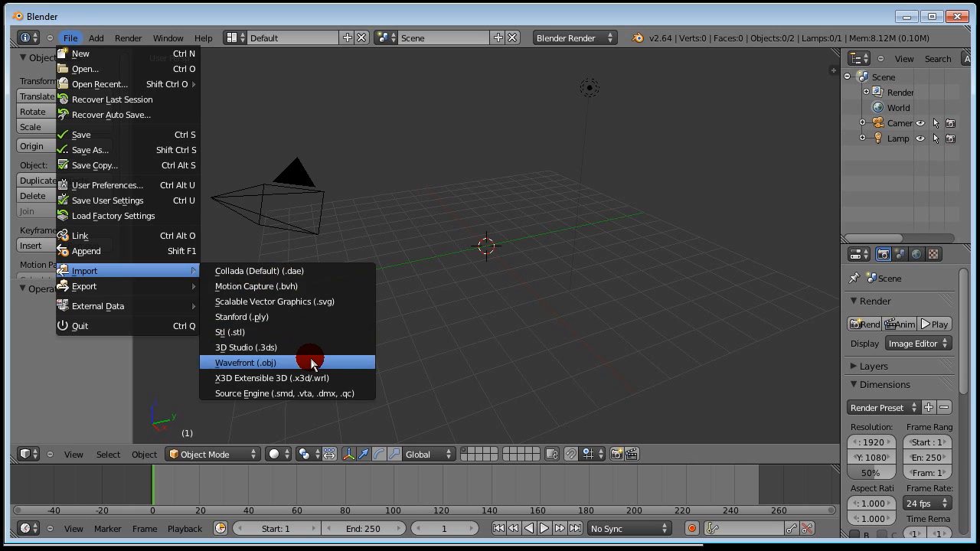
{"action": "left_click", "coordinate": [245, 362]}
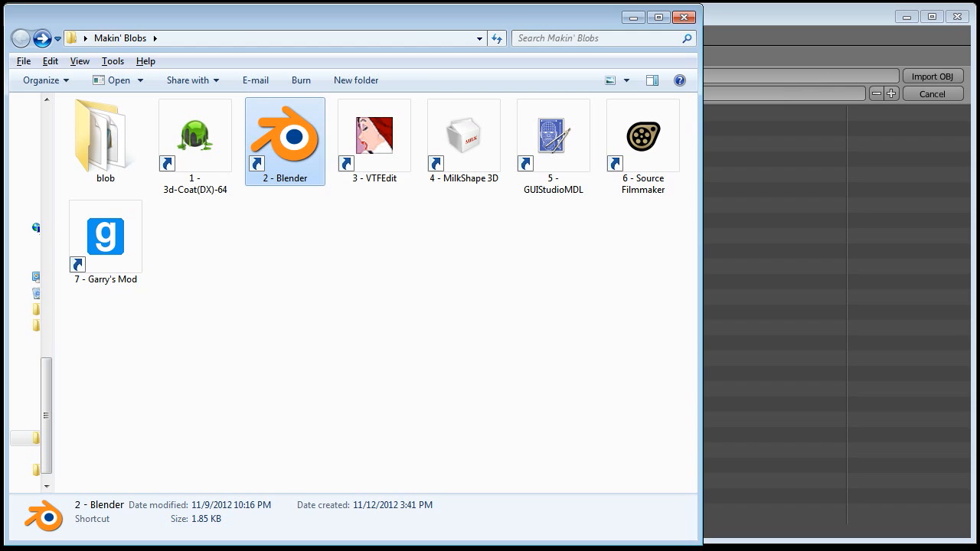
{"action": "left_click", "coordinate": [268, 38]}
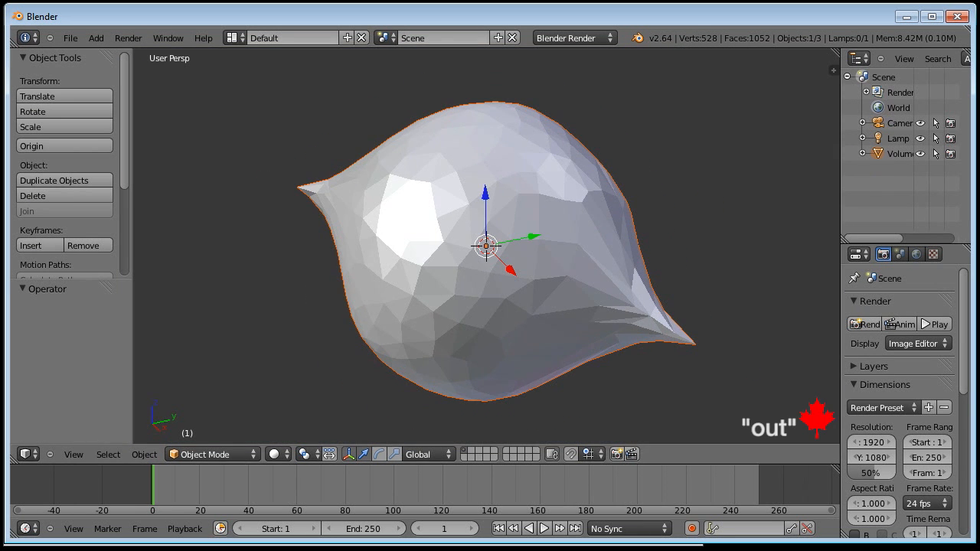
Export the Volume1 blob object as a Source Engine SMD into the blob folder
{"action": "left_click", "coordinate": [911, 154]}
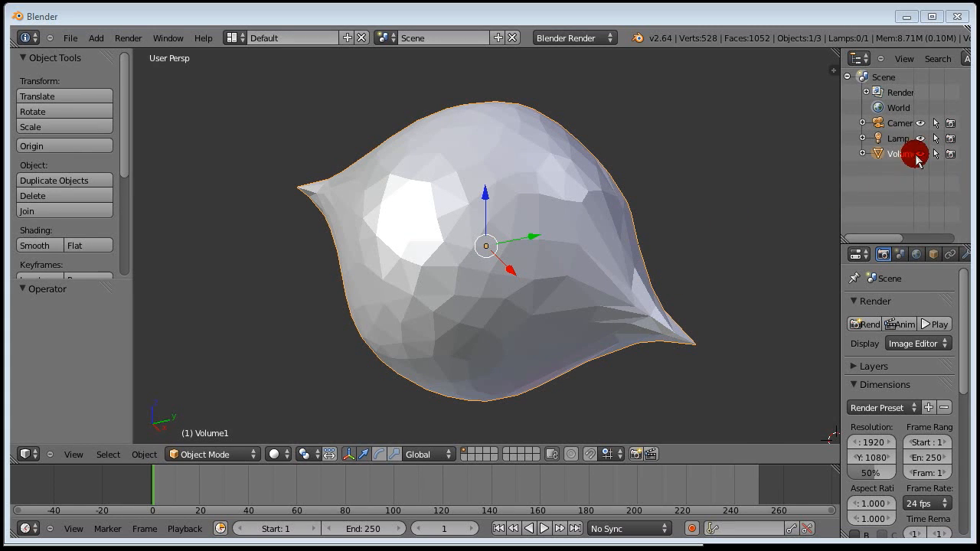
{"action": "mouse_move", "coordinate": [74, 40]}
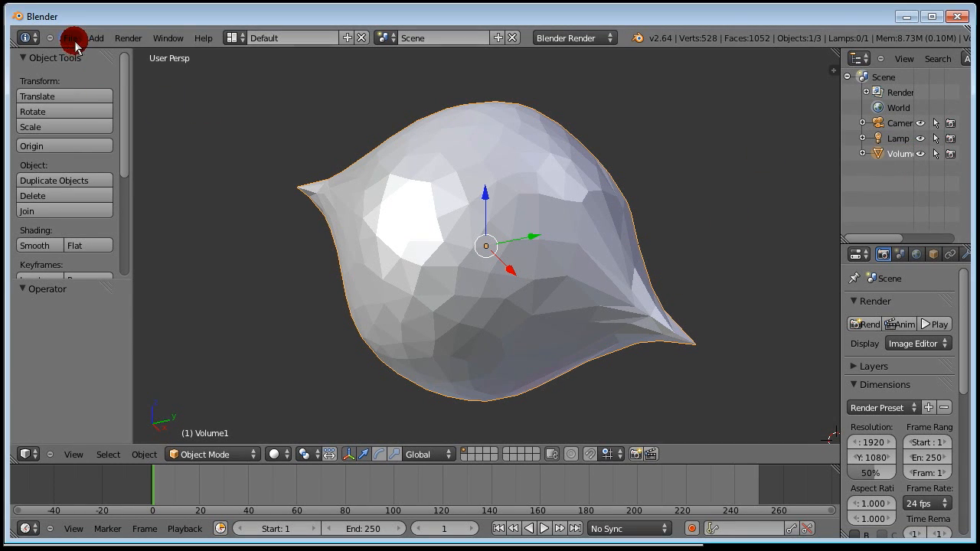
{"action": "left_click", "coordinate": [71, 36]}
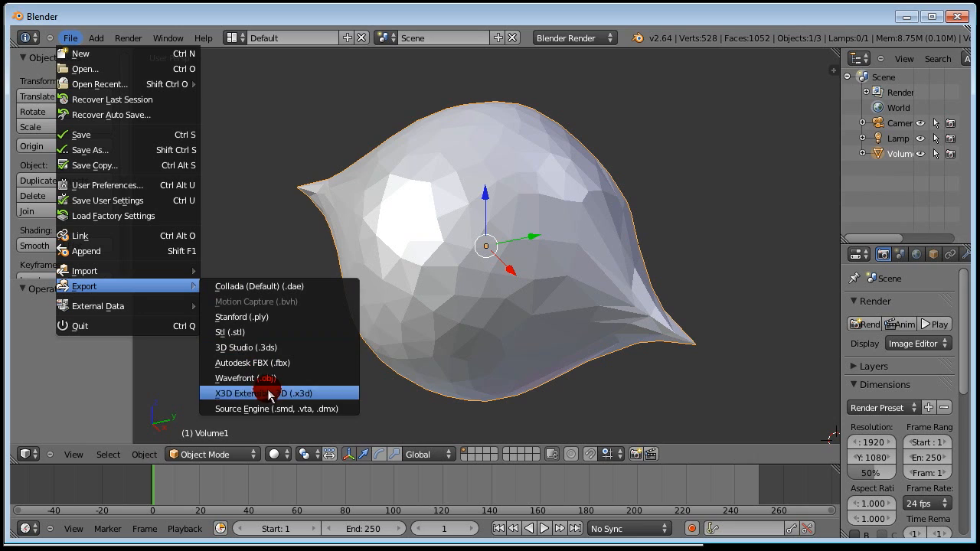
{"action": "mouse_move", "coordinate": [270, 411]}
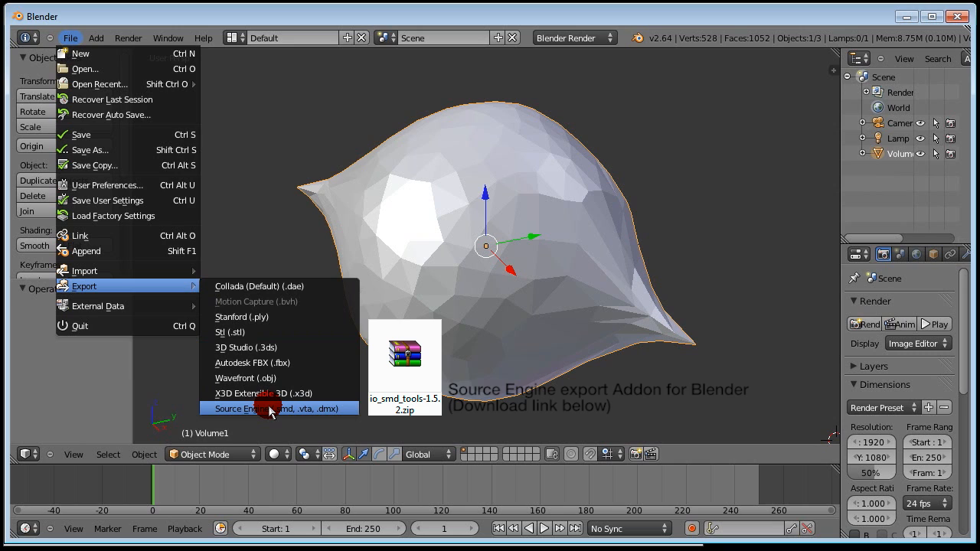
{"action": "left_click", "coordinate": [265, 408]}
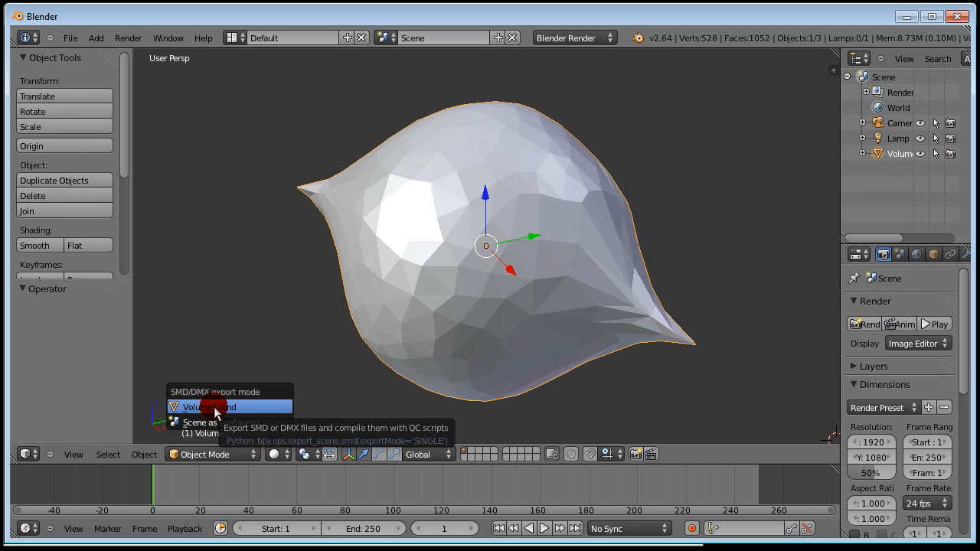
{"action": "left_click", "coordinate": [214, 407]}
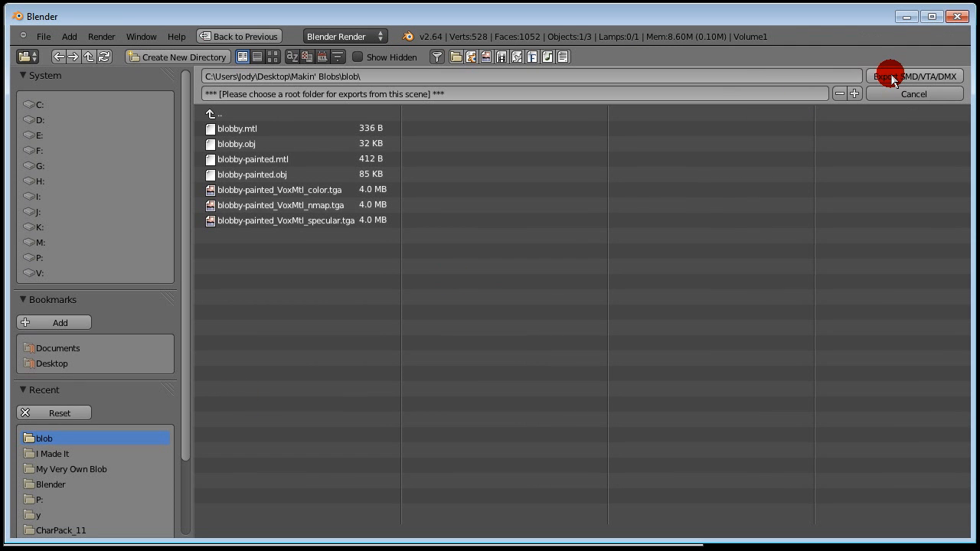
{"action": "left_click", "coordinate": [911, 76]}
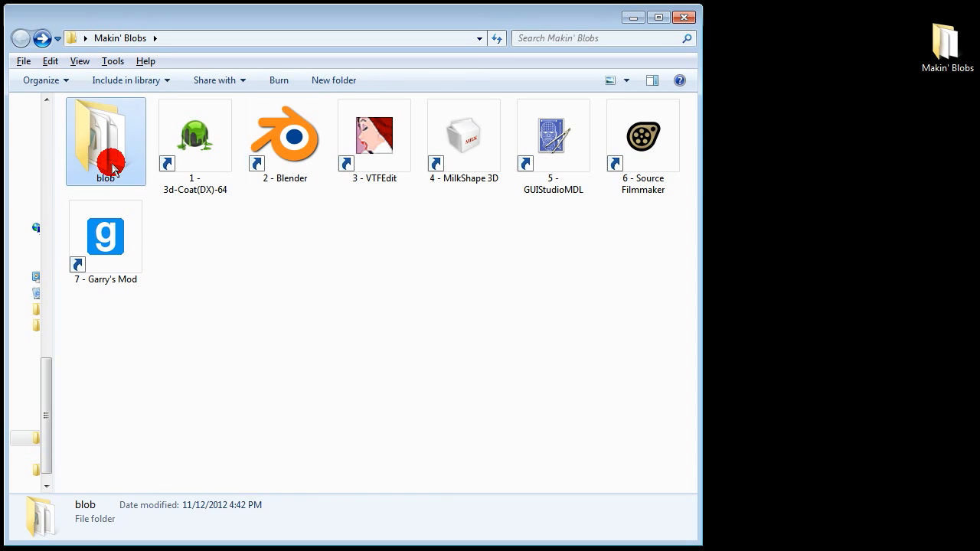
Confirm Volume1.smd is in the blob folder, return to Makin' Blobs and launch VTFEdit
{"action": "double_click", "coordinate": [104, 135]}
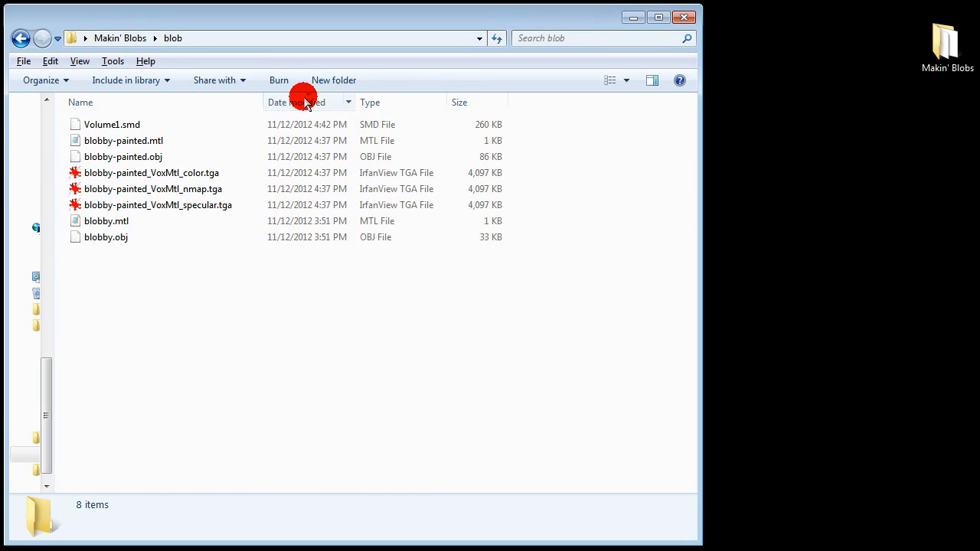
{"action": "left_click", "coordinate": [111, 124]}
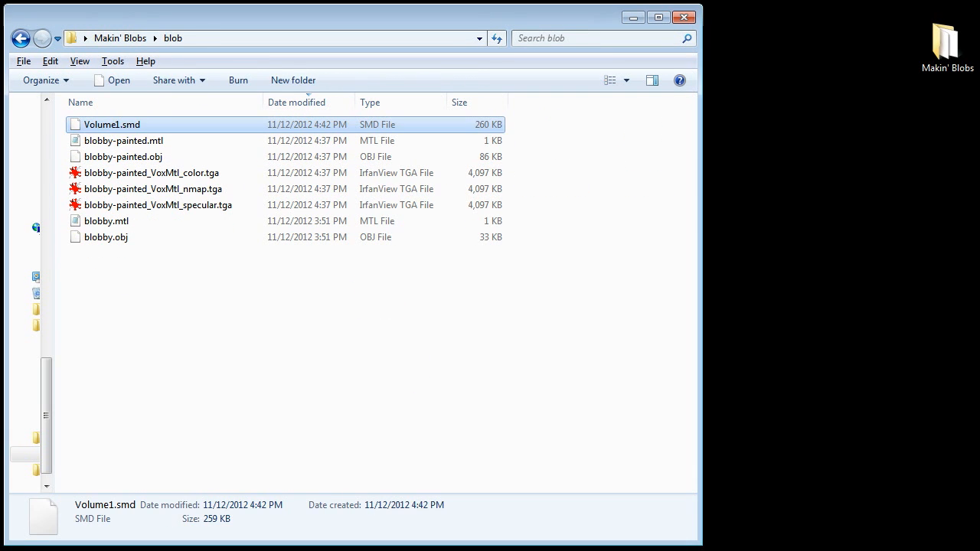
{"action": "left_click", "coordinate": [21, 38]}
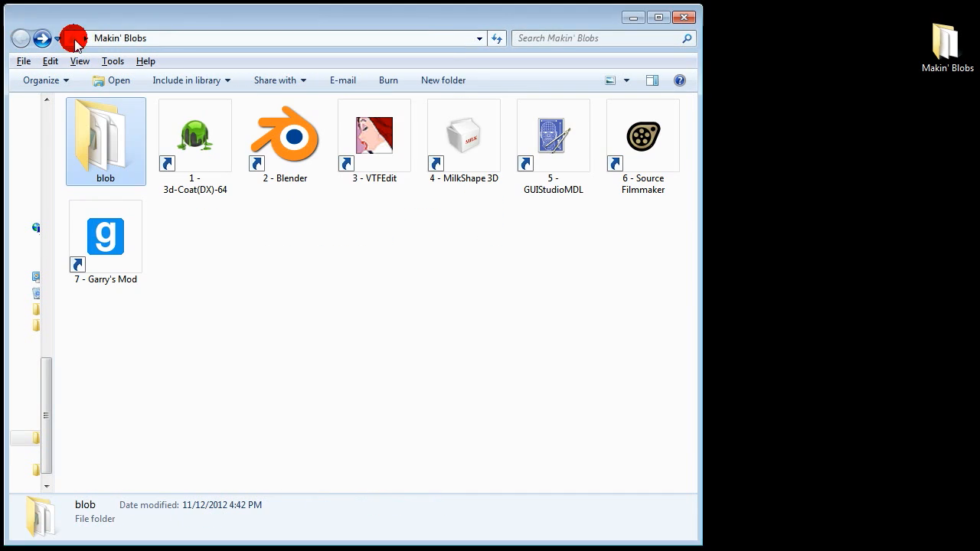
{"action": "double_click", "coordinate": [374, 137]}
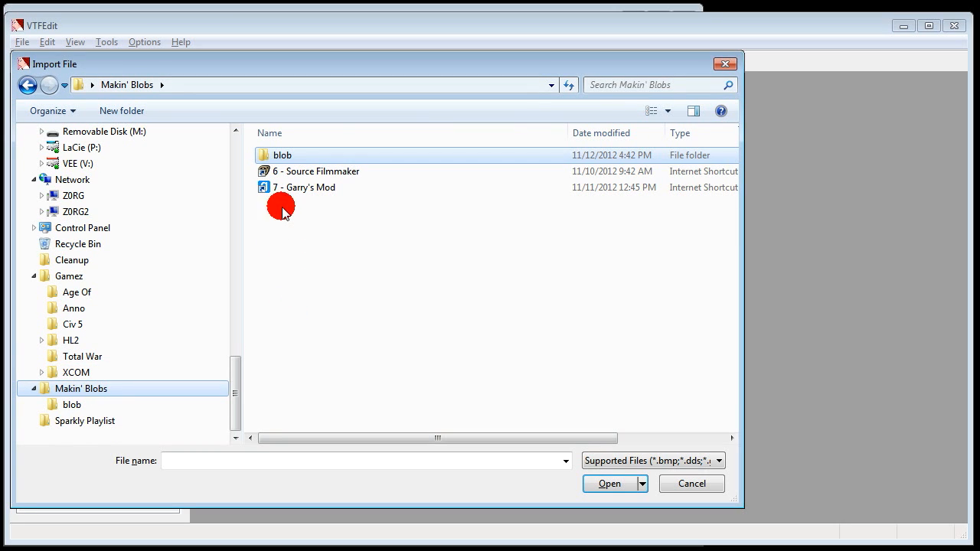
Import blob\blobby-painted_VoxMtl_color.tga and enable Create VMT File in Options
{"action": "double_click", "coordinate": [282, 154]}
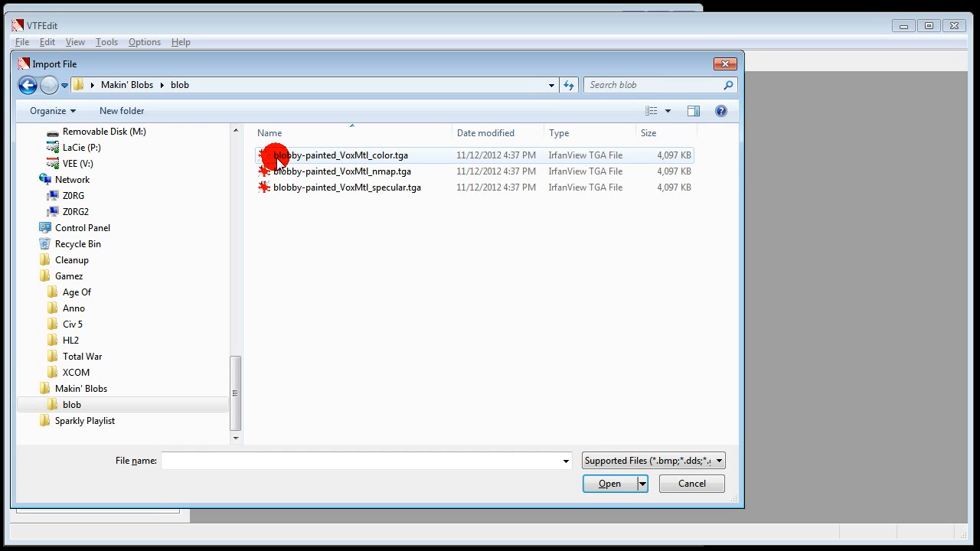
{"action": "double_click", "coordinate": [343, 155]}
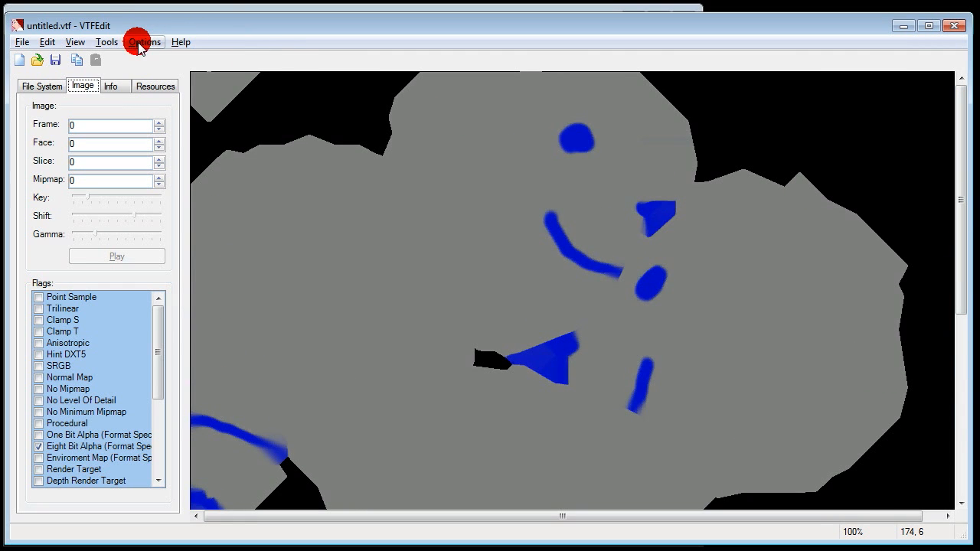
{"action": "left_click", "coordinate": [144, 43]}
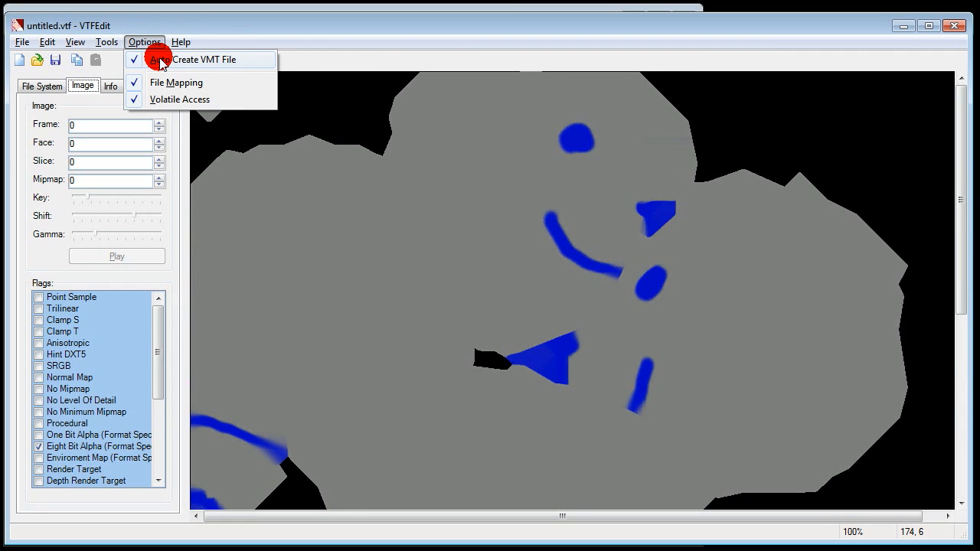
{"action": "left_click", "coordinate": [21, 42]}
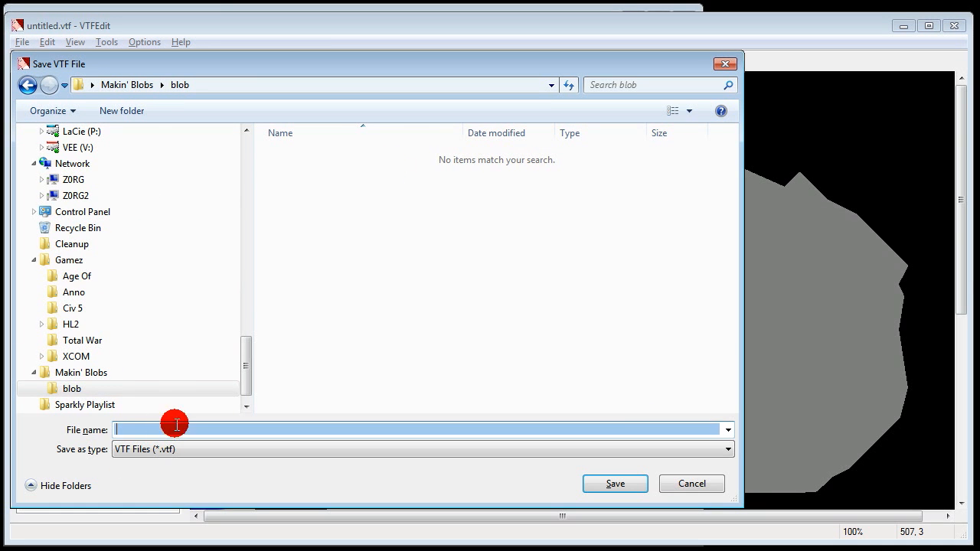
Save the texture as blobby.vtf in the blob folder and check blobby.vmt was created beside it
{"action": "left_click", "coordinate": [615, 484]}
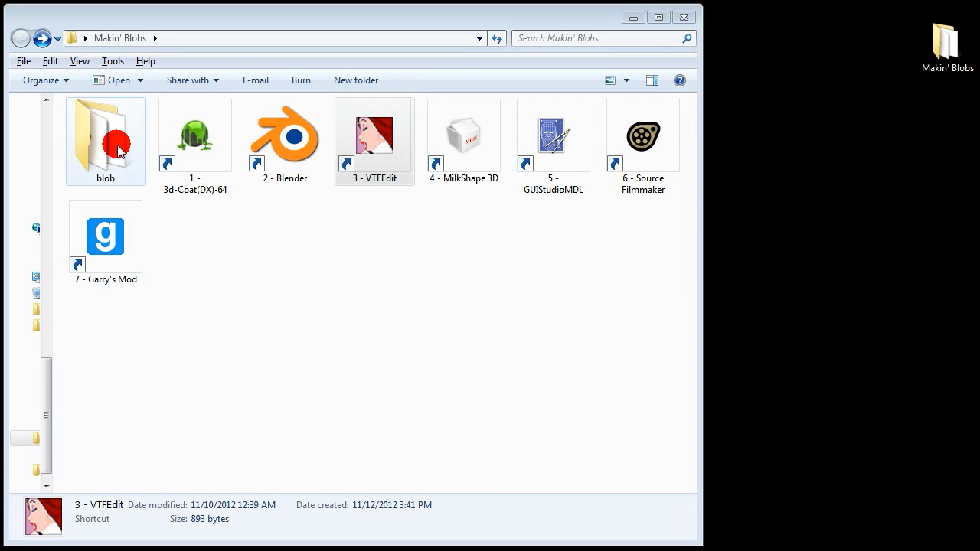
{"action": "double_click", "coordinate": [105, 135]}
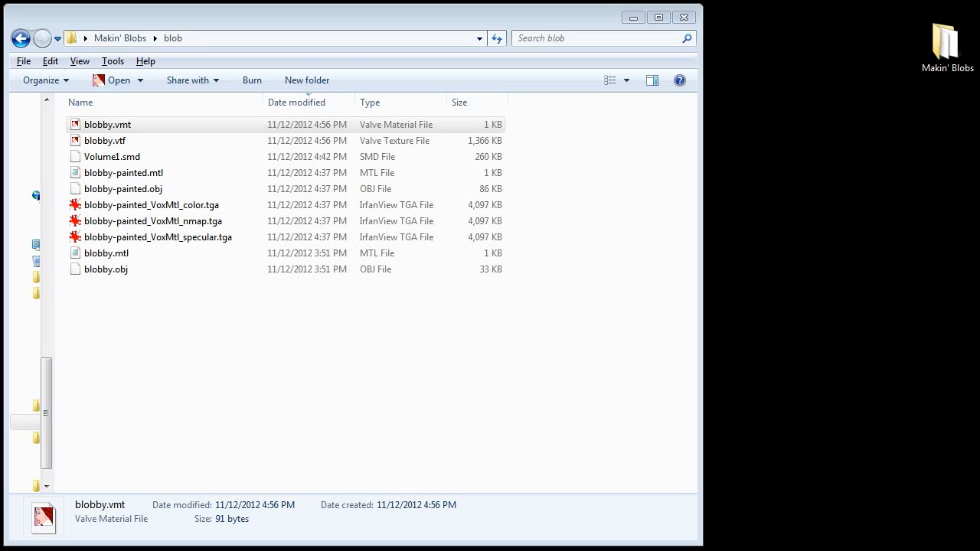
Edit blobby.vmt to use the vertexlitgeneric shader with $basetexture under models/blobbicl
{"action": "double_click", "coordinate": [107, 124]}
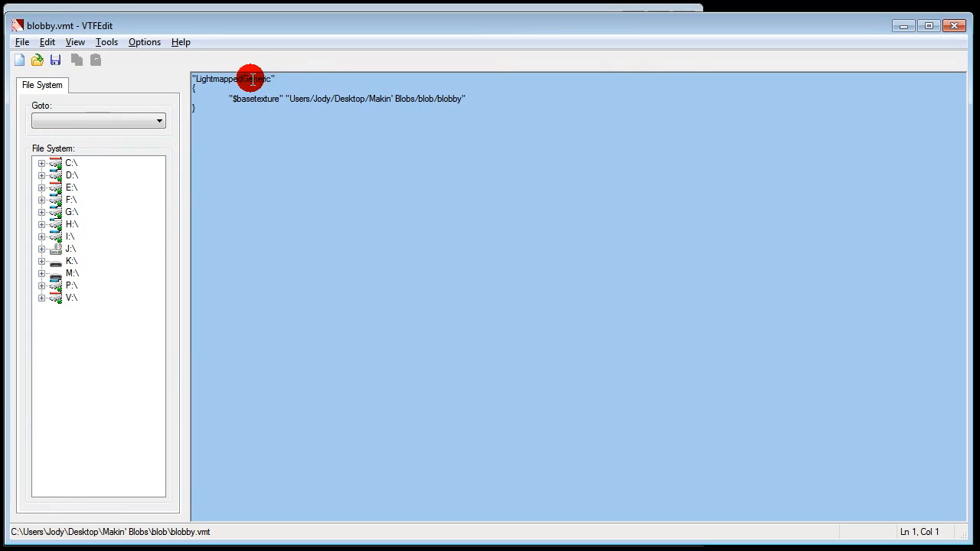
{"action": "double_click", "coordinate": [227, 79]}
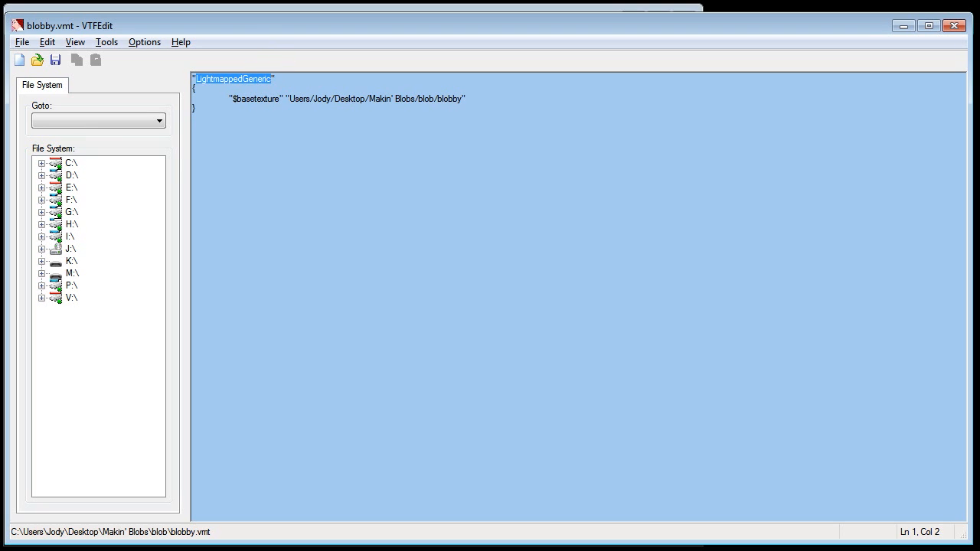
{"action": "type", "text": "vertexlit"}
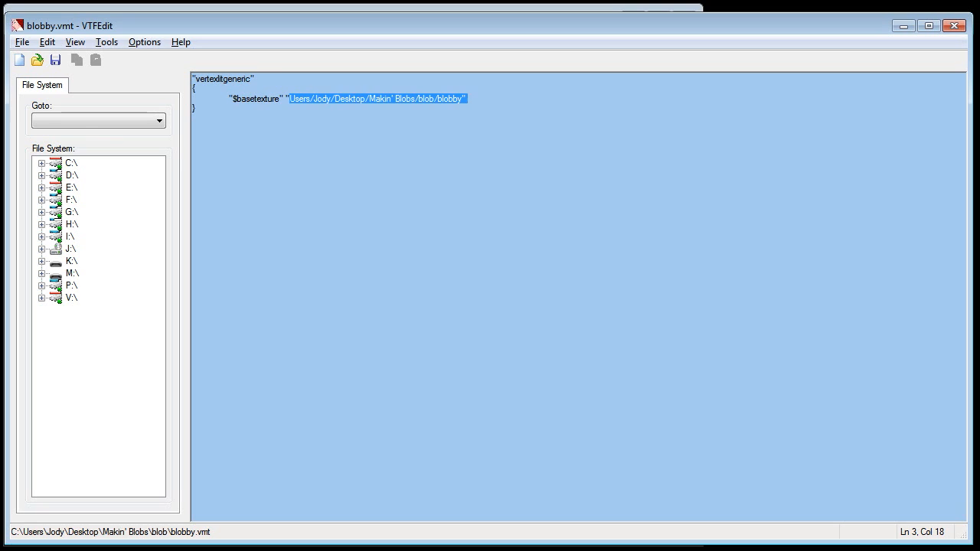
{"action": "type", "text": "models\""}
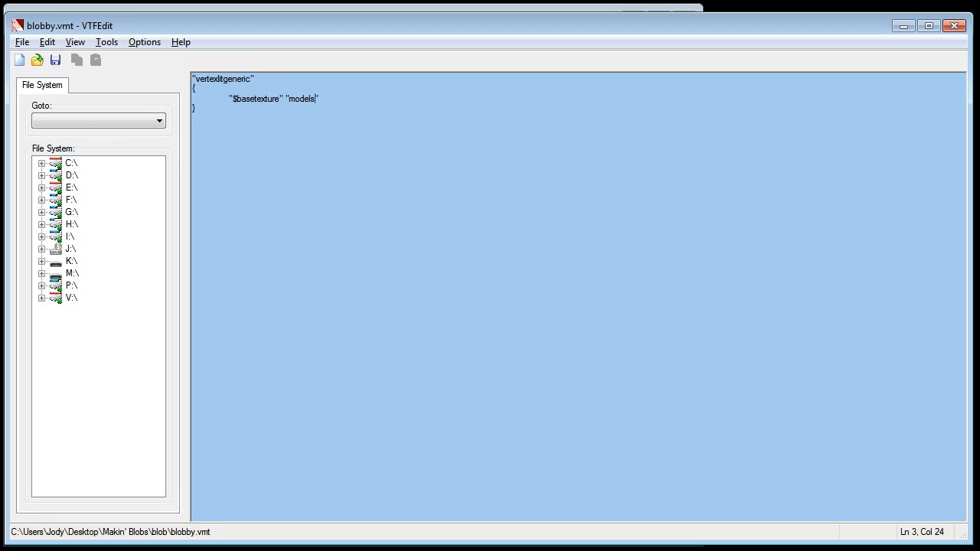
{"action": "type", "text": "/blobbicl"}
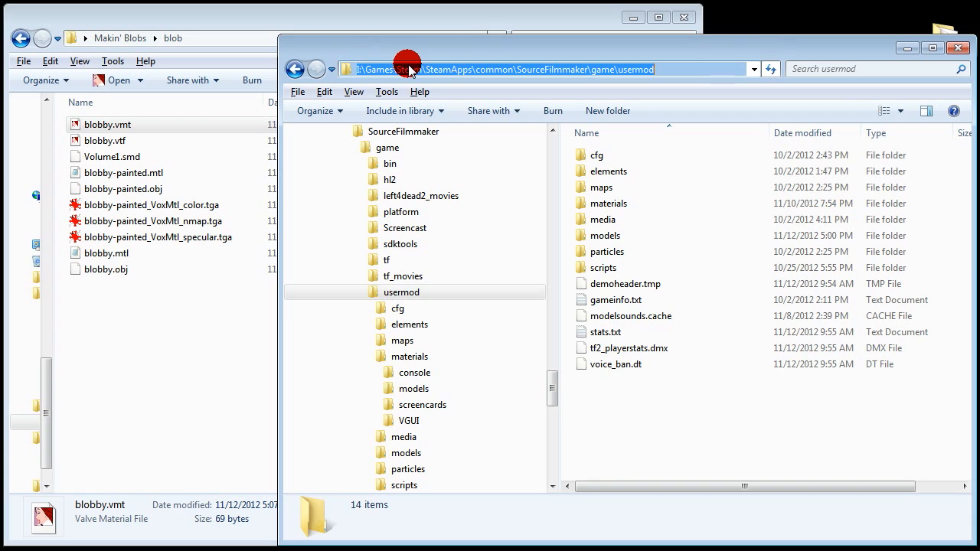
{"action": "mouse_move", "coordinate": [544, 74]}
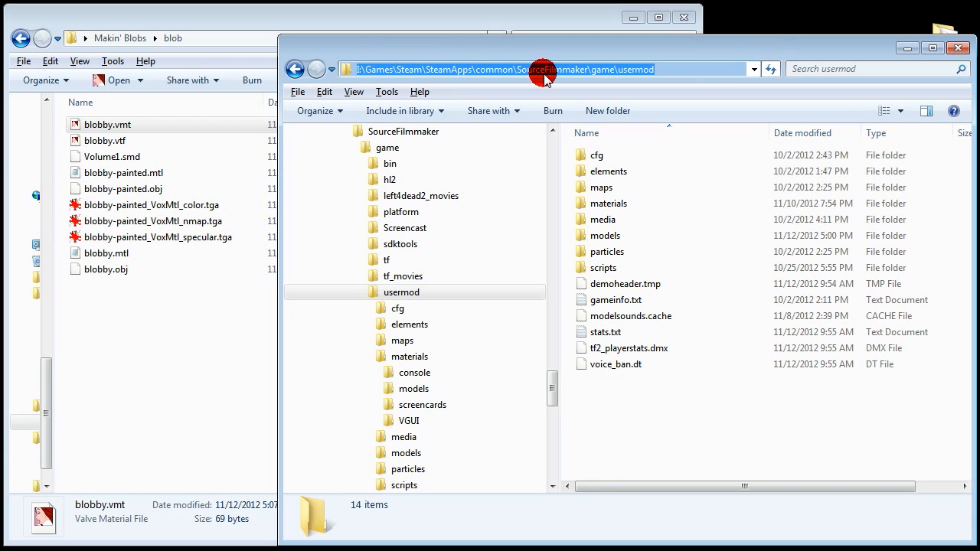
{"action": "mouse_move", "coordinate": [644, 69]}
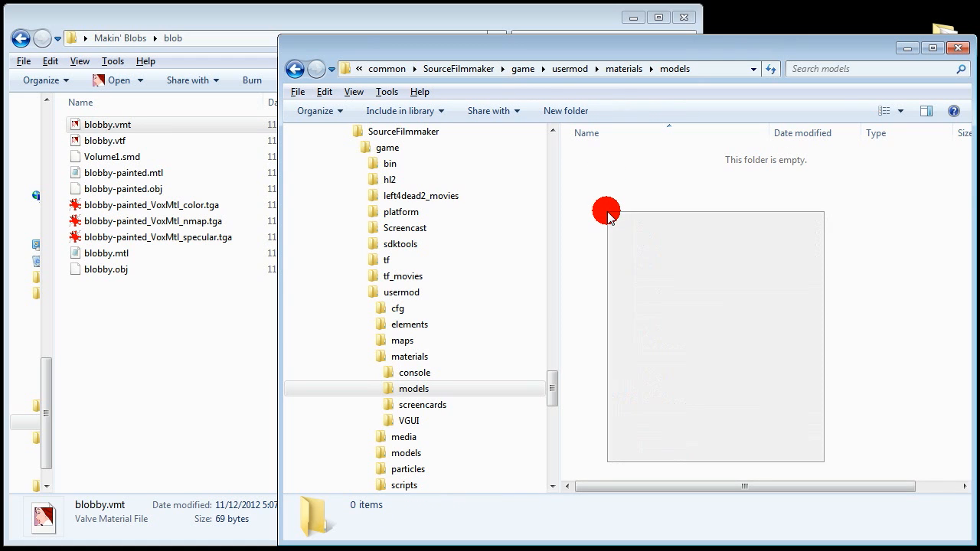
Create a blobbicle folder under usermod\materials\models and copy blobby.vmt and blobby.vtf into it
{"action": "left_click", "coordinate": [566, 110]}
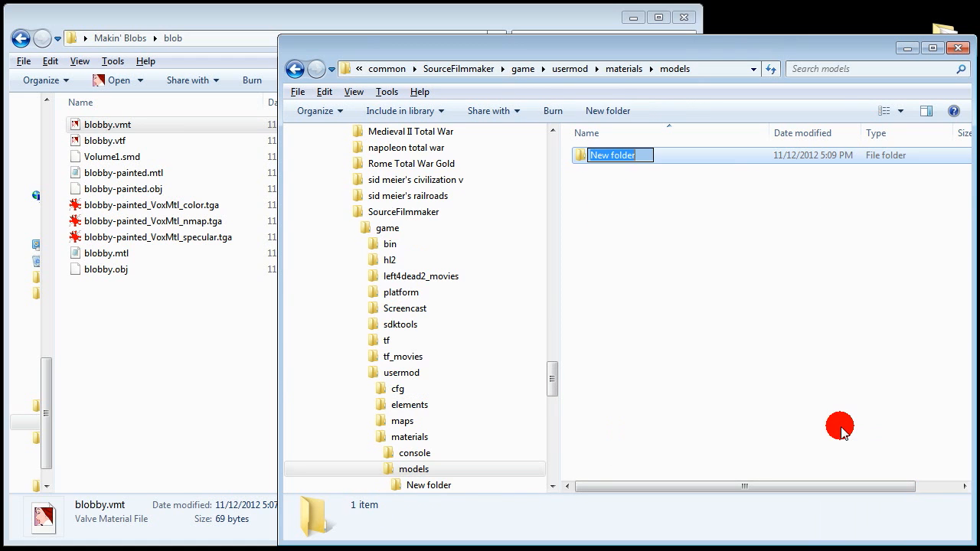
{"action": "type", "text": "blobbicle"}
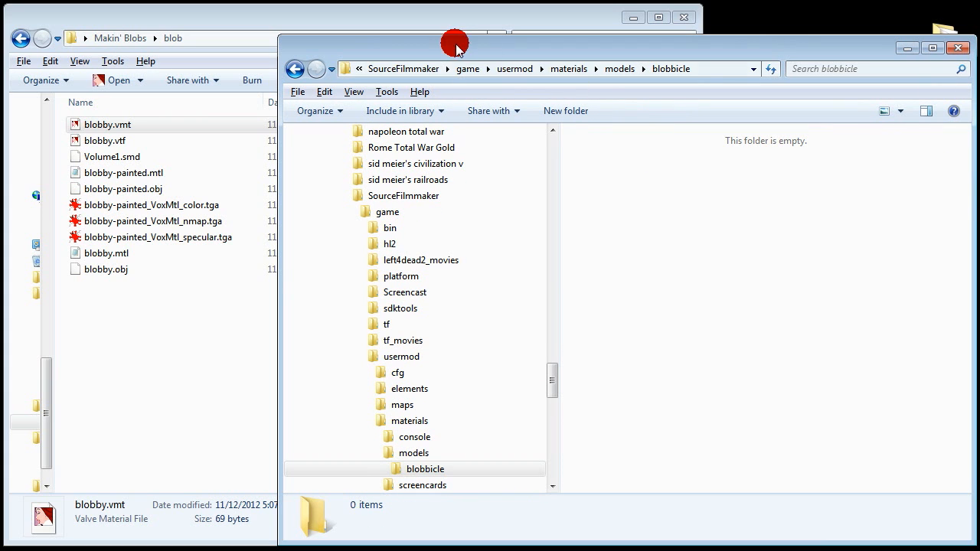
{"action": "left_click_drag", "start_coordinate": [107, 124], "coordinate": [794, 214]}
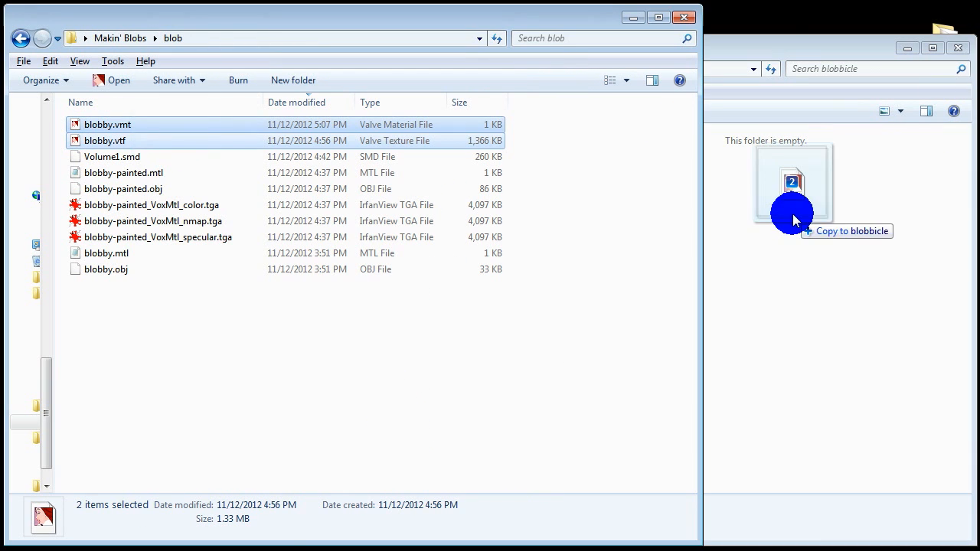
Inspect the blobbicle folder, selecting its full path and the blobby.vtf texture
{"action": "left_click", "coordinate": [794, 214]}
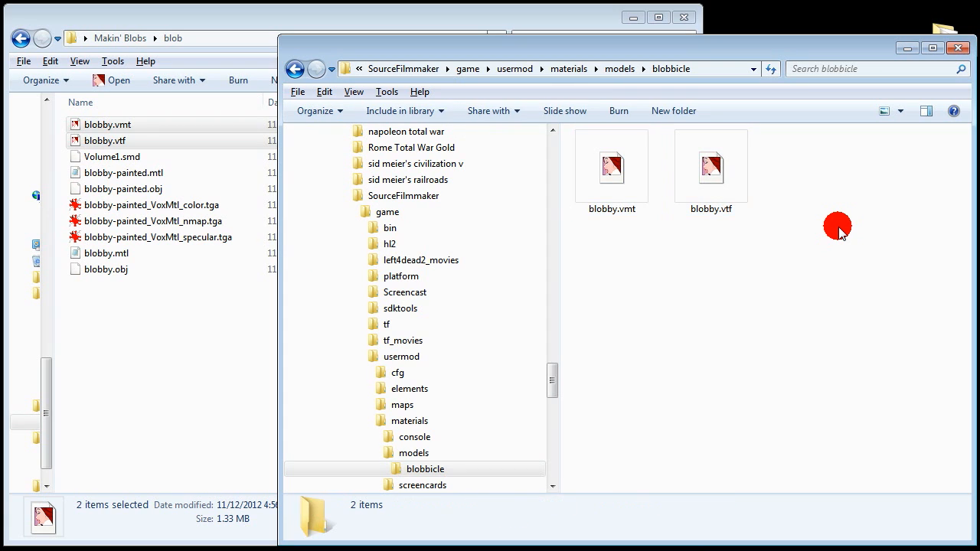
{"action": "double_click", "coordinate": [610, 166]}
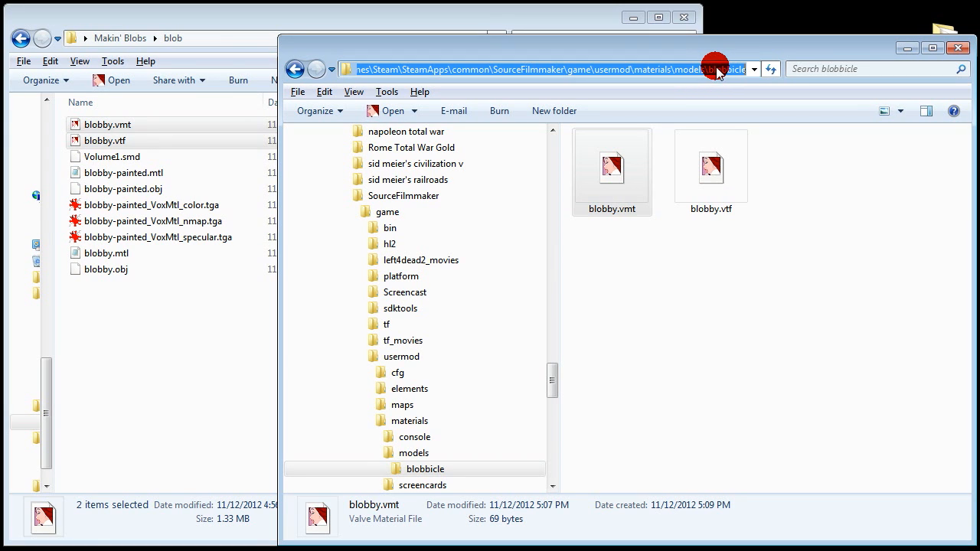
{"action": "left_click", "coordinate": [711, 166]}
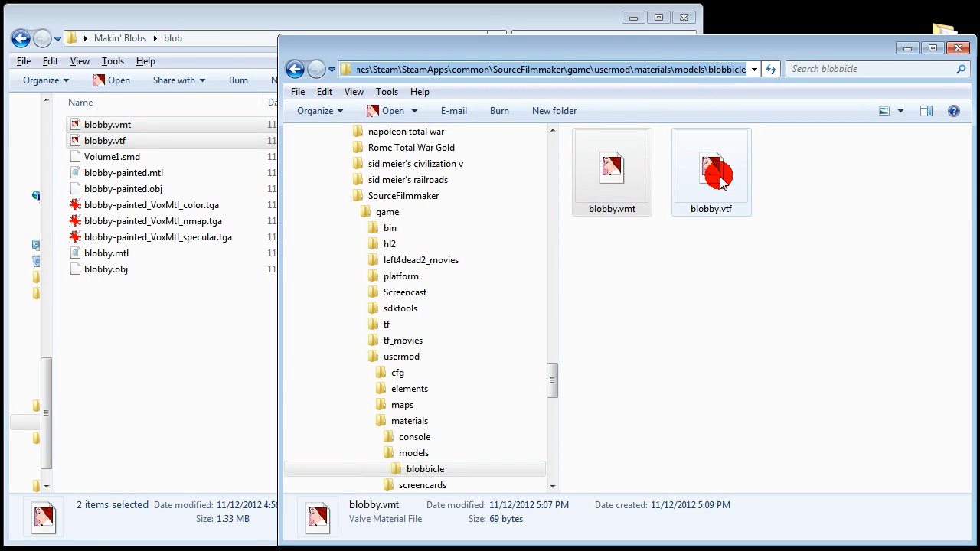
{"action": "left_click", "coordinate": [711, 167]}
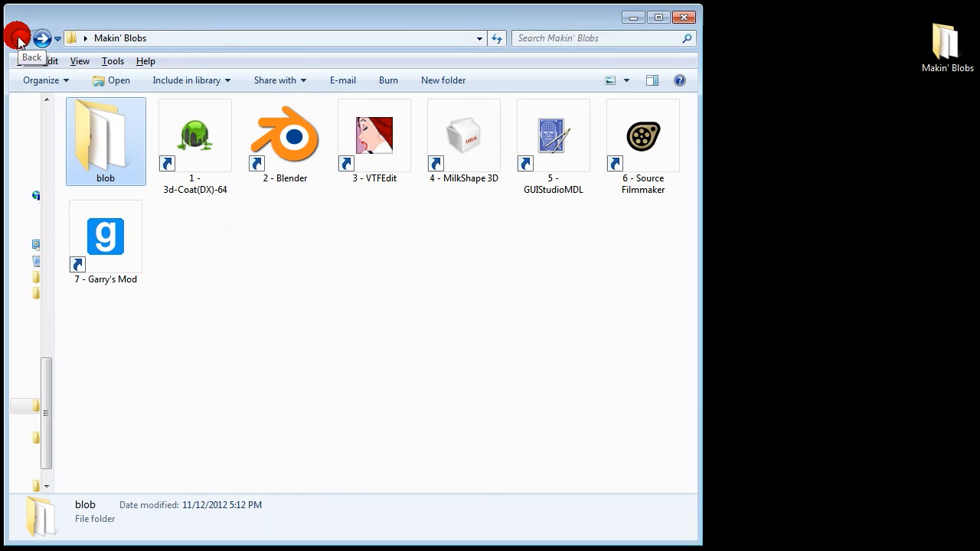
Launch MilkShape 3D from its shortcut into an empty scene
{"action": "left_click", "coordinate": [464, 138]}
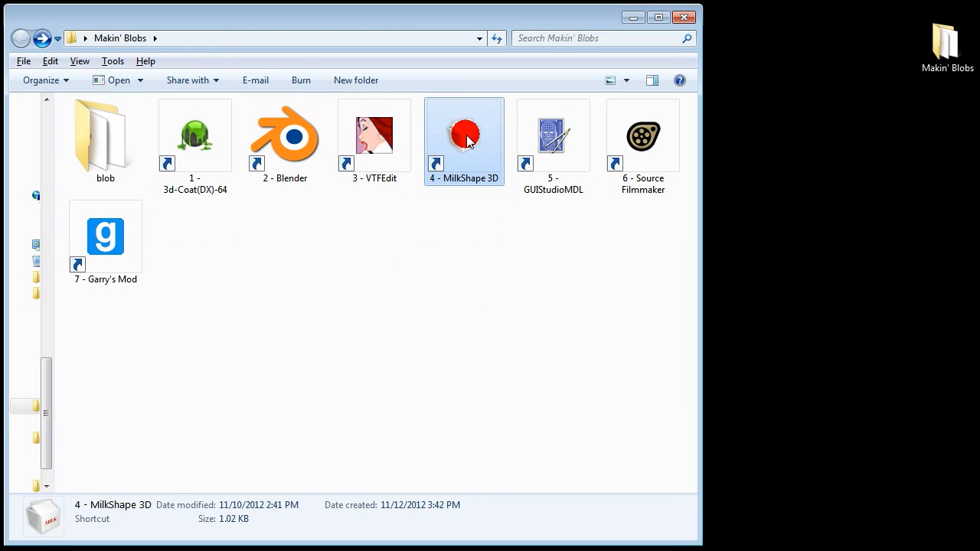
{"action": "double_click", "coordinate": [463, 135]}
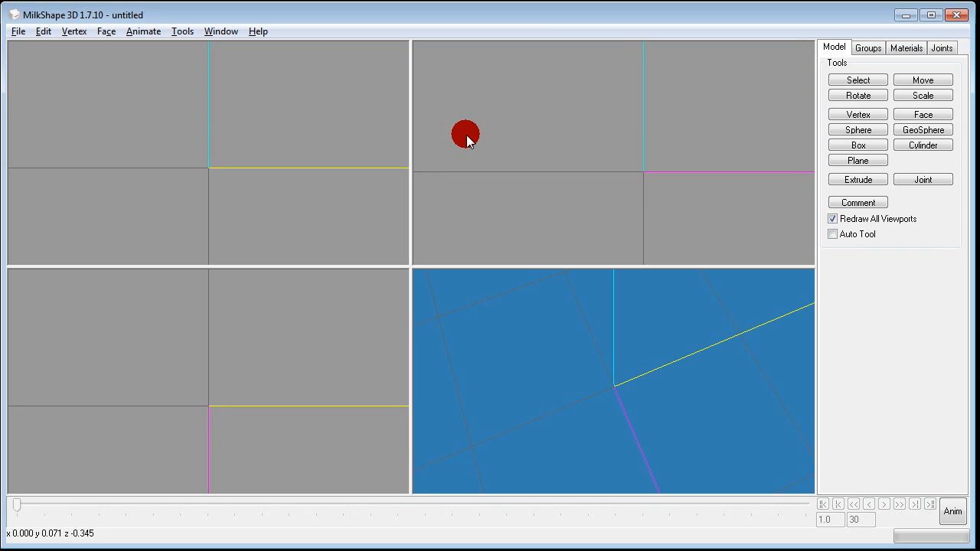
{"action": "left_click", "coordinate": [17, 30]}
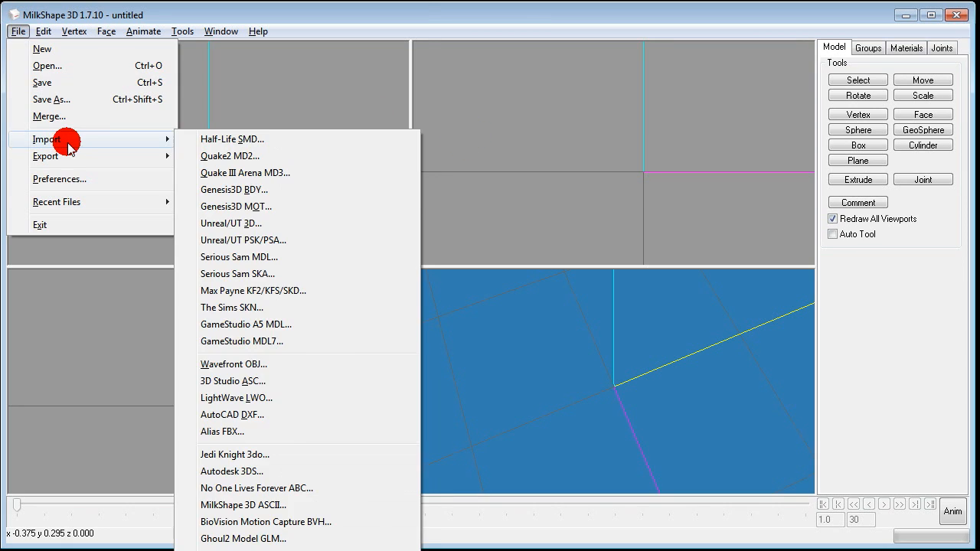
{"action": "mouse_move", "coordinate": [289, 138]}
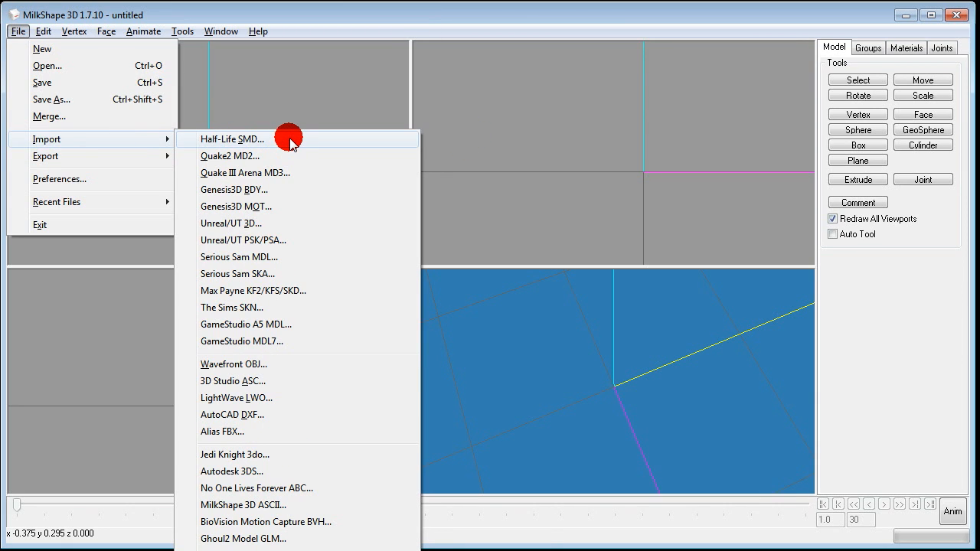
Import blob\Volume1.smd as a Half-Life SMD with Triangles and Skeleton kept
{"action": "left_click", "coordinate": [232, 138]}
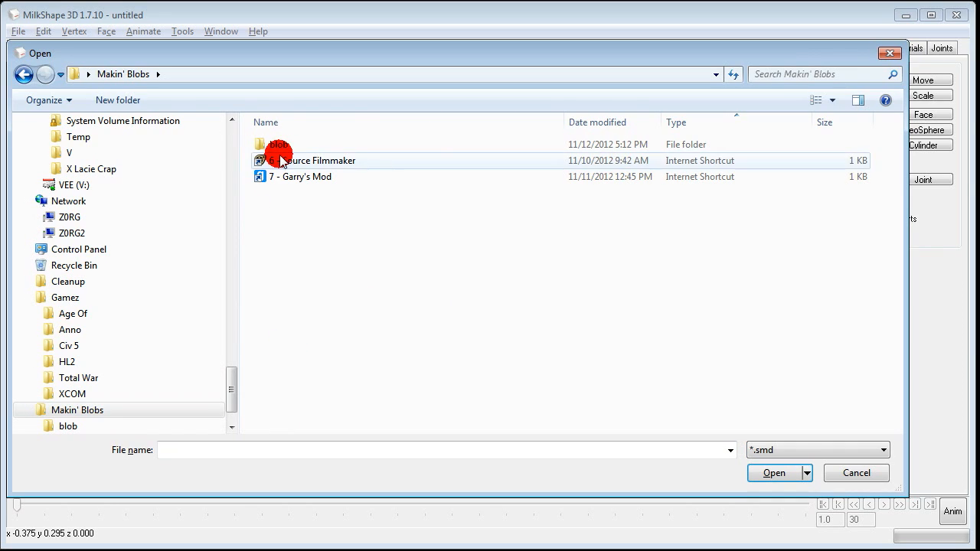
{"action": "double_click", "coordinate": [278, 144]}
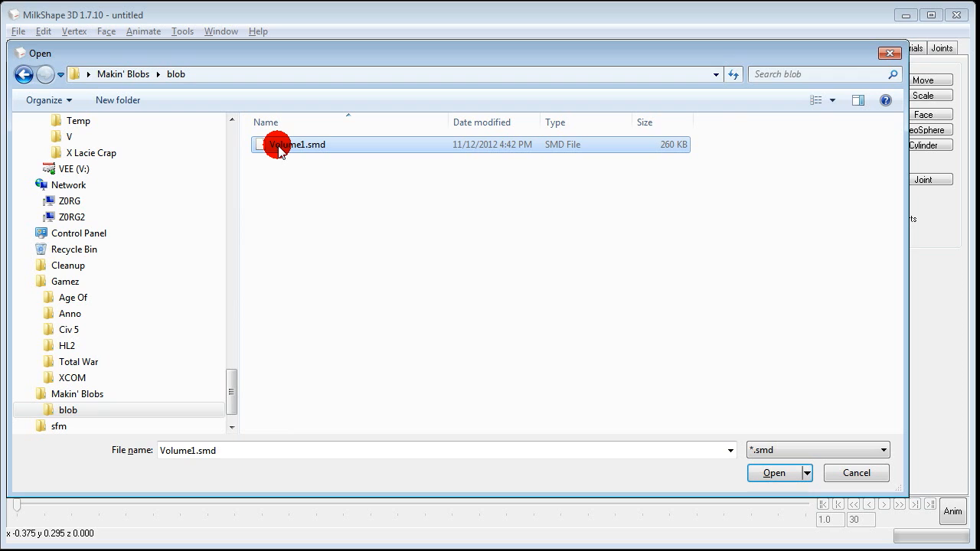
{"action": "left_click", "coordinate": [775, 472]}
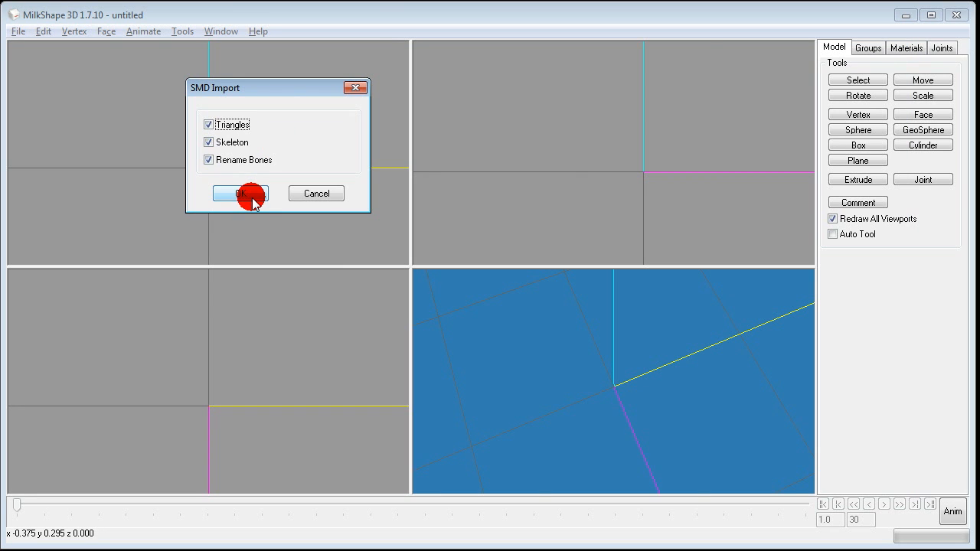
{"action": "left_click", "coordinate": [240, 193]}
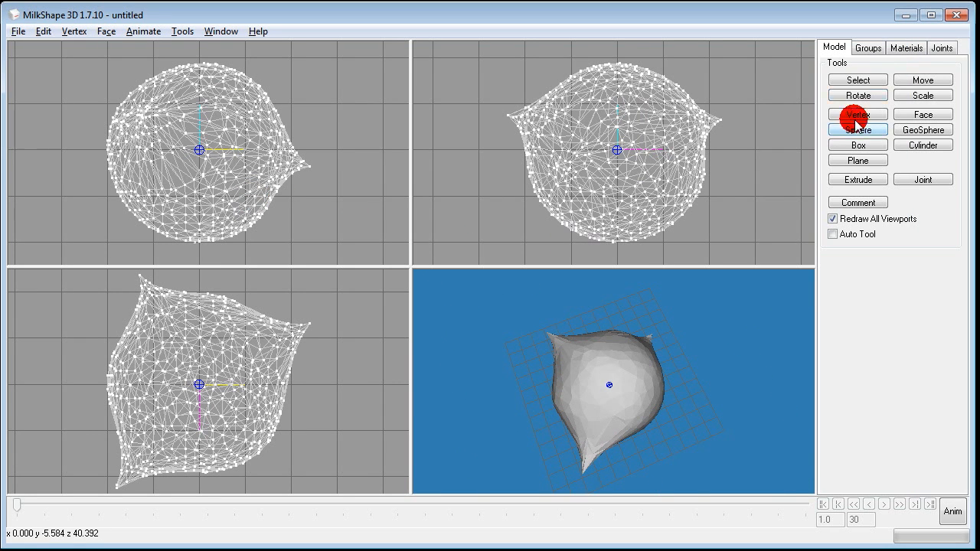
Select the blob by group and assign blobby.vtf from the blobbicle folder to the VoxMtl material
{"action": "left_click", "coordinate": [858, 80]}
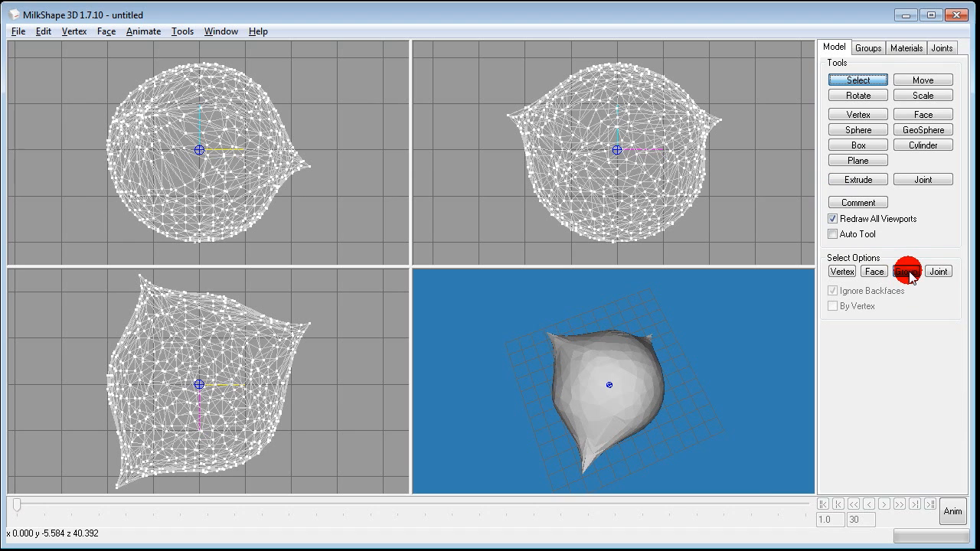
{"action": "left_click", "coordinate": [907, 271]}
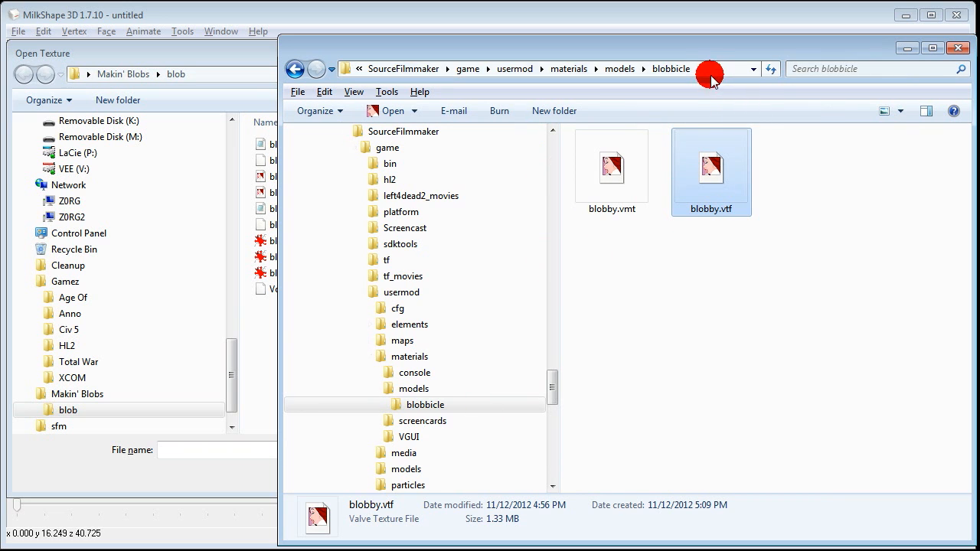
{"action": "left_click", "coordinate": [536, 67]}
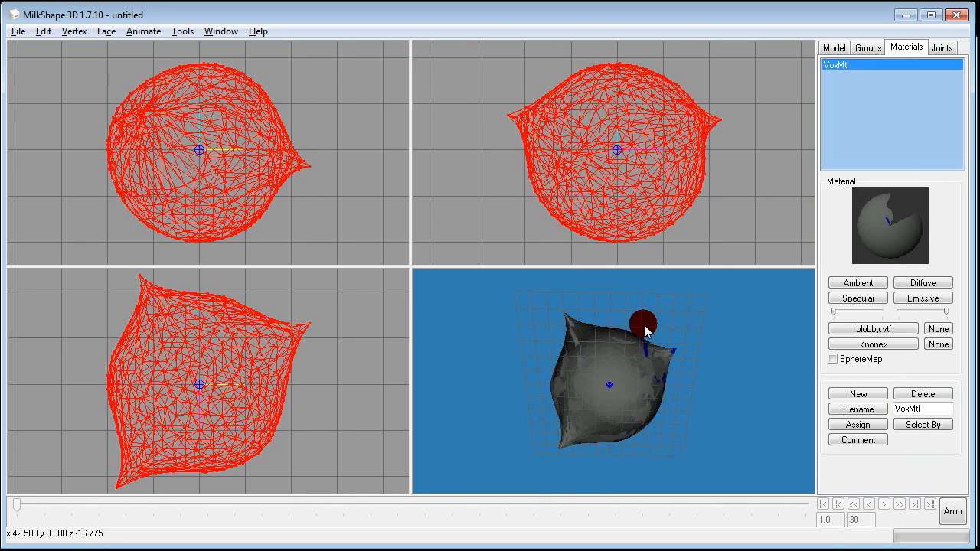
Orbit the blob and display it Textured in the 3D view to verify the material
{"action": "left_click_drag", "start_coordinate": [647, 330], "coordinate": [616, 360]}
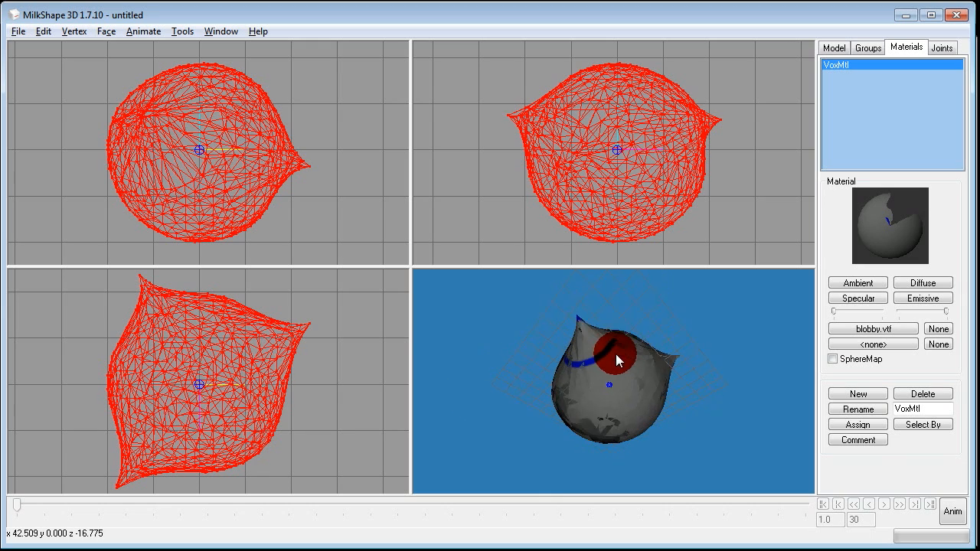
{"action": "left_click_drag", "start_coordinate": [616, 360], "coordinate": [646, 391]}
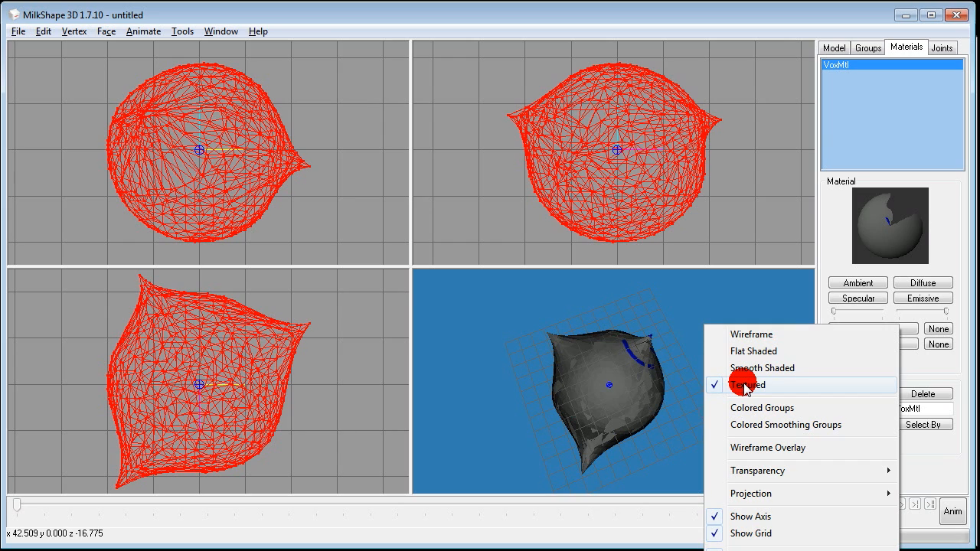
{"action": "left_click", "coordinate": [748, 384]}
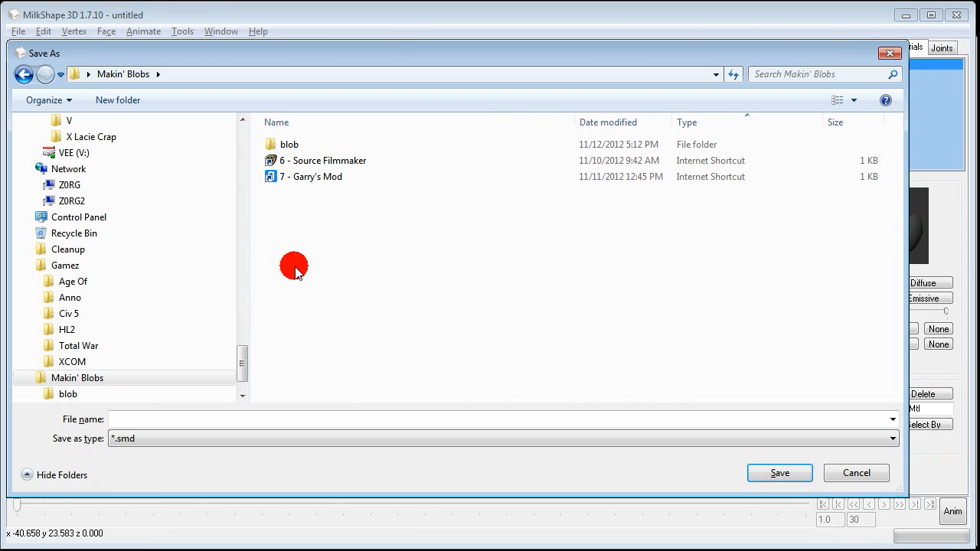
Export the blob to the blob folder as blobby.smd, choosing Reference as the SMD type
{"action": "double_click", "coordinate": [290, 144]}
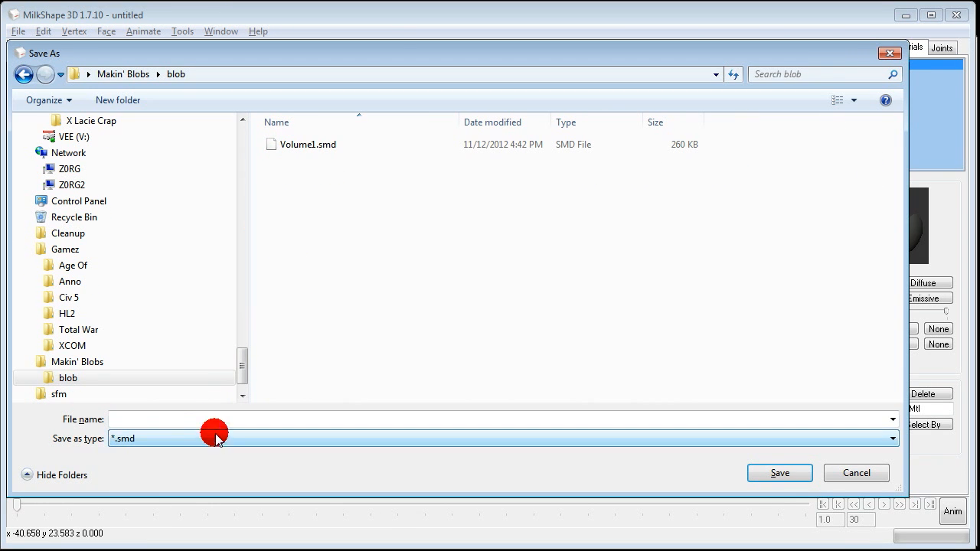
{"action": "type", "text": "blobby"}
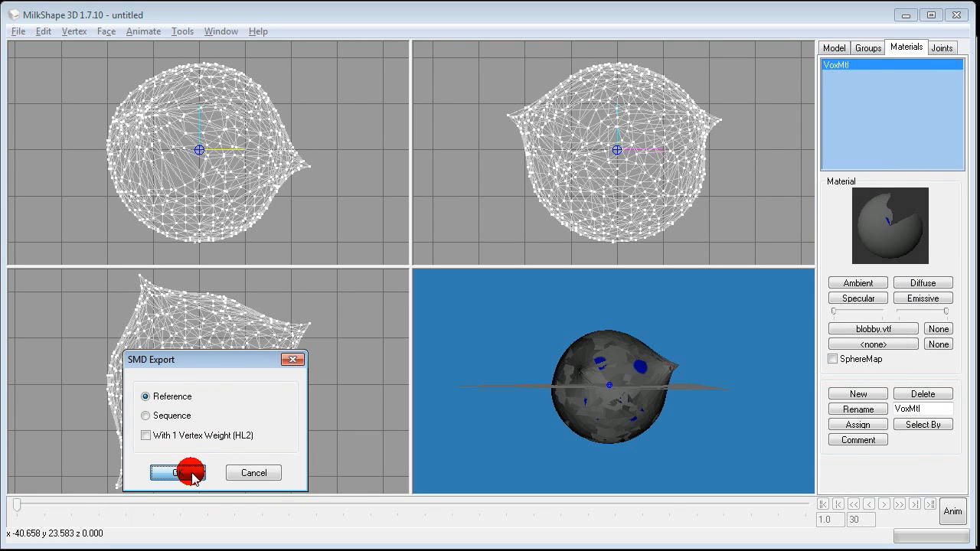
{"action": "left_click", "coordinate": [178, 472]}
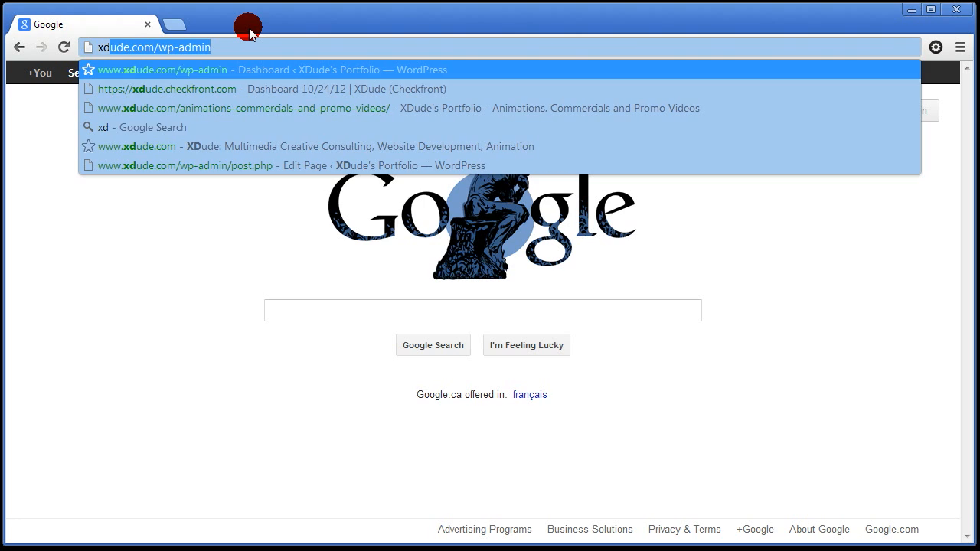
Fetch the sample QC from xdude.com/files and save it into the blob folder as sample.qc
{"action": "type", "text": "xdude.com/f"}
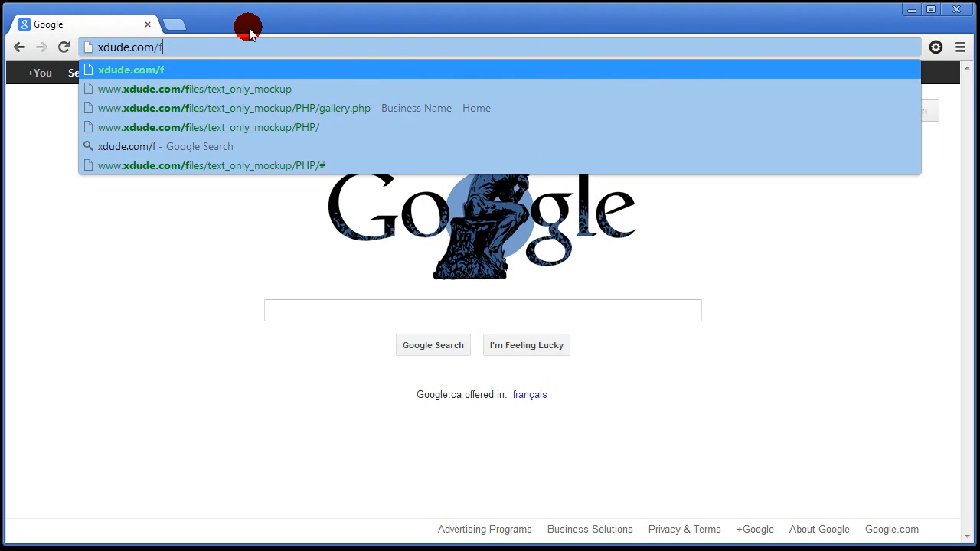
{"action": "type", "text": "iles/sample."}
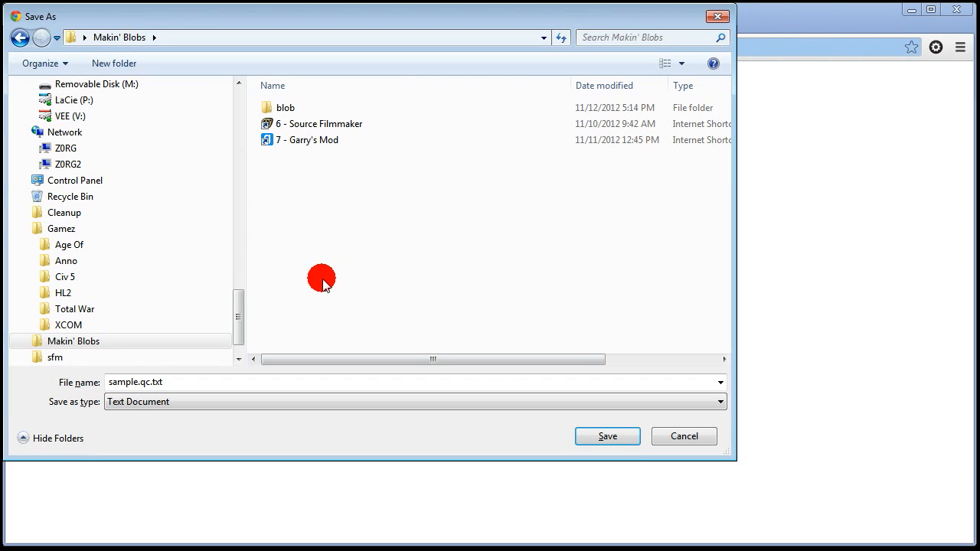
{"action": "double_click", "coordinate": [285, 107]}
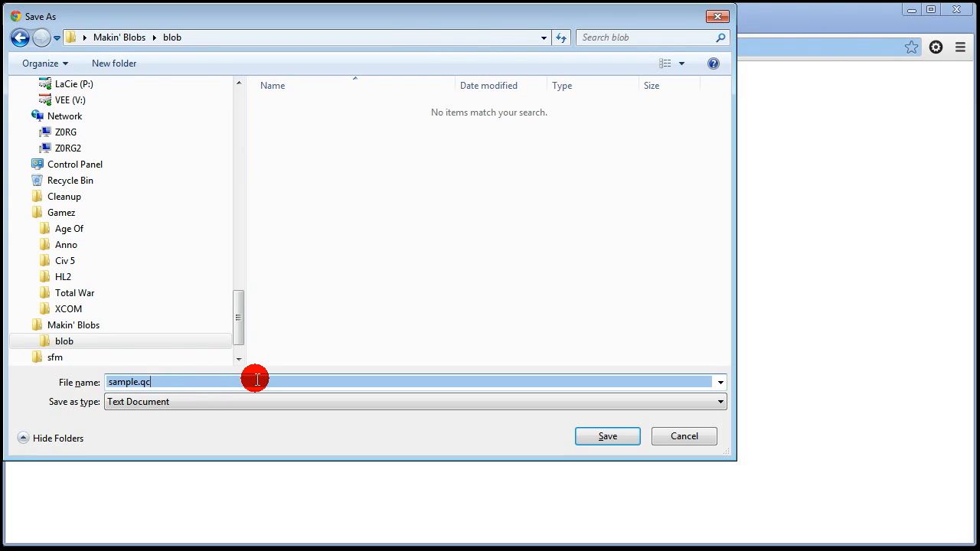
{"action": "left_click", "coordinate": [607, 435]}
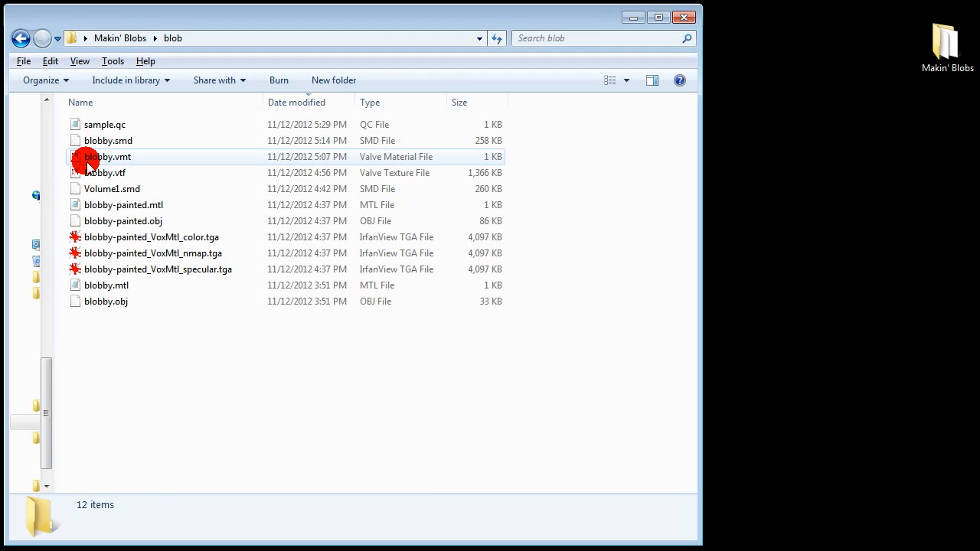
In sample.qc, Replace All occurrences of yourfolder with blobbicle
{"action": "double_click", "coordinate": [104, 124]}
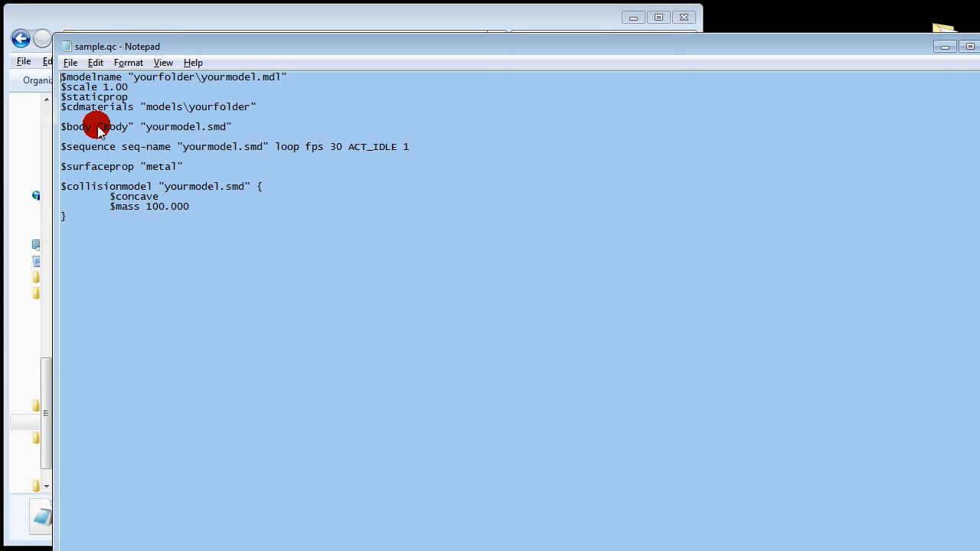
{"action": "mouse_move", "coordinate": [138, 92]}
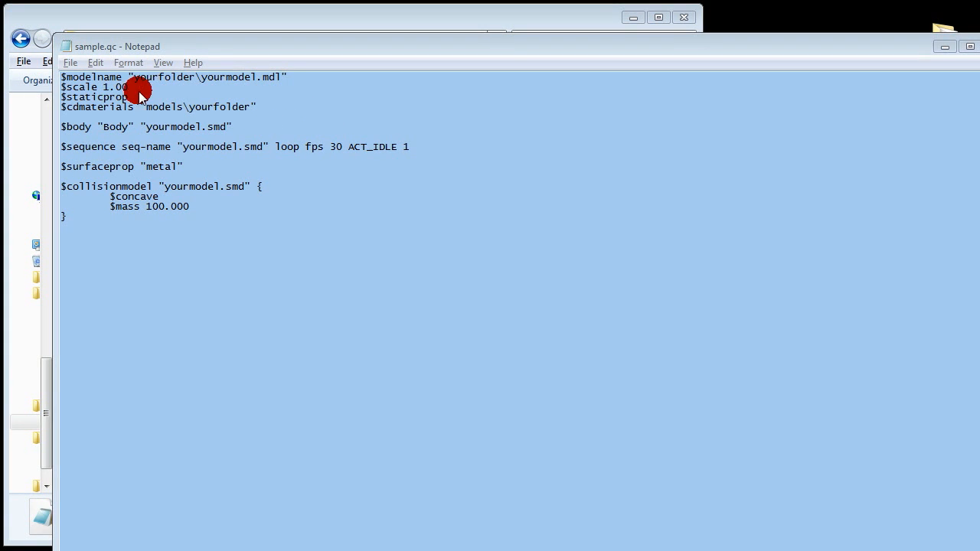
{"action": "double_click", "coordinate": [163, 77]}
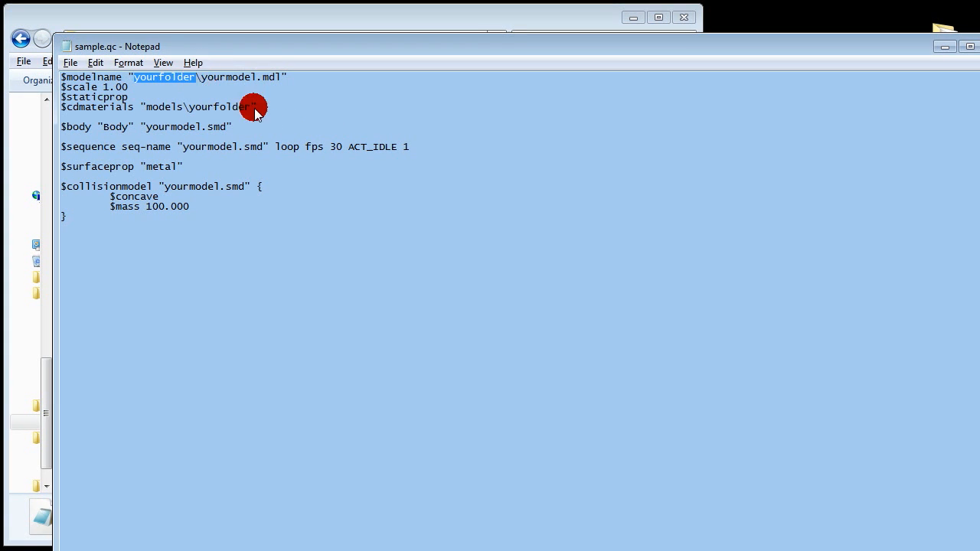
{"action": "key", "text": "ctrl+h"}
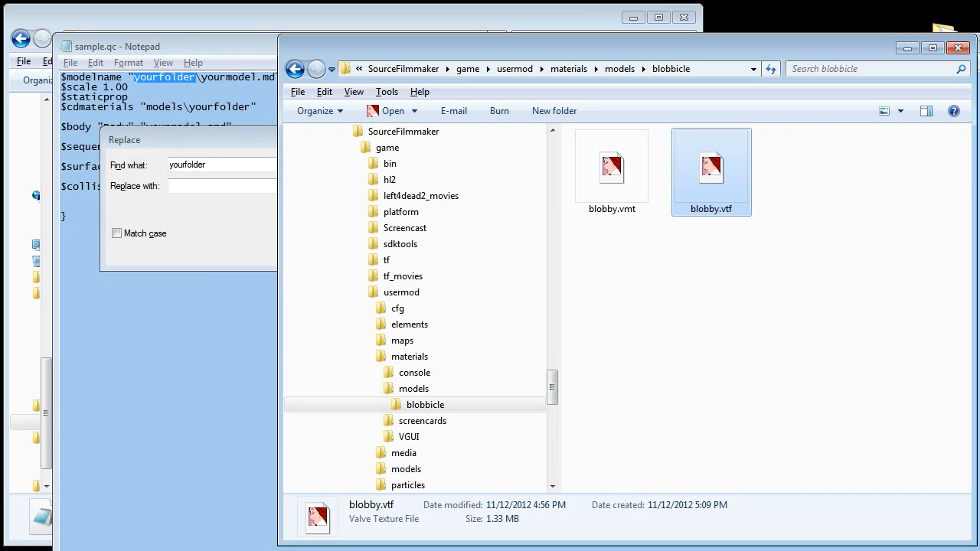
{"action": "left_click", "coordinate": [426, 404]}
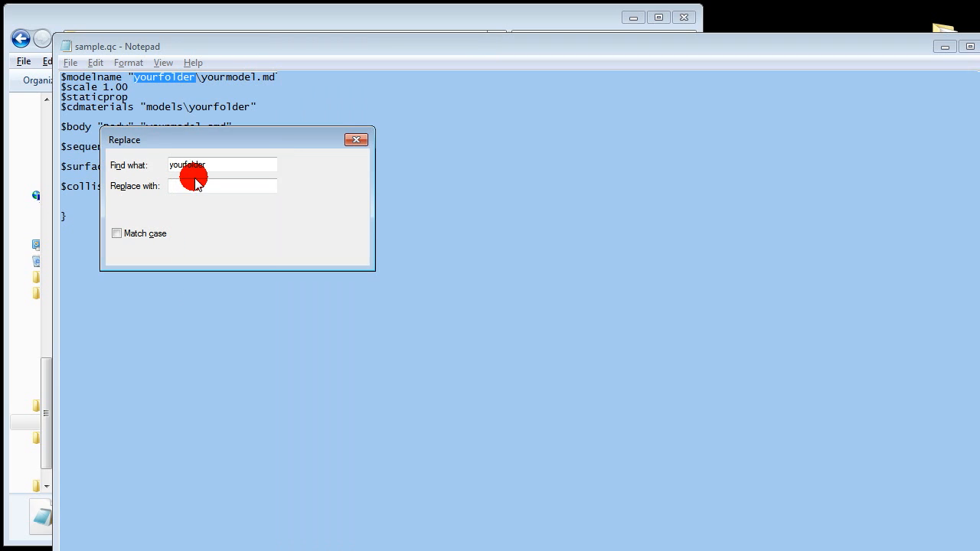
{"action": "left_click", "coordinate": [334, 205]}
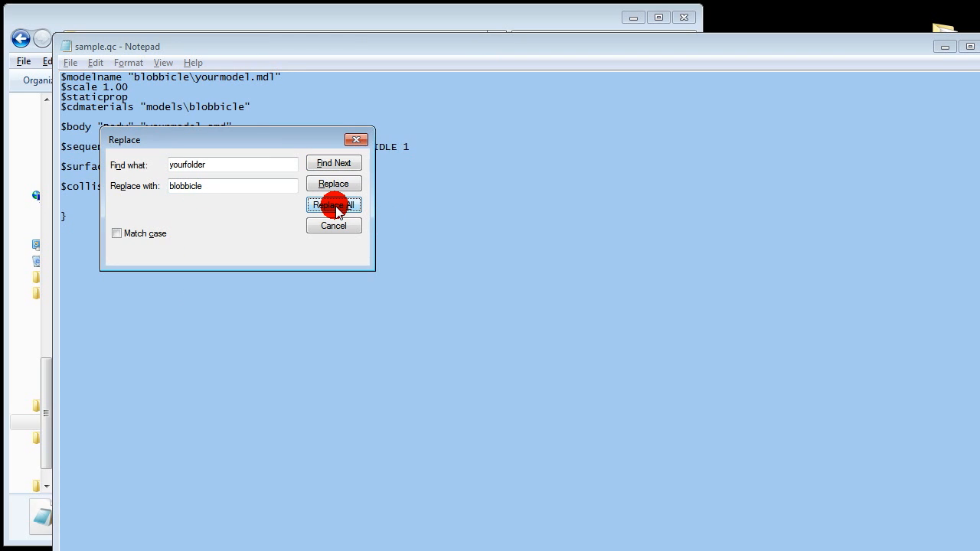
Replace the yourmodel placeholder with blobby, then save sample.qc
{"action": "left_click", "coordinate": [334, 205]}
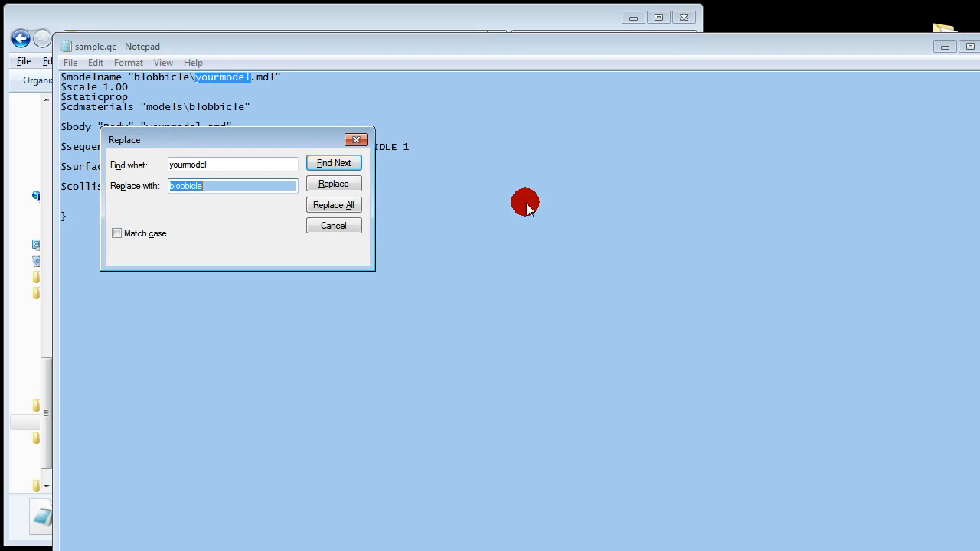
{"action": "type", "text": "blobby"}
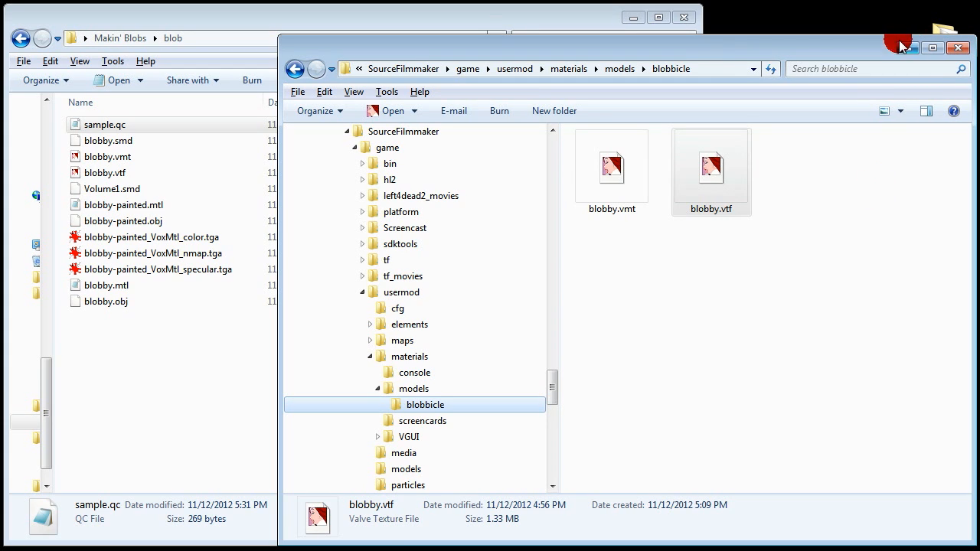
Return to Makin' Blobs, launch GUIStudioMDL and start Config > Set EP1 Tools Path
{"action": "left_click", "coordinate": [959, 48]}
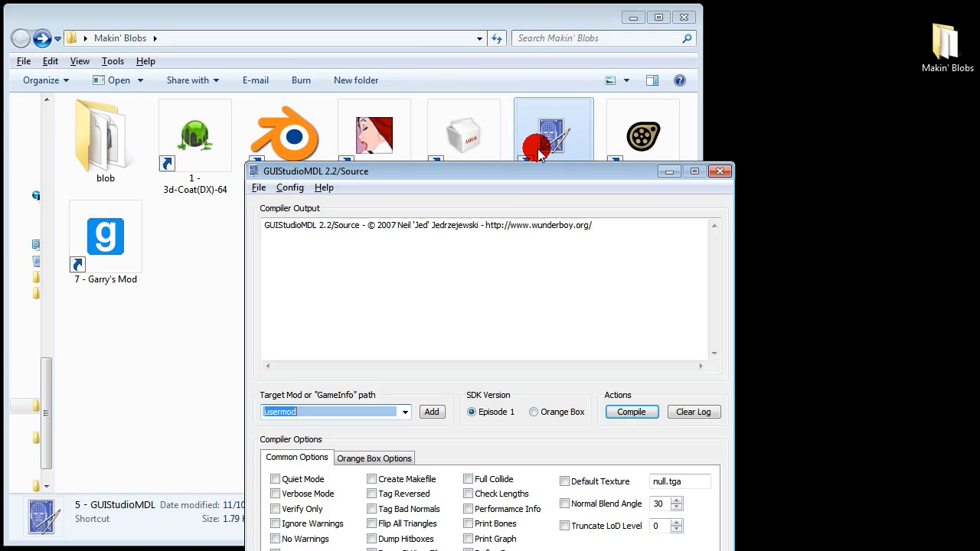
{"action": "left_click_drag", "start_coordinate": [490, 171], "coordinate": [738, 125]}
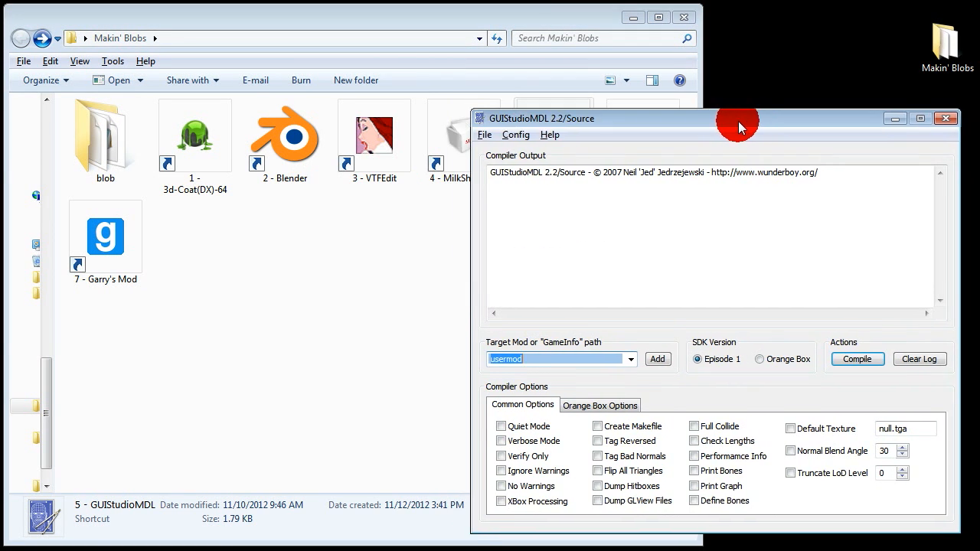
{"action": "left_click", "coordinate": [514, 135]}
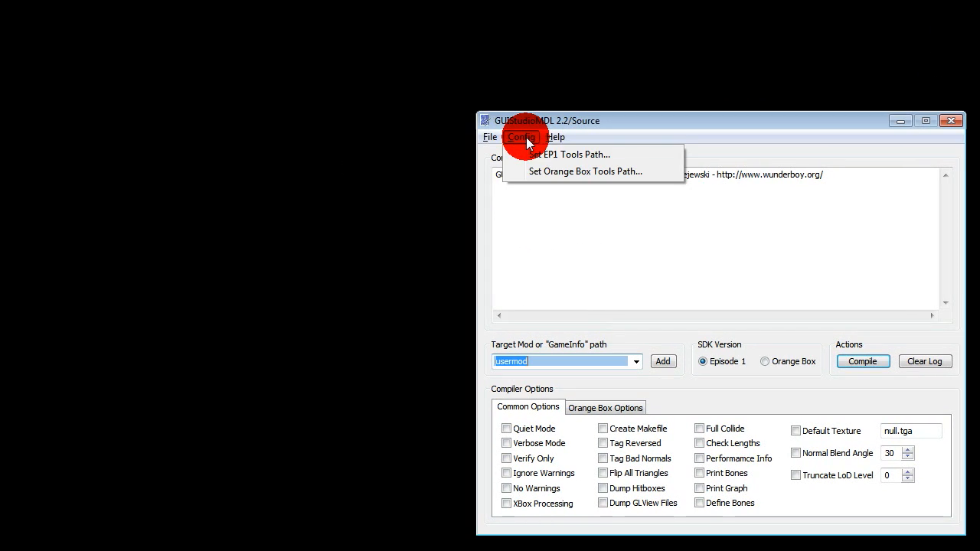
{"action": "mouse_move", "coordinate": [542, 153]}
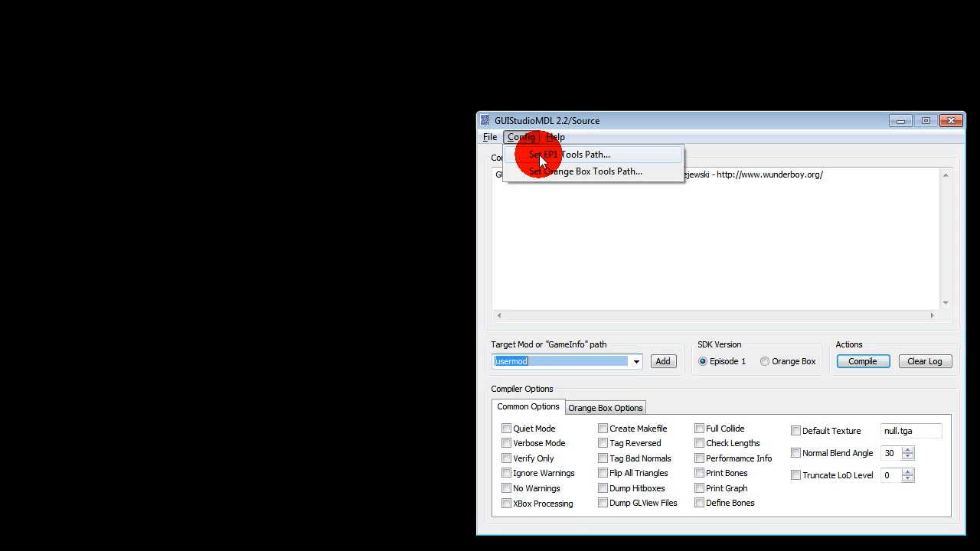
{"action": "left_click", "coordinate": [576, 153]}
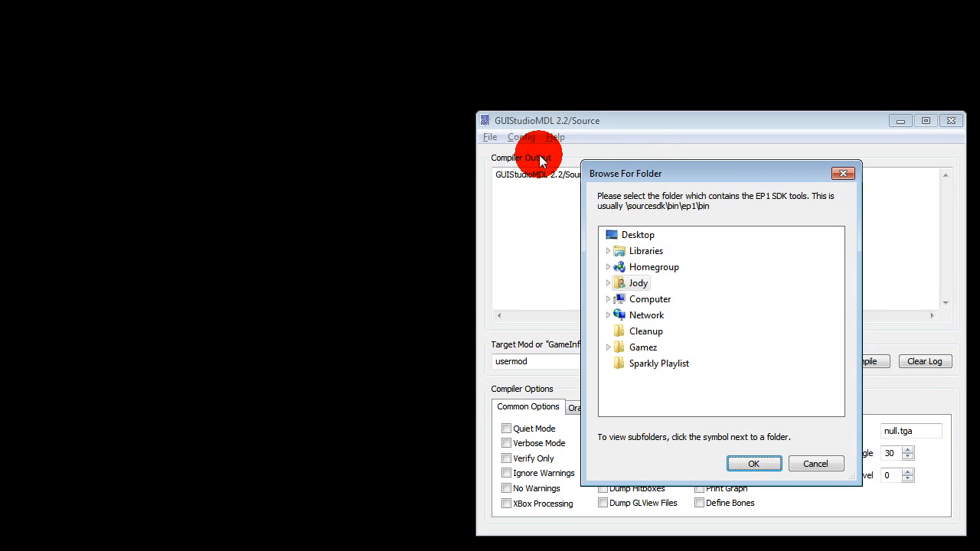
Browse to SourceFilmmaker\game\bin and confirm it as the EP1 tools path
{"action": "left_click", "coordinate": [610, 299]}
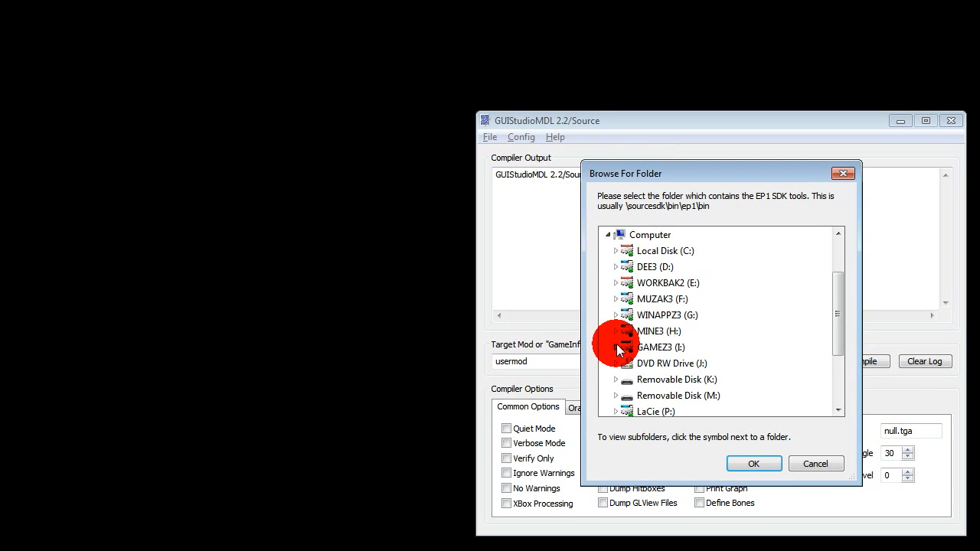
{"action": "scroll", "scroll_direction": "down", "scroll_amount": 3}
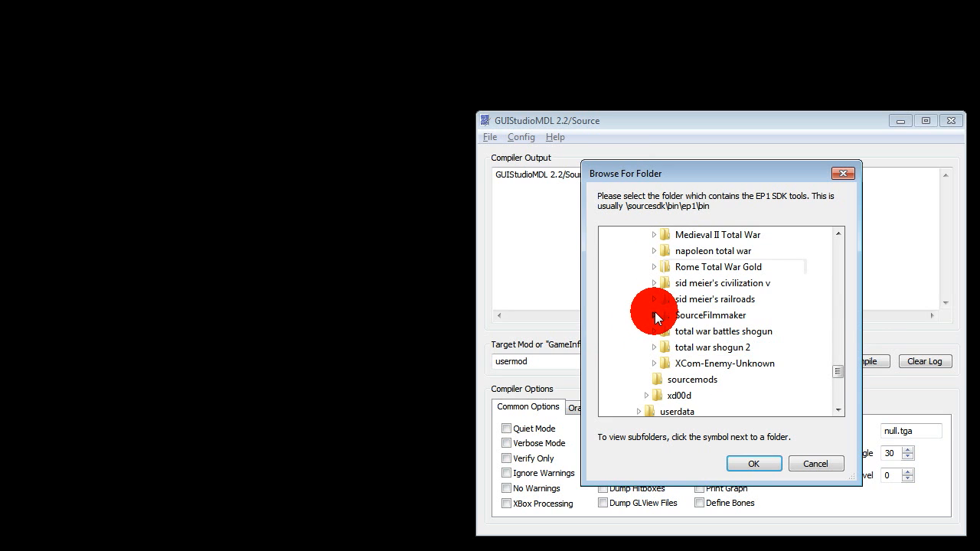
{"action": "left_click", "coordinate": [656, 315]}
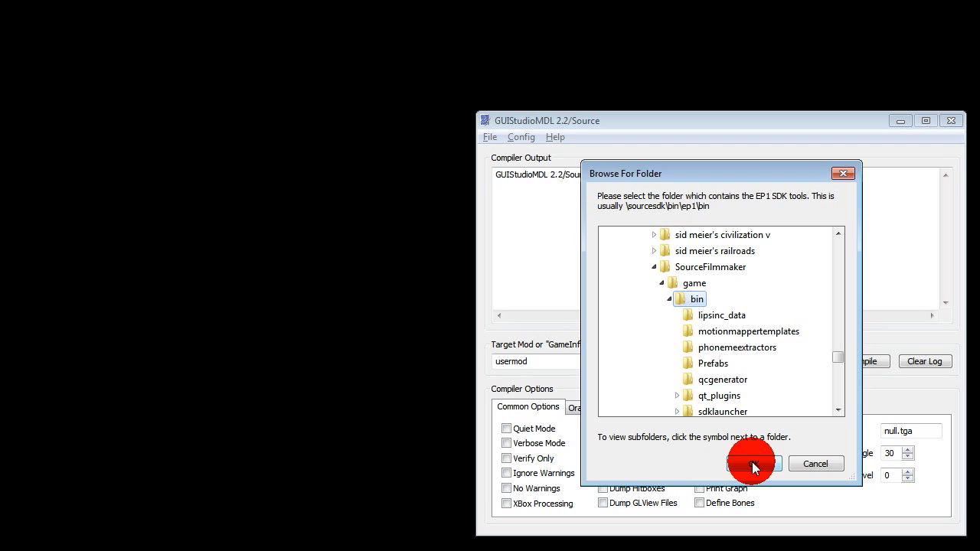
{"action": "left_click", "coordinate": [752, 463]}
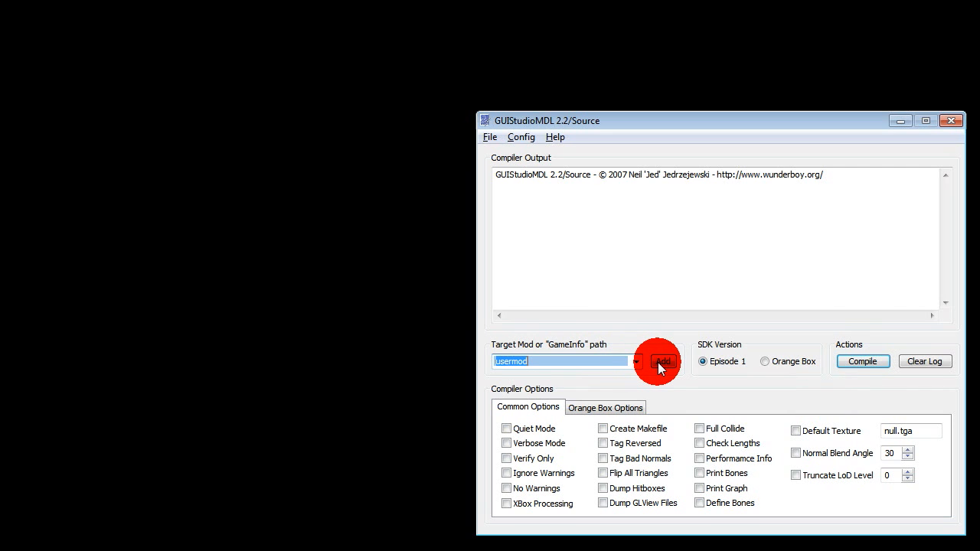
Add usermod's gameinfo.txt as the target mod via the Look in dropdown
{"action": "left_click", "coordinate": [662, 361]}
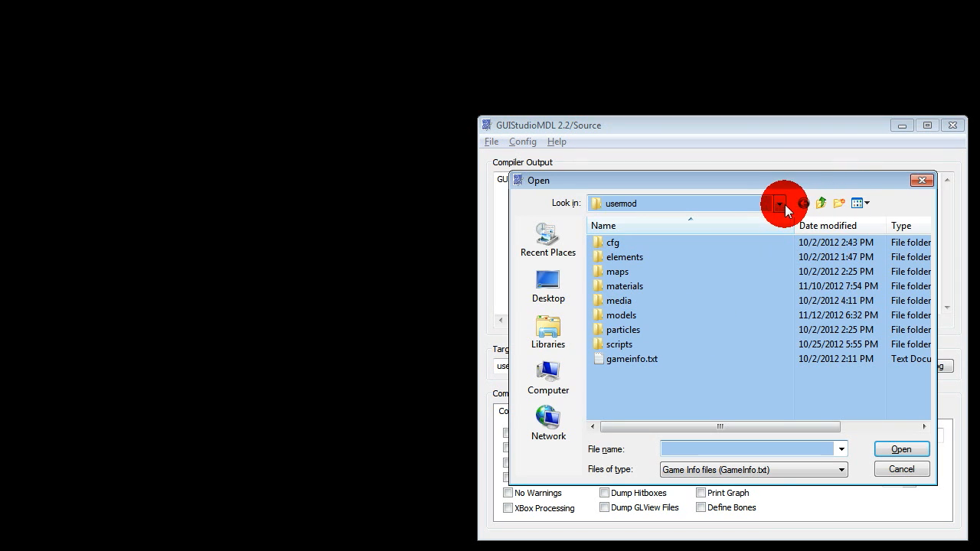
{"action": "left_click", "coordinate": [778, 203]}
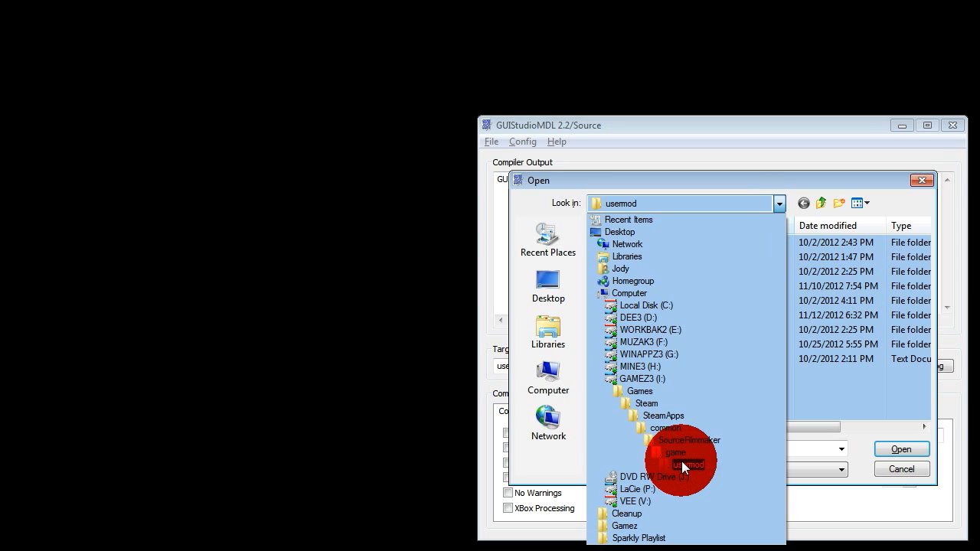
{"action": "left_click", "coordinate": [690, 466]}
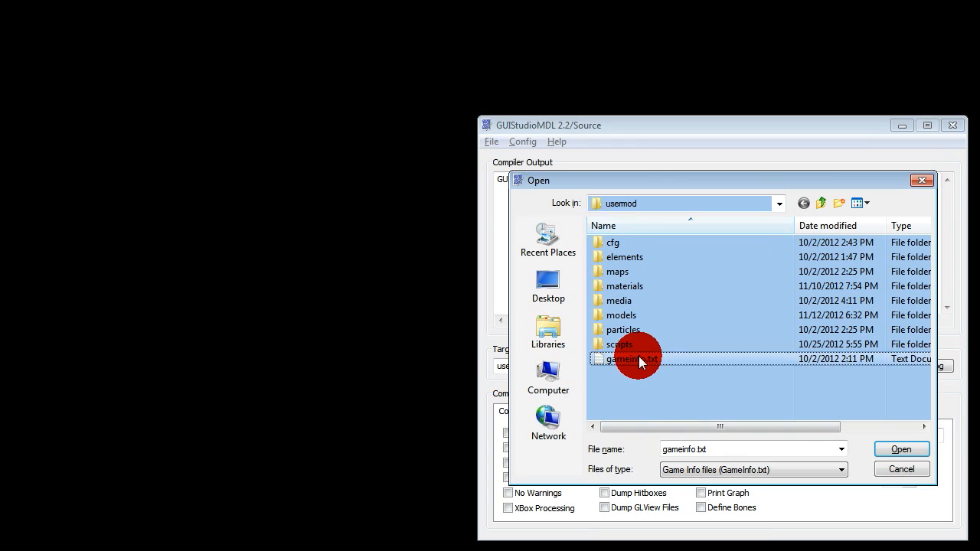
{"action": "left_click", "coordinate": [901, 448]}
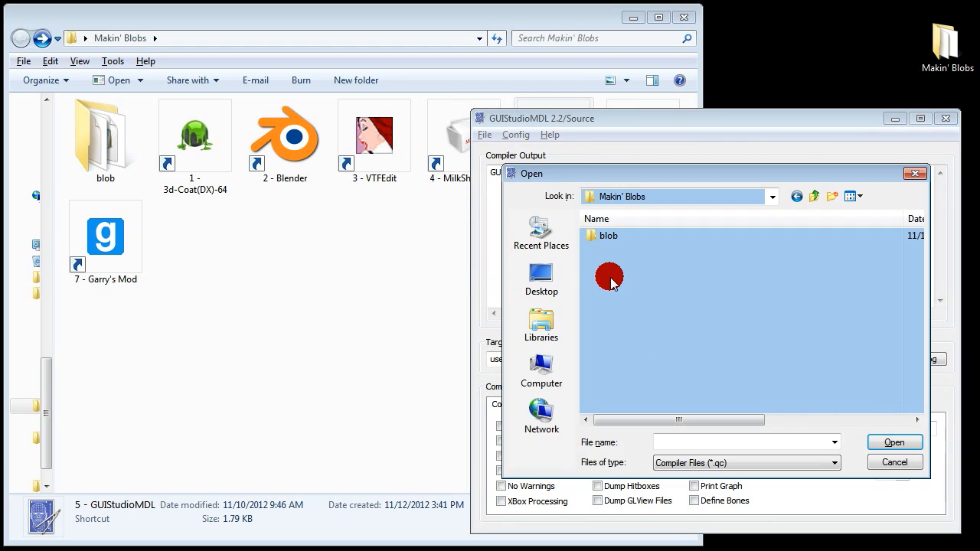
Load blob\sample.qc in GUIStudioMDL and compile it, reviewing the geometry and collision warnings
{"action": "left_click", "coordinate": [895, 441]}
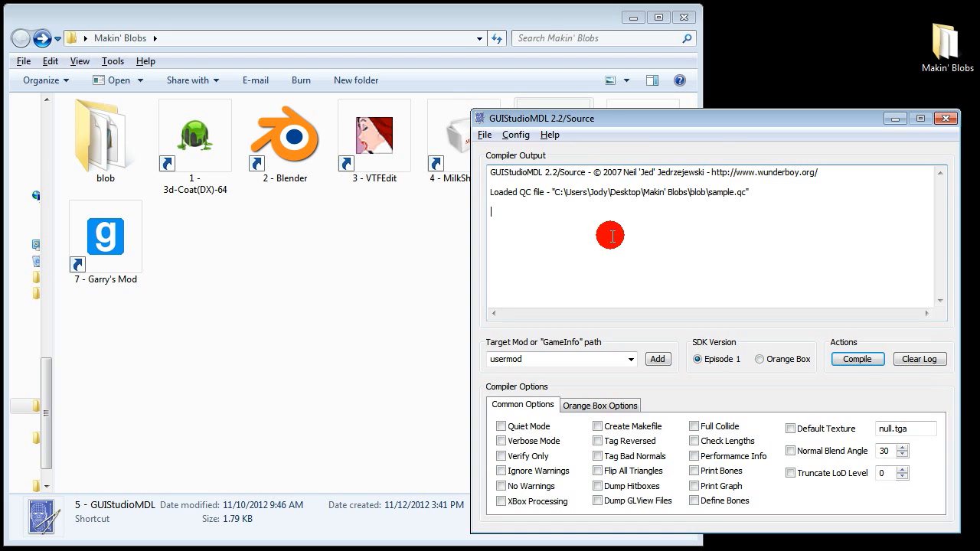
{"action": "left_click", "coordinate": [858, 358]}
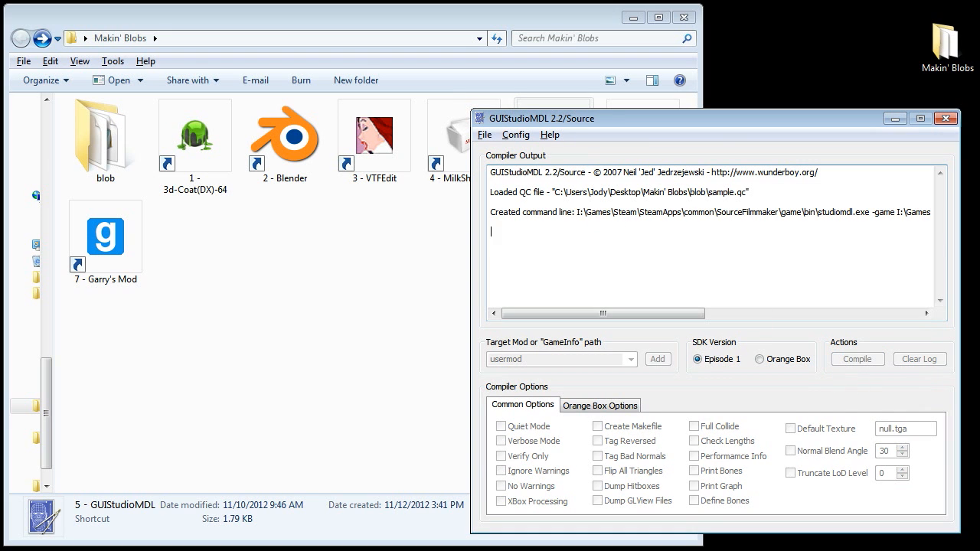
{"action": "left_click", "coordinate": [857, 358]}
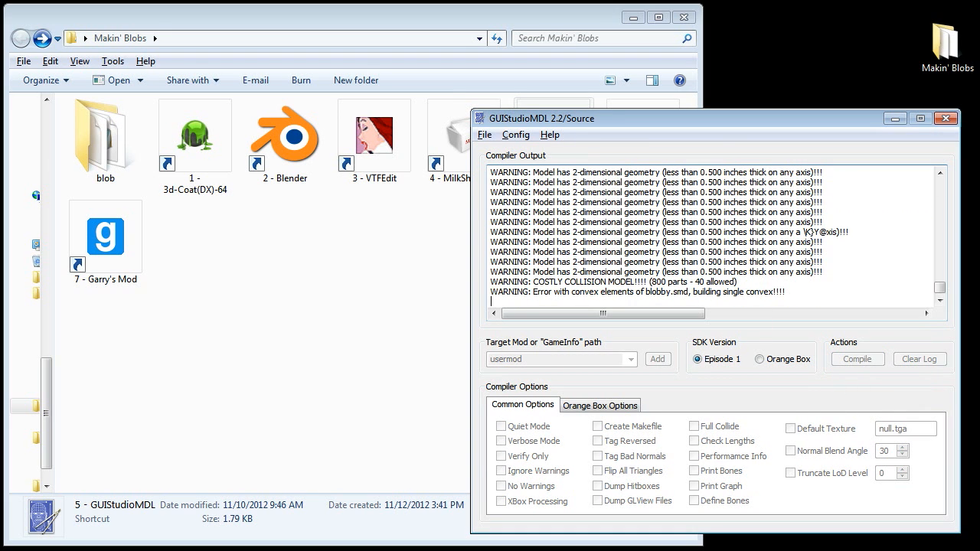
{"action": "left_click", "coordinate": [858, 358]}
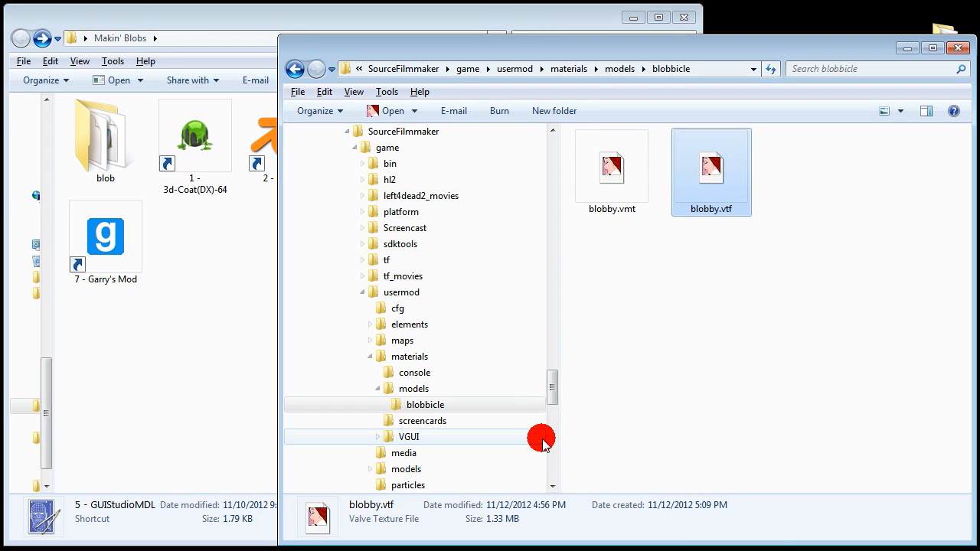
{"action": "mouse_move", "coordinate": [410, 355]}
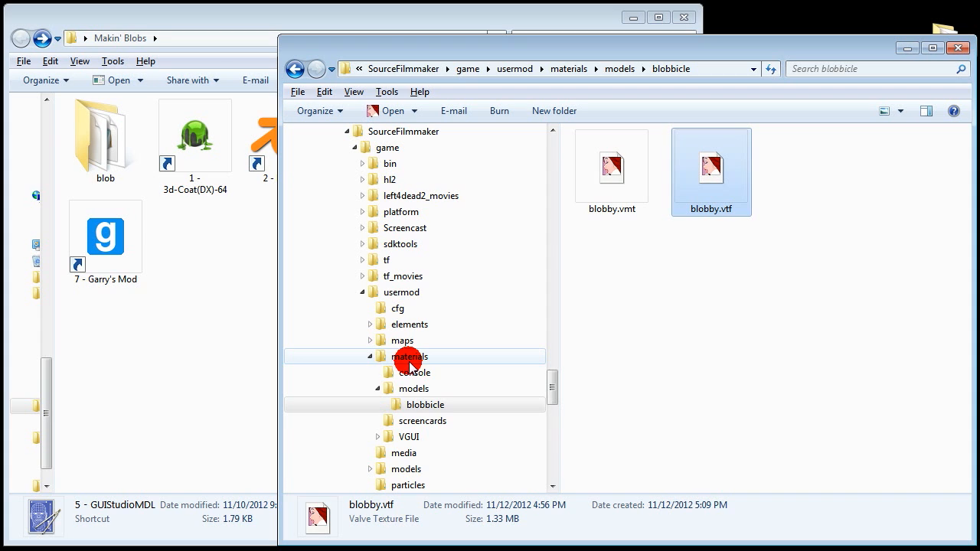
Browse to usermod > models > blobbicle and confirm the compiled blobby .mdl, .vtx, .phy and .vvd files
{"action": "left_click", "coordinate": [413, 389]}
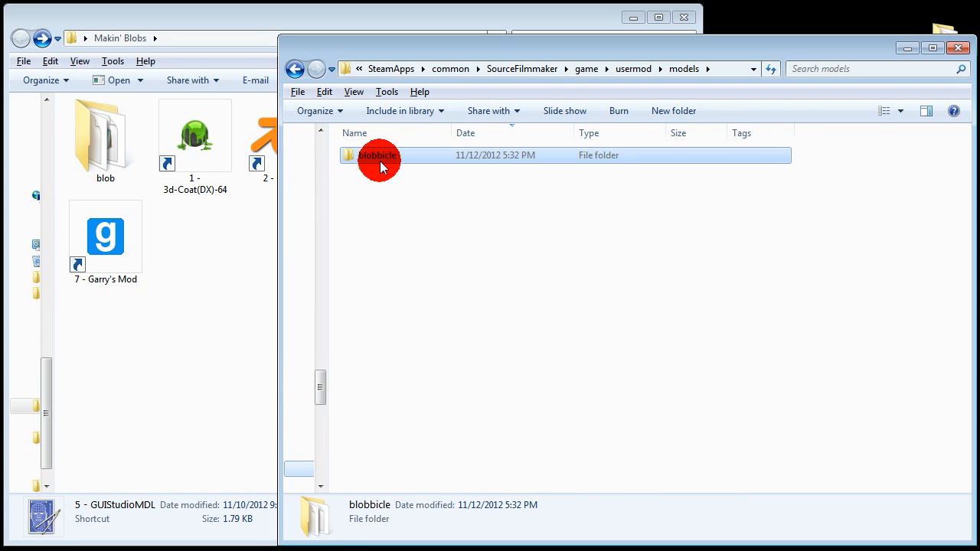
{"action": "double_click", "coordinate": [378, 155]}
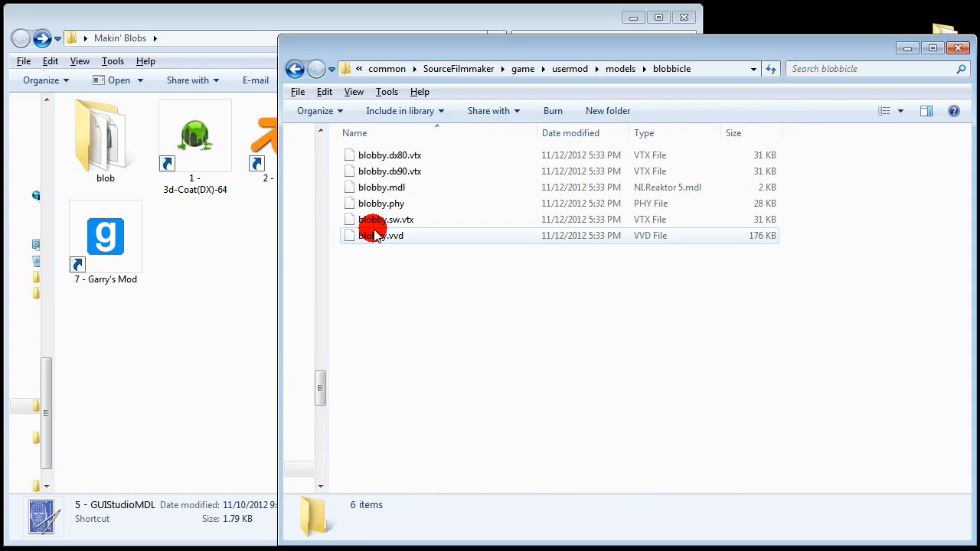
{"action": "left_click", "coordinate": [381, 187]}
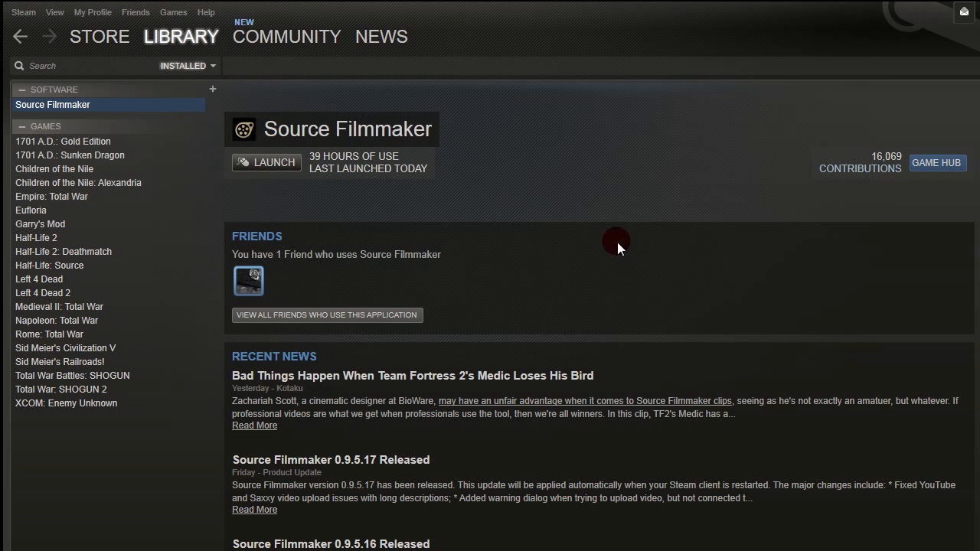
Launch Source Filmmaker's SDK tools from the Steam library and start the Model Viewer
{"action": "left_click", "coordinate": [267, 163]}
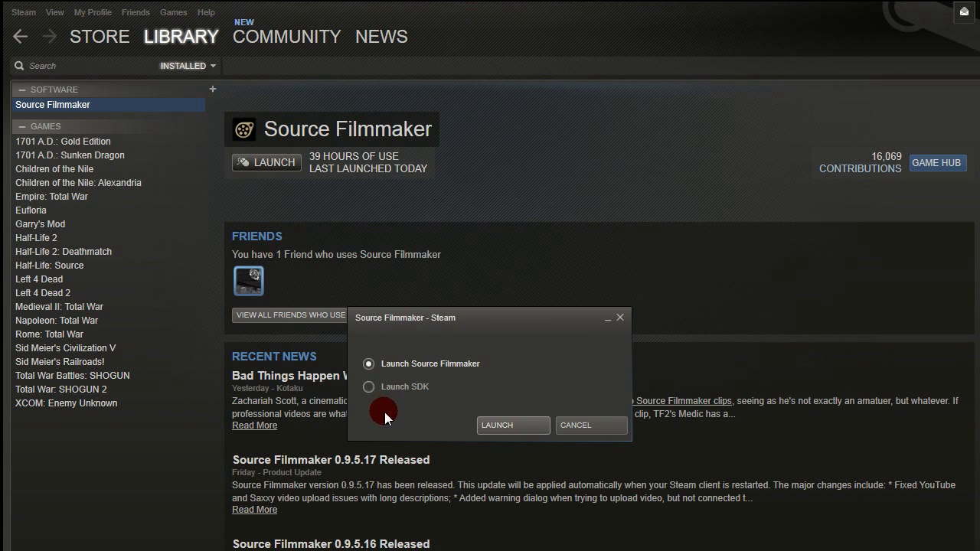
{"action": "left_click", "coordinate": [512, 426]}
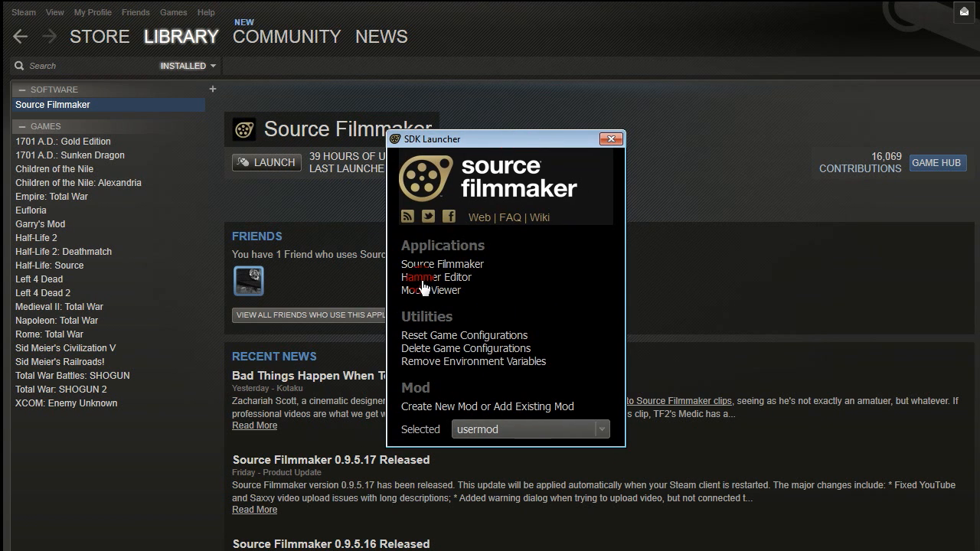
{"action": "left_click", "coordinate": [432, 291]}
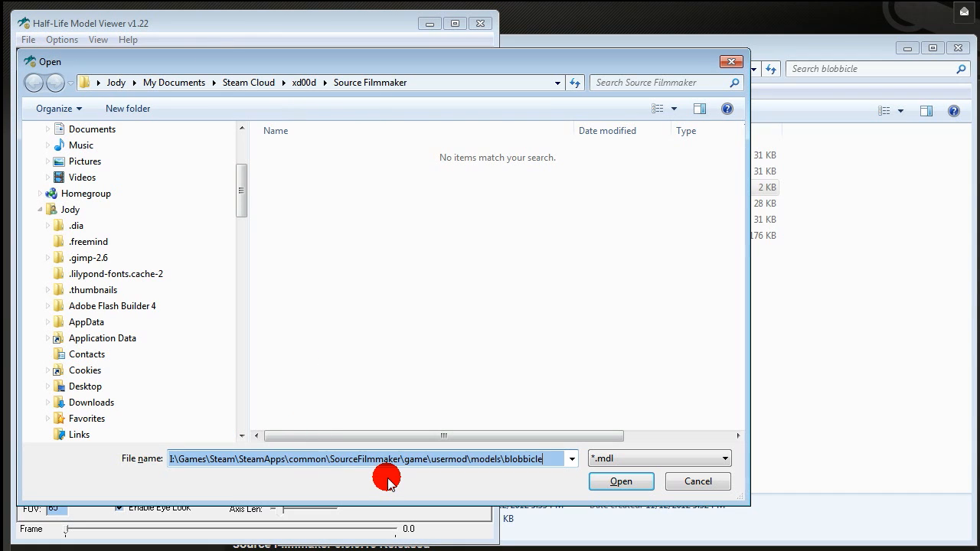
Load blobbicle\blobby.mdl in Model Viewer, rotate the textured smiley blob, then close the viewer
{"action": "left_click", "coordinate": [620, 481]}
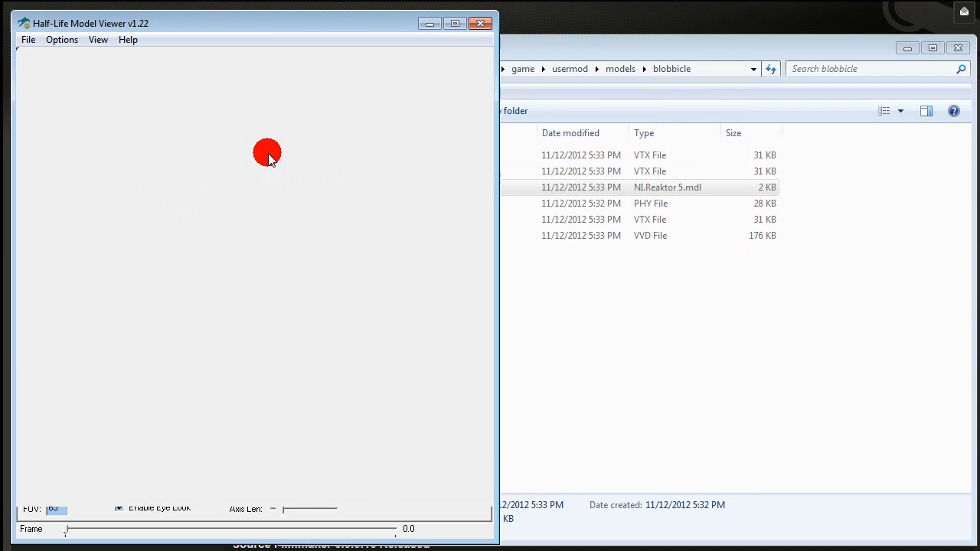
{"action": "double_click", "coordinate": [668, 187]}
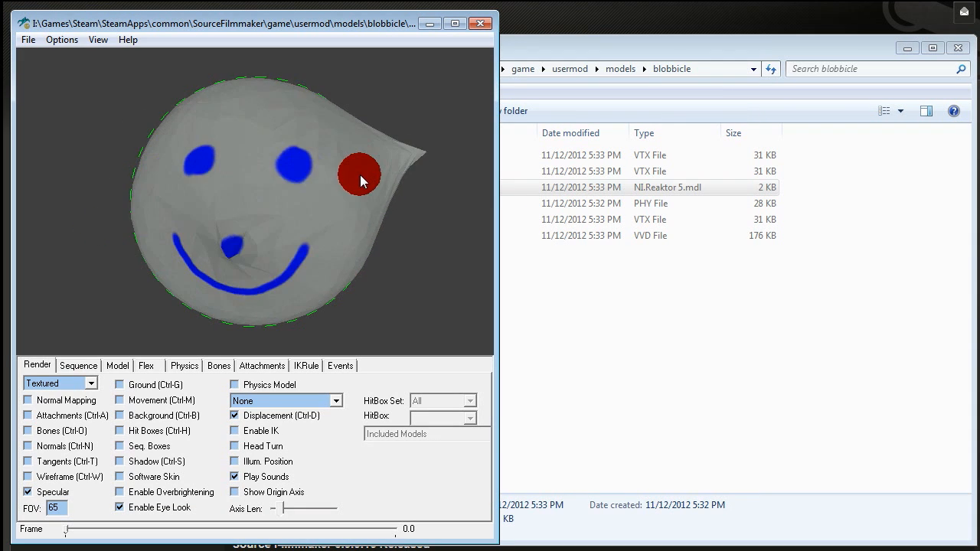
{"action": "left_click_drag", "start_coordinate": [360, 181], "coordinate": [265, 201]}
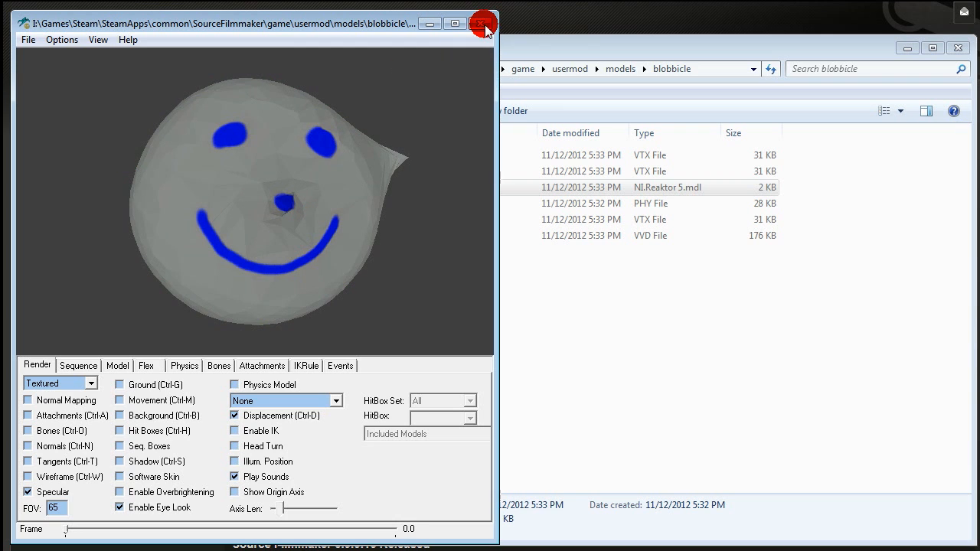
{"action": "left_click", "coordinate": [482, 23]}
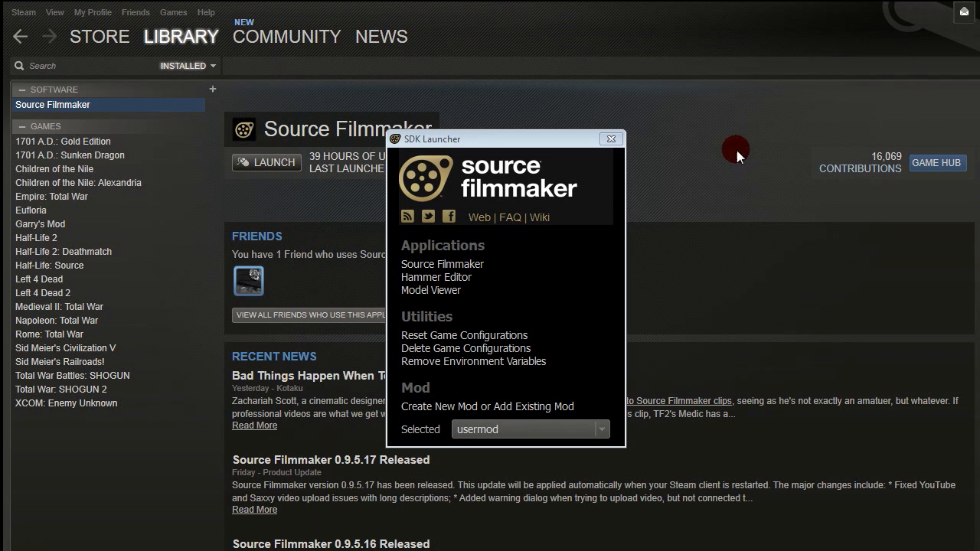
Start Source Filmmaker and create a new session named blerby at 30 fps
{"action": "left_click", "coordinate": [441, 263]}
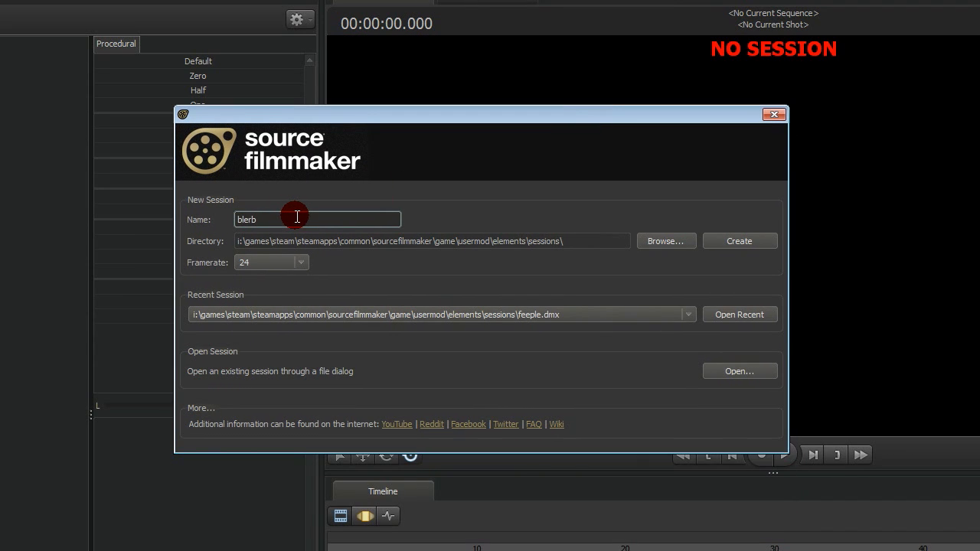
{"action": "left_click", "coordinate": [300, 262]}
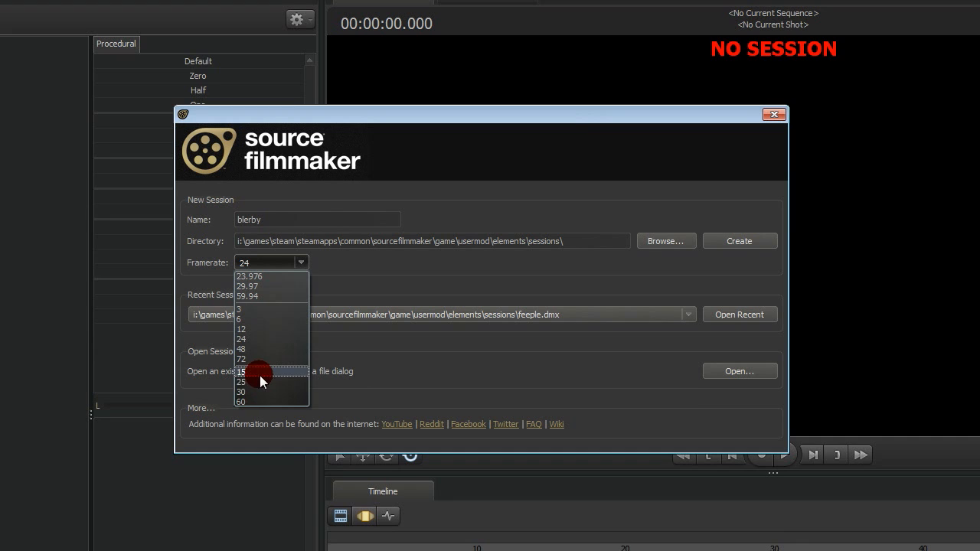
{"action": "left_click", "coordinate": [242, 392]}
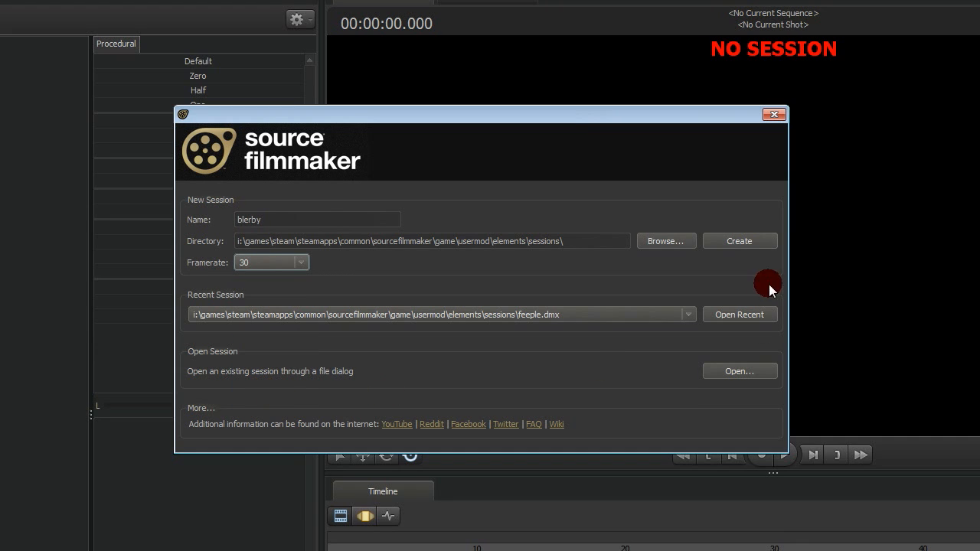
{"action": "left_click", "coordinate": [739, 242]}
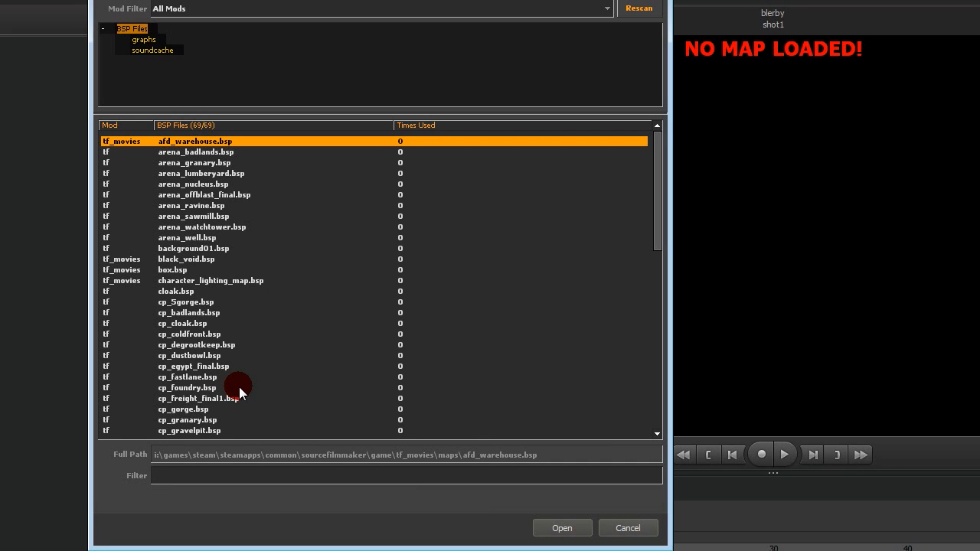
Filter the map list for 'stage' and load stage.bsp into the session
{"action": "type", "text": "stage"}
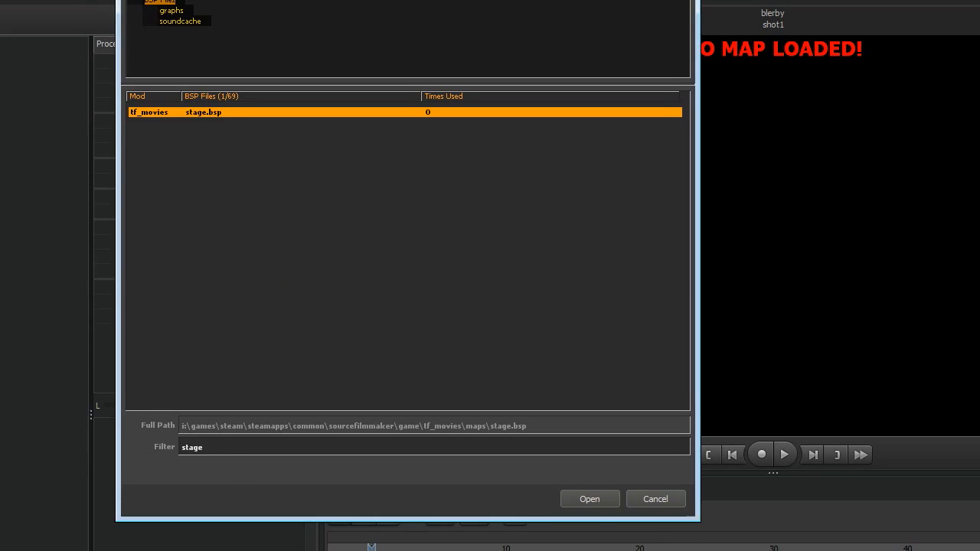
{"action": "left_click", "coordinate": [589, 499]}
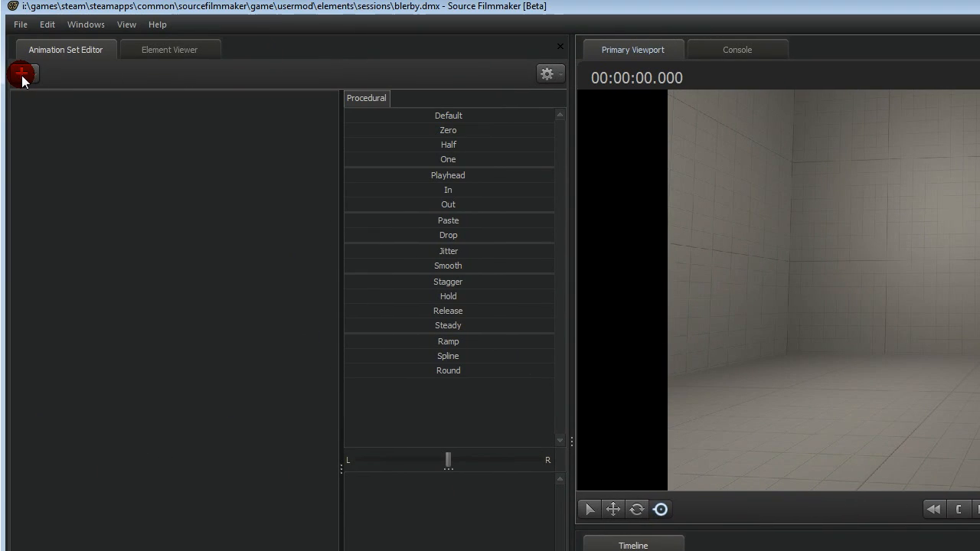
Create an animation set for a new model and pick blobbicle/blobby.mdl, previewing the smiley blob
{"action": "left_click", "coordinate": [23, 74]}
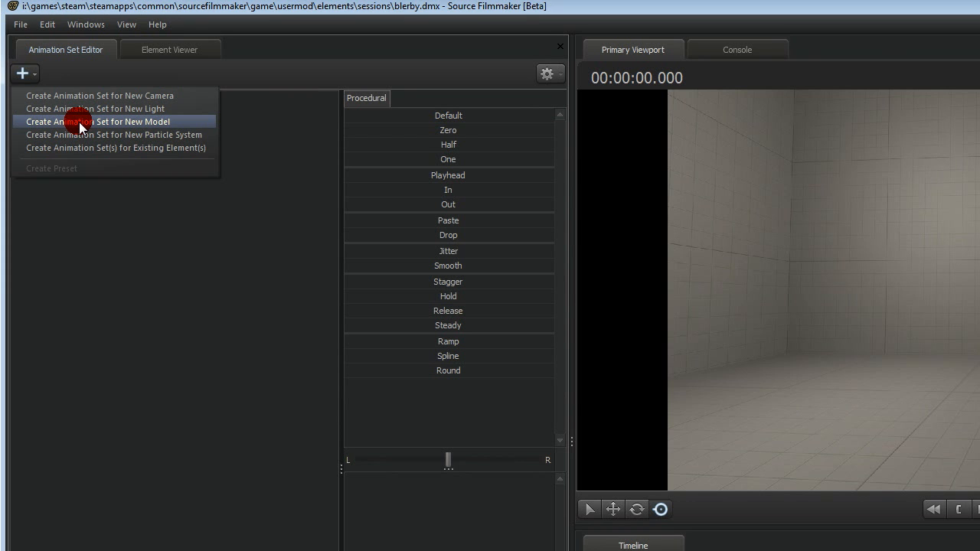
{"action": "left_click", "coordinate": [108, 121]}
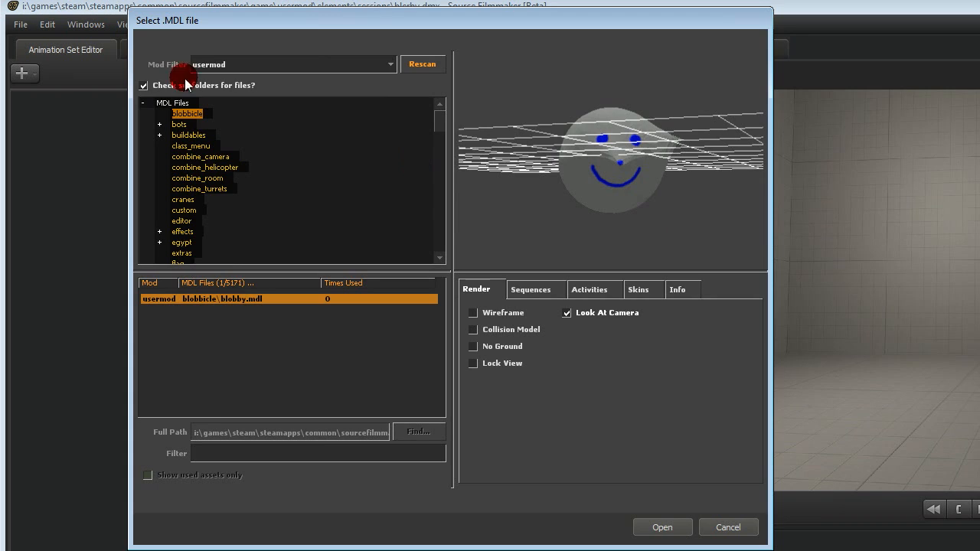
{"action": "left_click", "coordinate": [662, 527]}
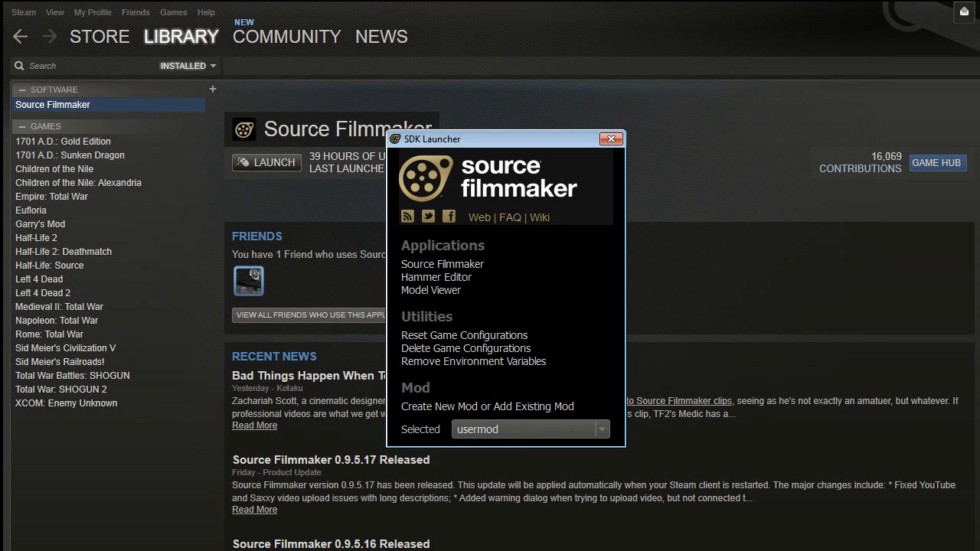
Close the SDK launcher and add the Makin' Blobs blob folder and shortcuts to blobs.zip
{"action": "left_click", "coordinate": [40, 224]}
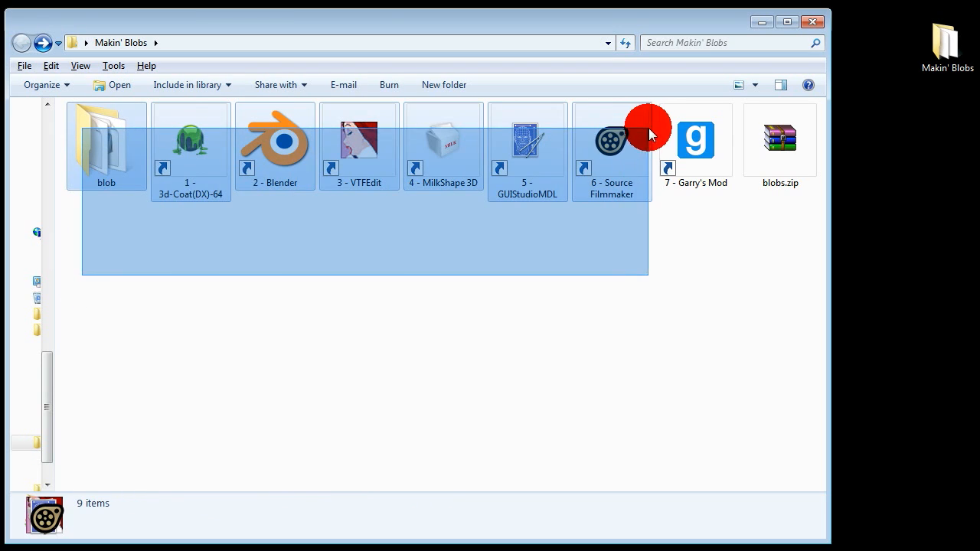
{"action": "left_click", "coordinate": [779, 146]}
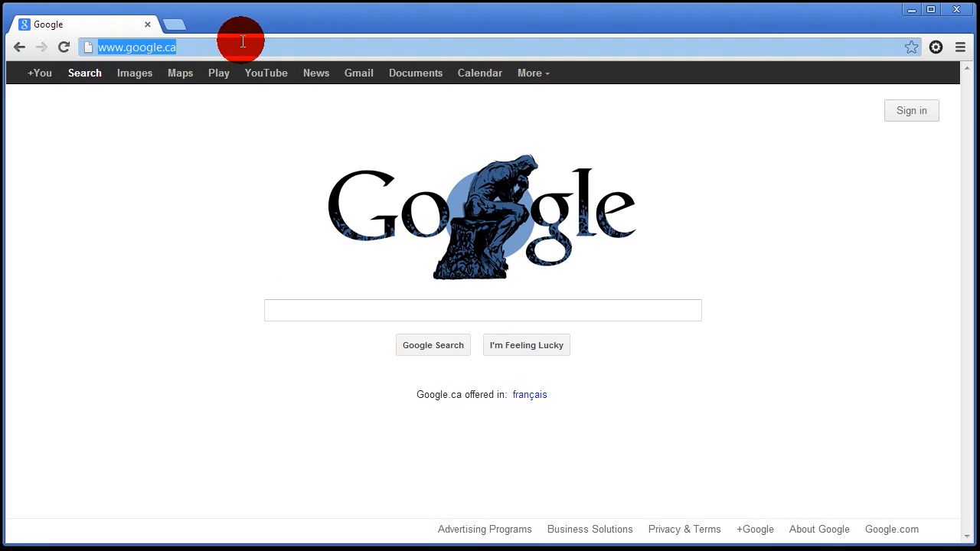
Browse to xdude.com/file to download blobs.zip and open the downloaded archive
{"action": "type", "text": "xdude.com/file"}
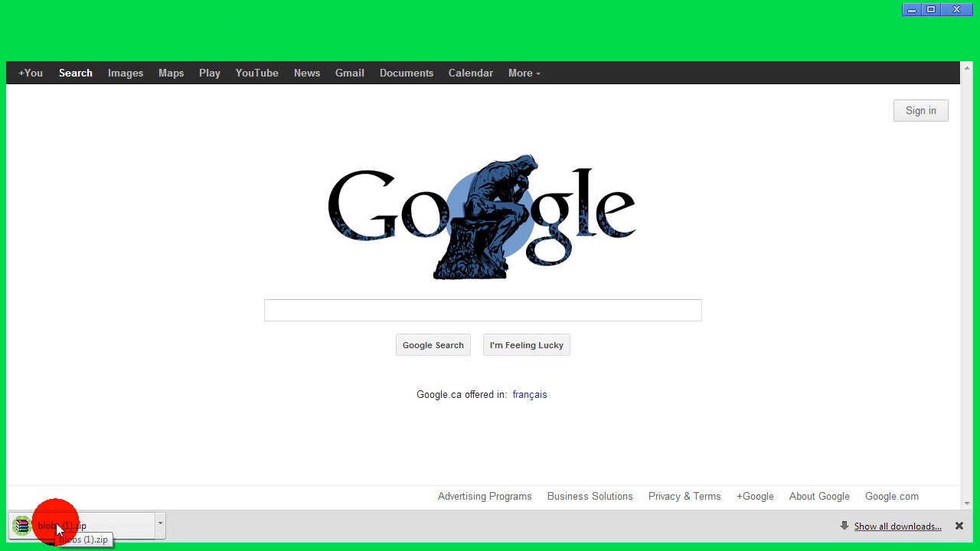
{"action": "left_click", "coordinate": [58, 527]}
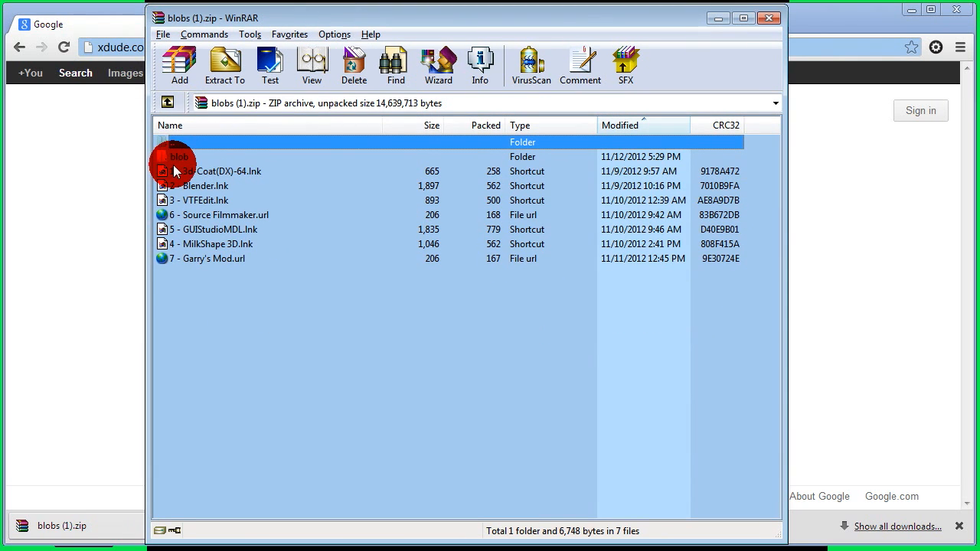
Open the archive's blob folder listing the blobby model, texture, material, SMD and sample.qc files
{"action": "double_click", "coordinate": [179, 156]}
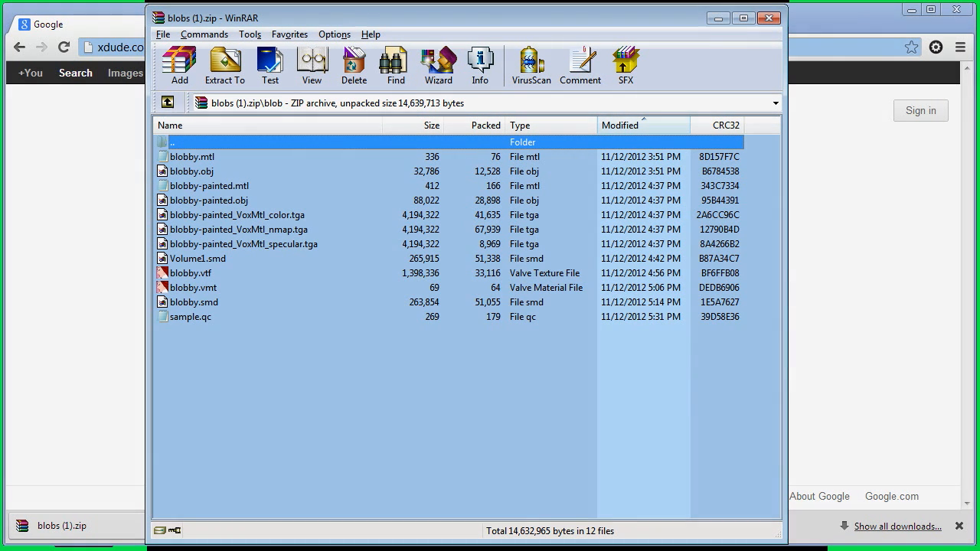